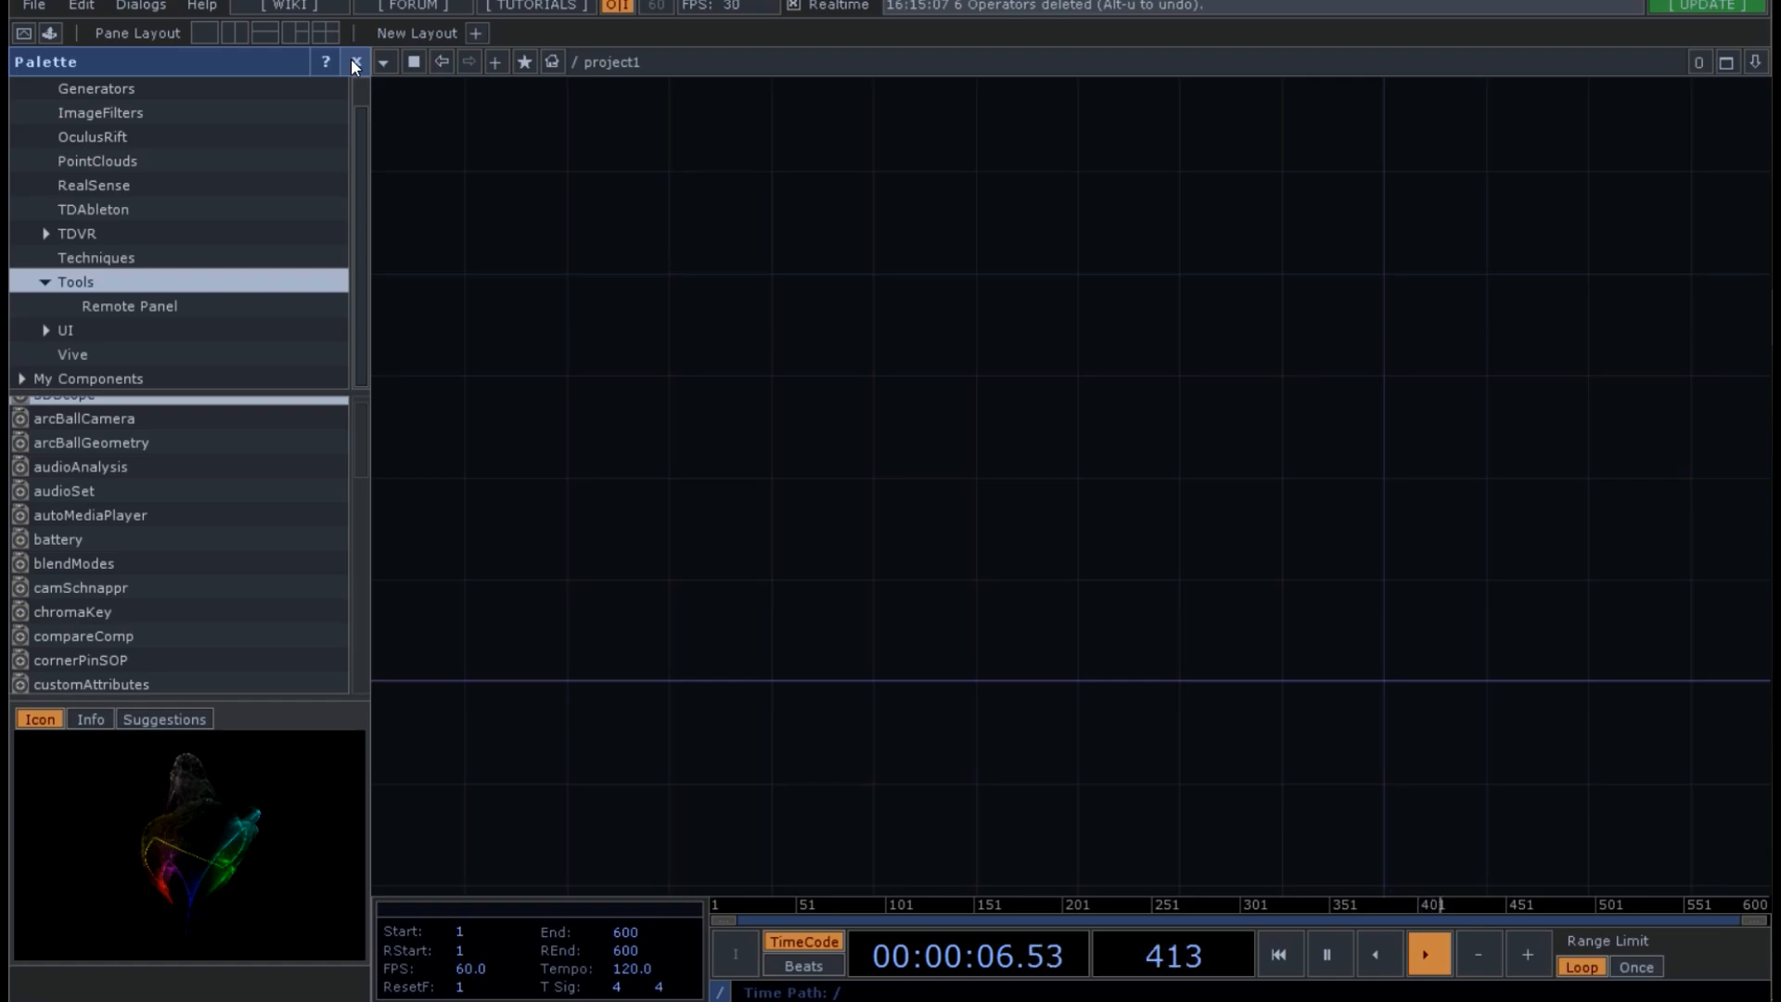
- Close the Palette panel so the TOP operator list can be brought up
left_click(353, 61)
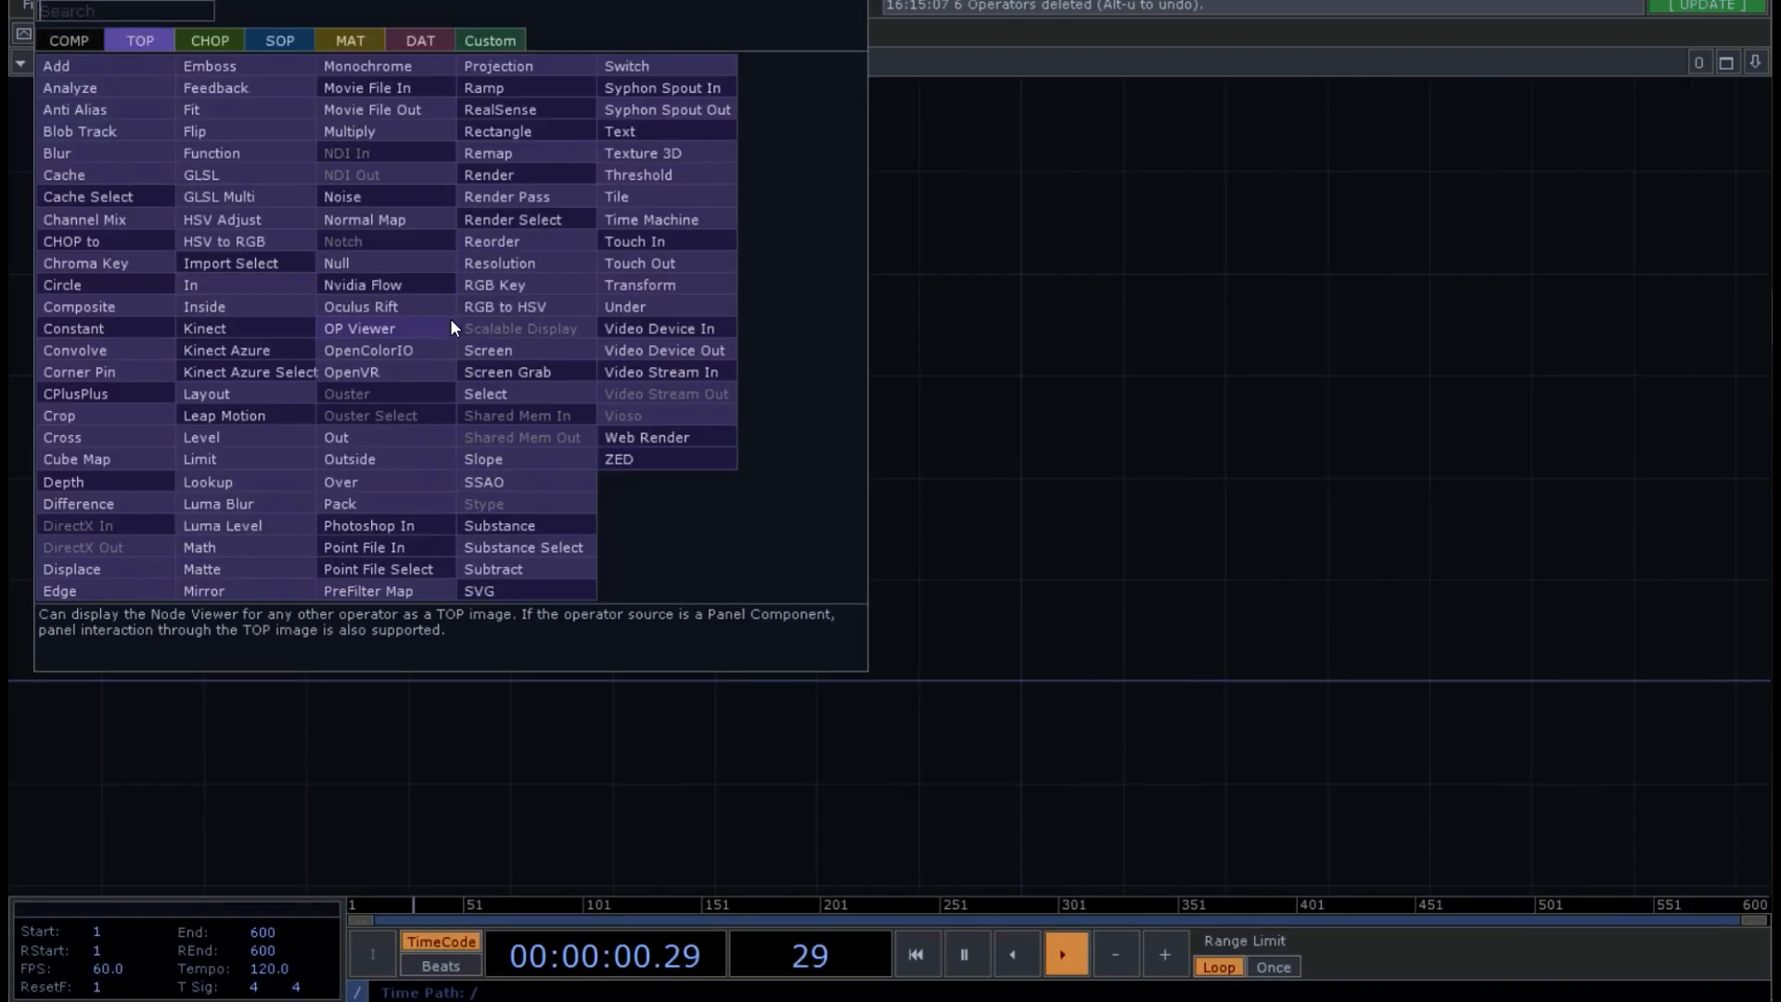
mouse_move(64, 283)
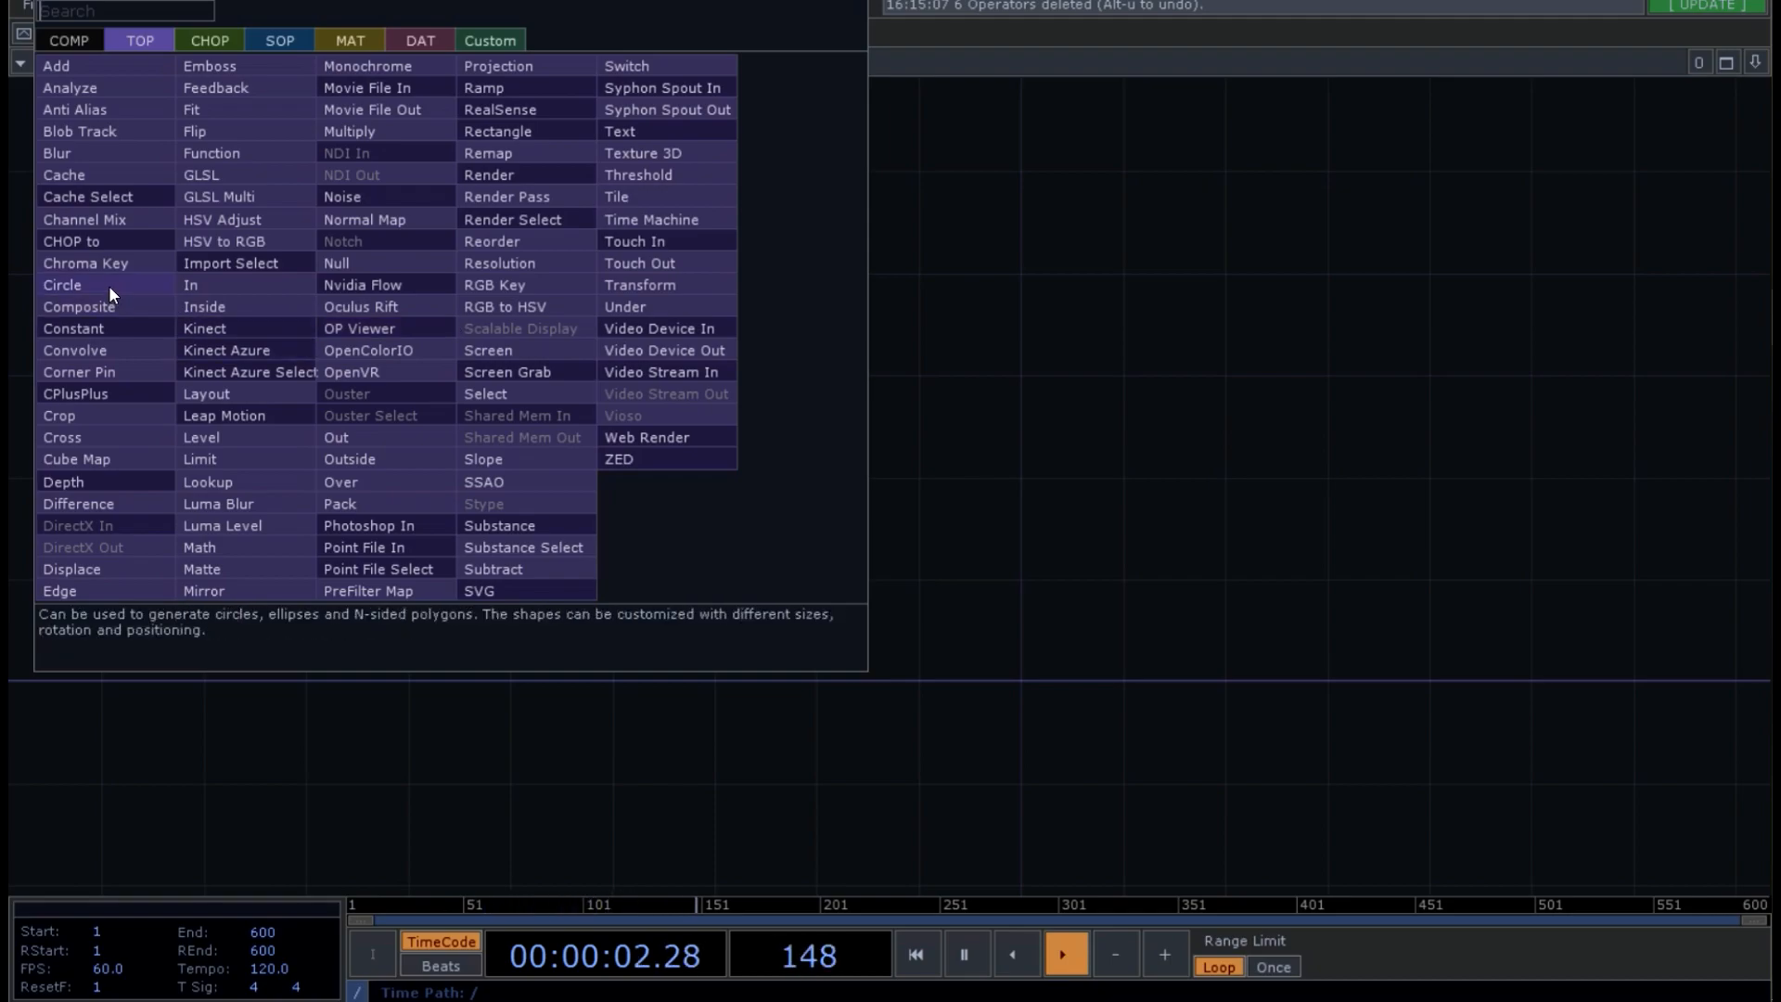
- Place circle1 with radius 0.04 and centre -0.02, -0.3
left_click(61, 285)
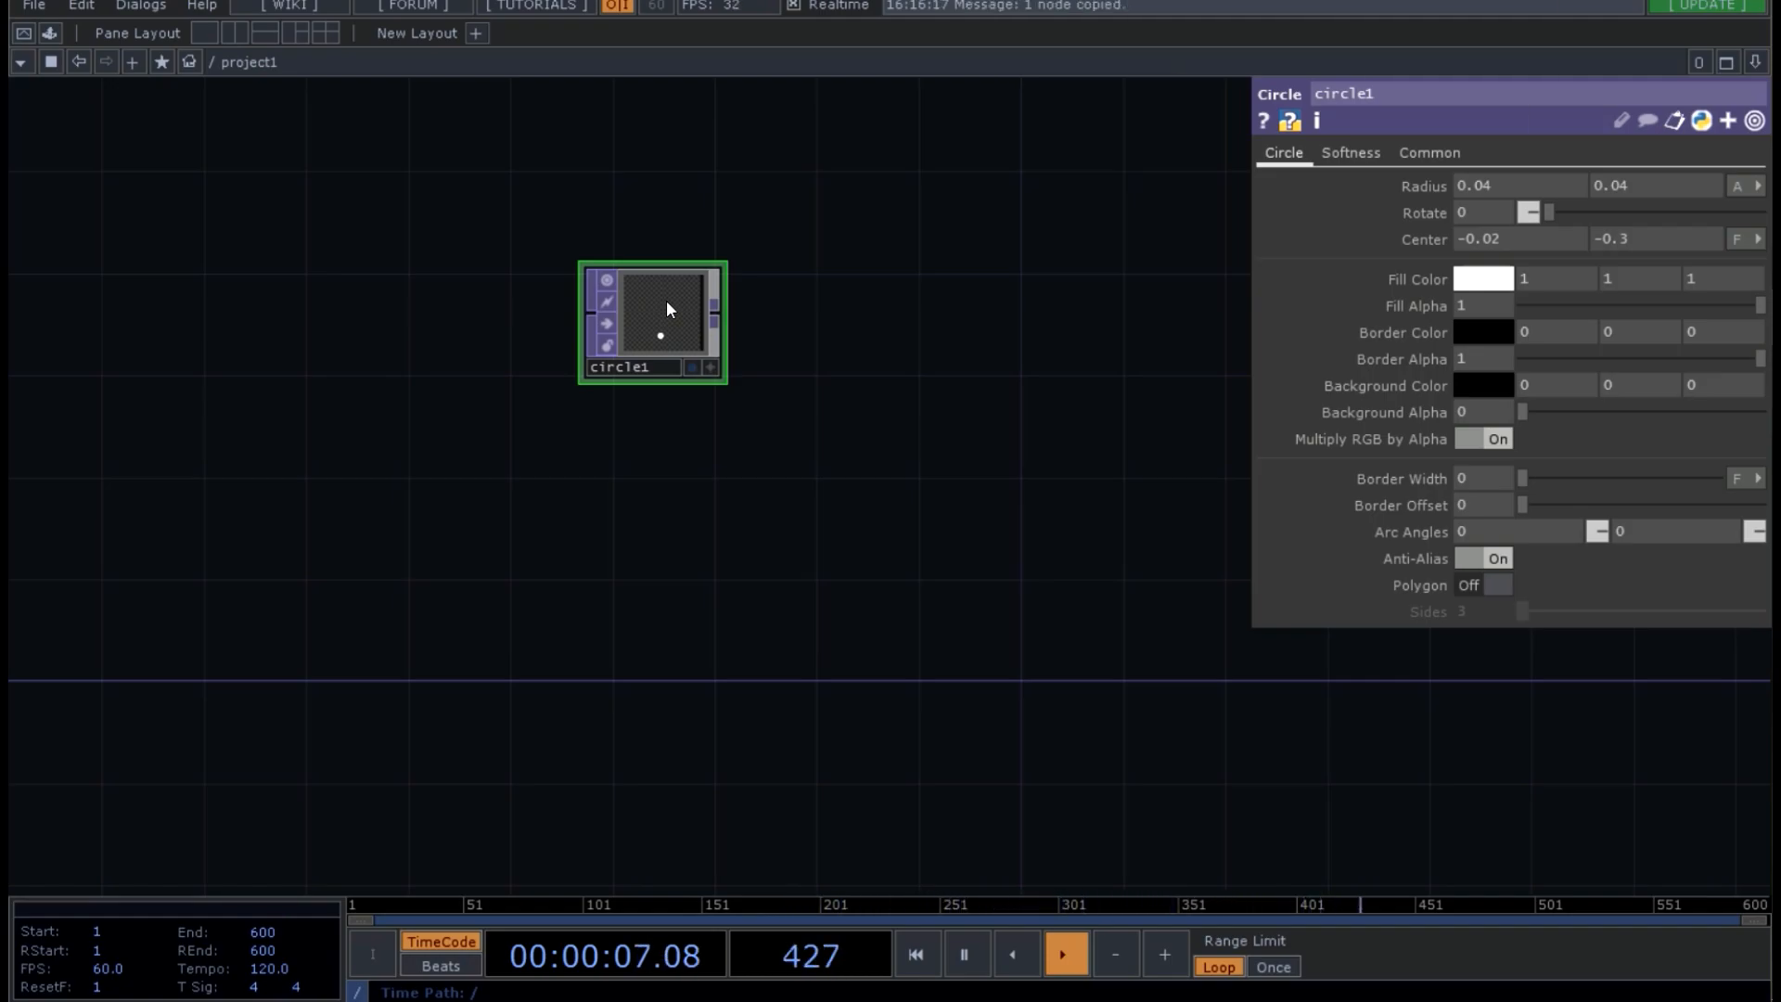
- Paste circle copies until circle2 through circle7 form a column
key("ctrl+v")
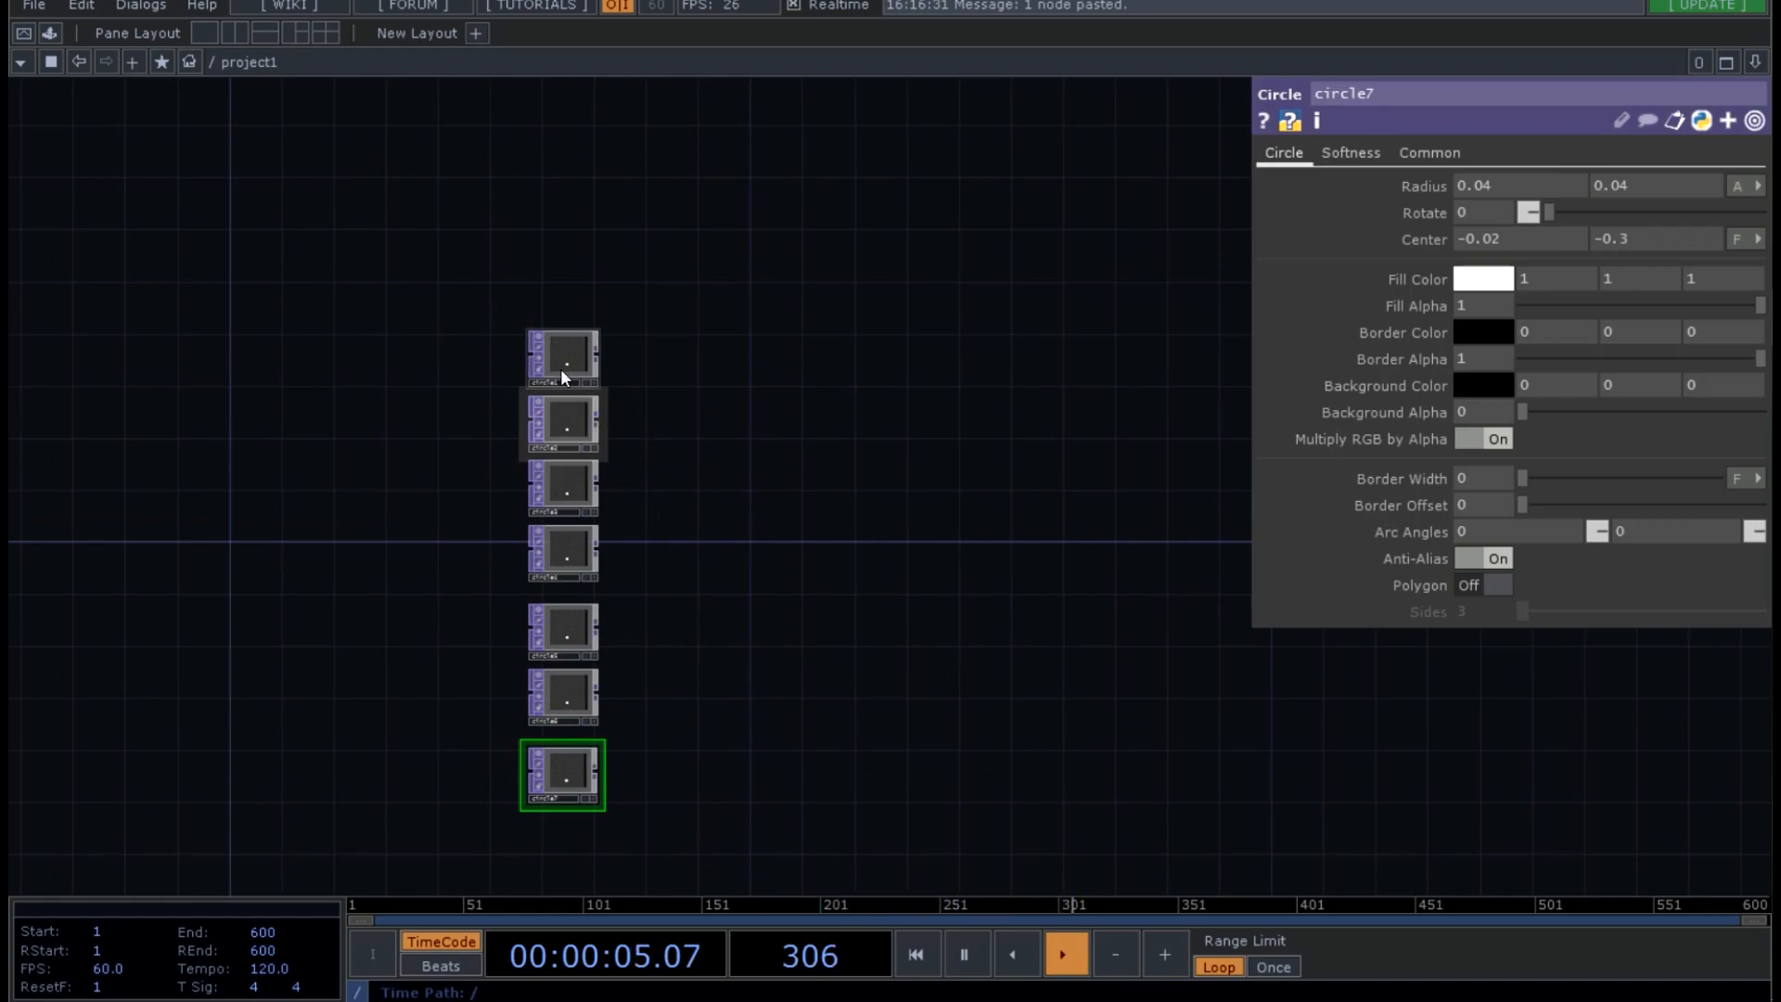
- Stagger the circles' Center X values from -0.3 to 0.25 across the seven copies
left_click(562, 423)
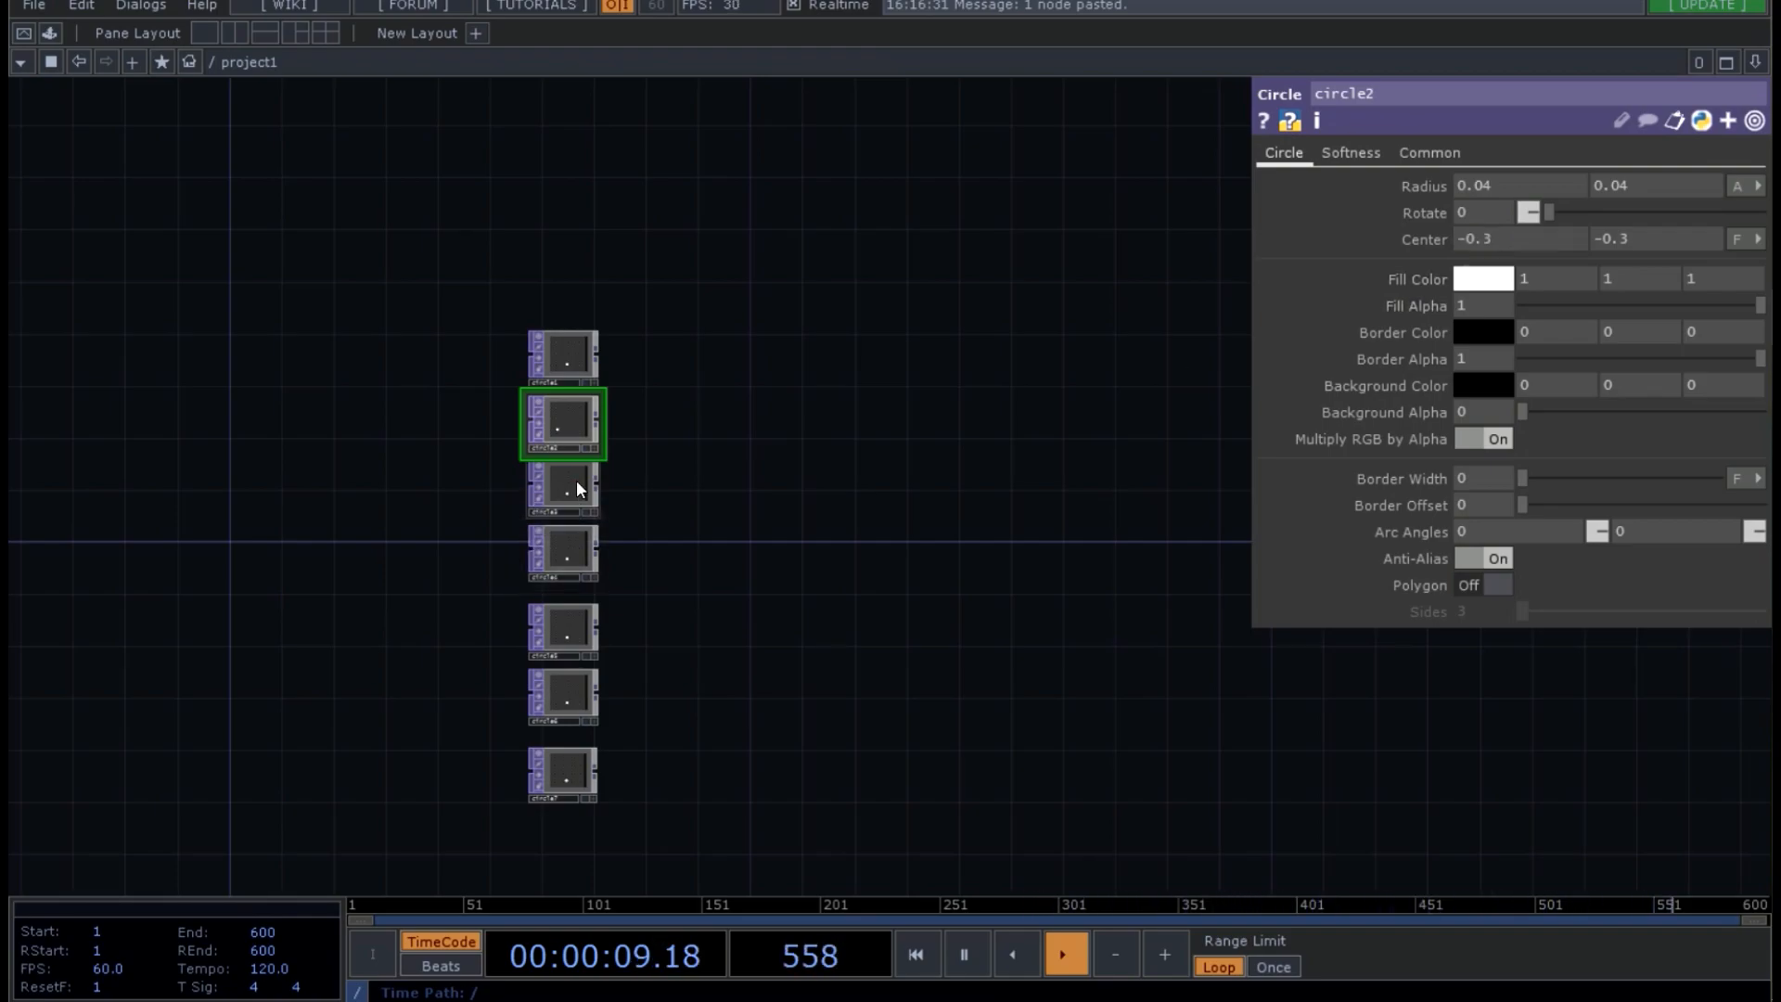
left_click(562, 489)
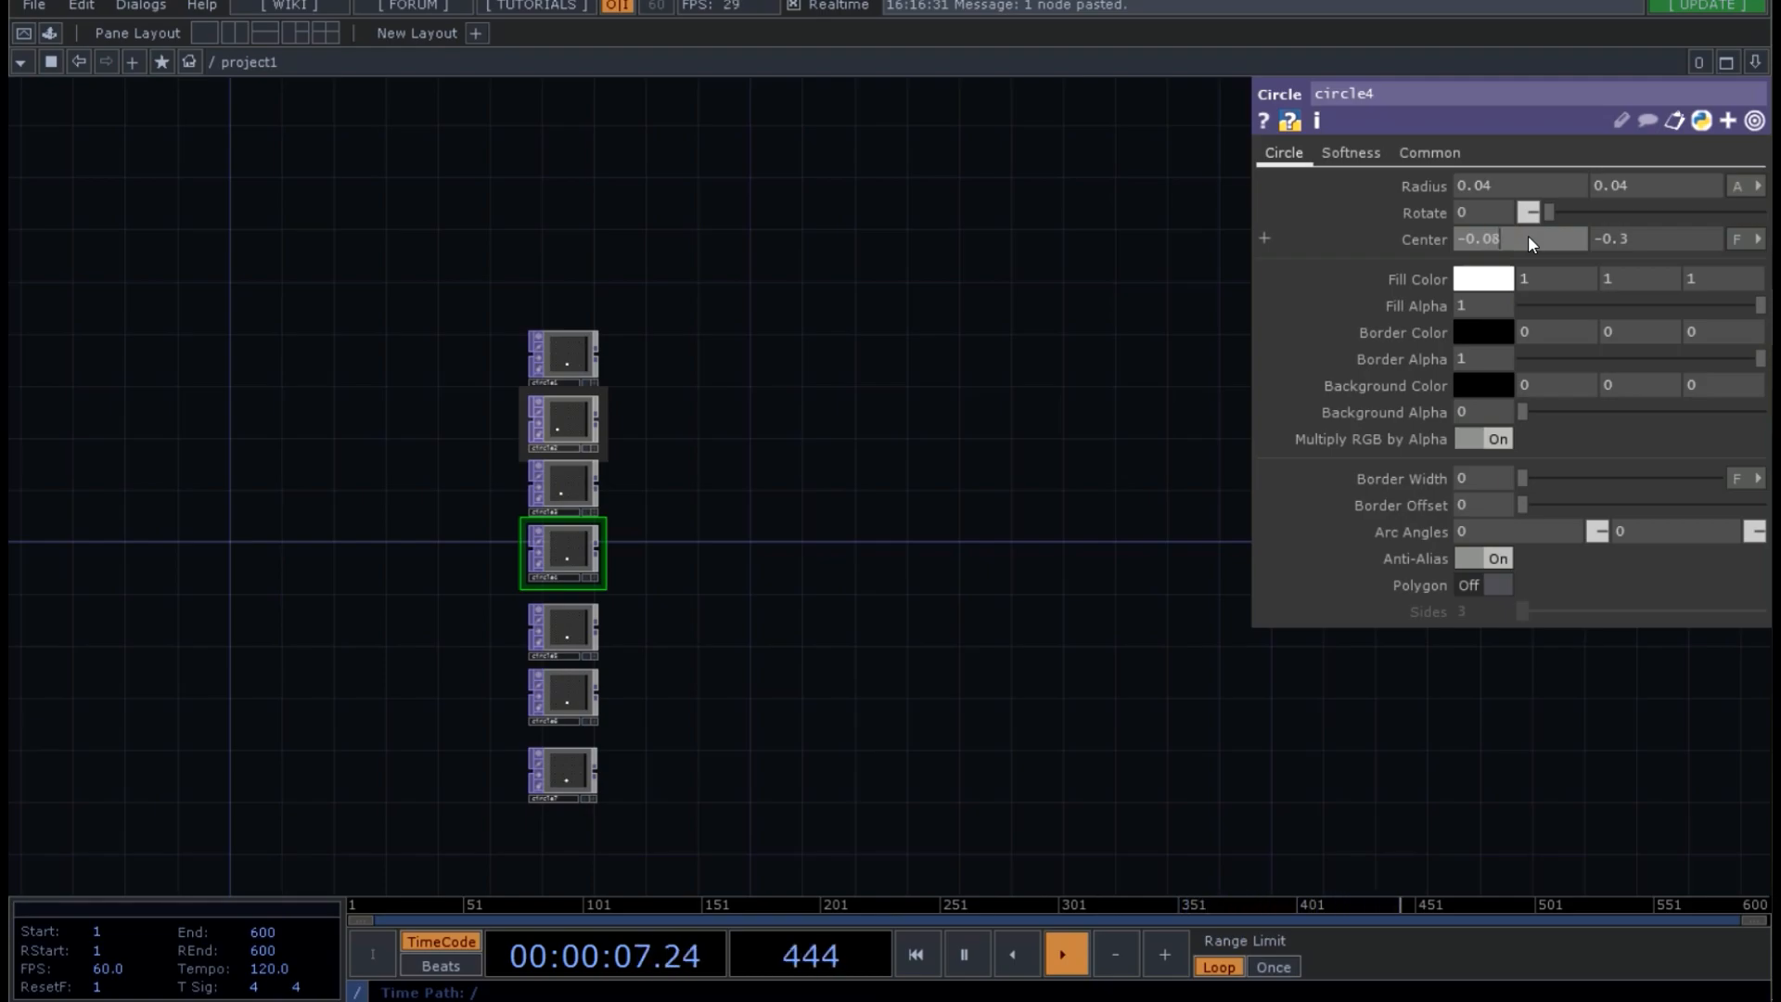
left_click(562, 630)
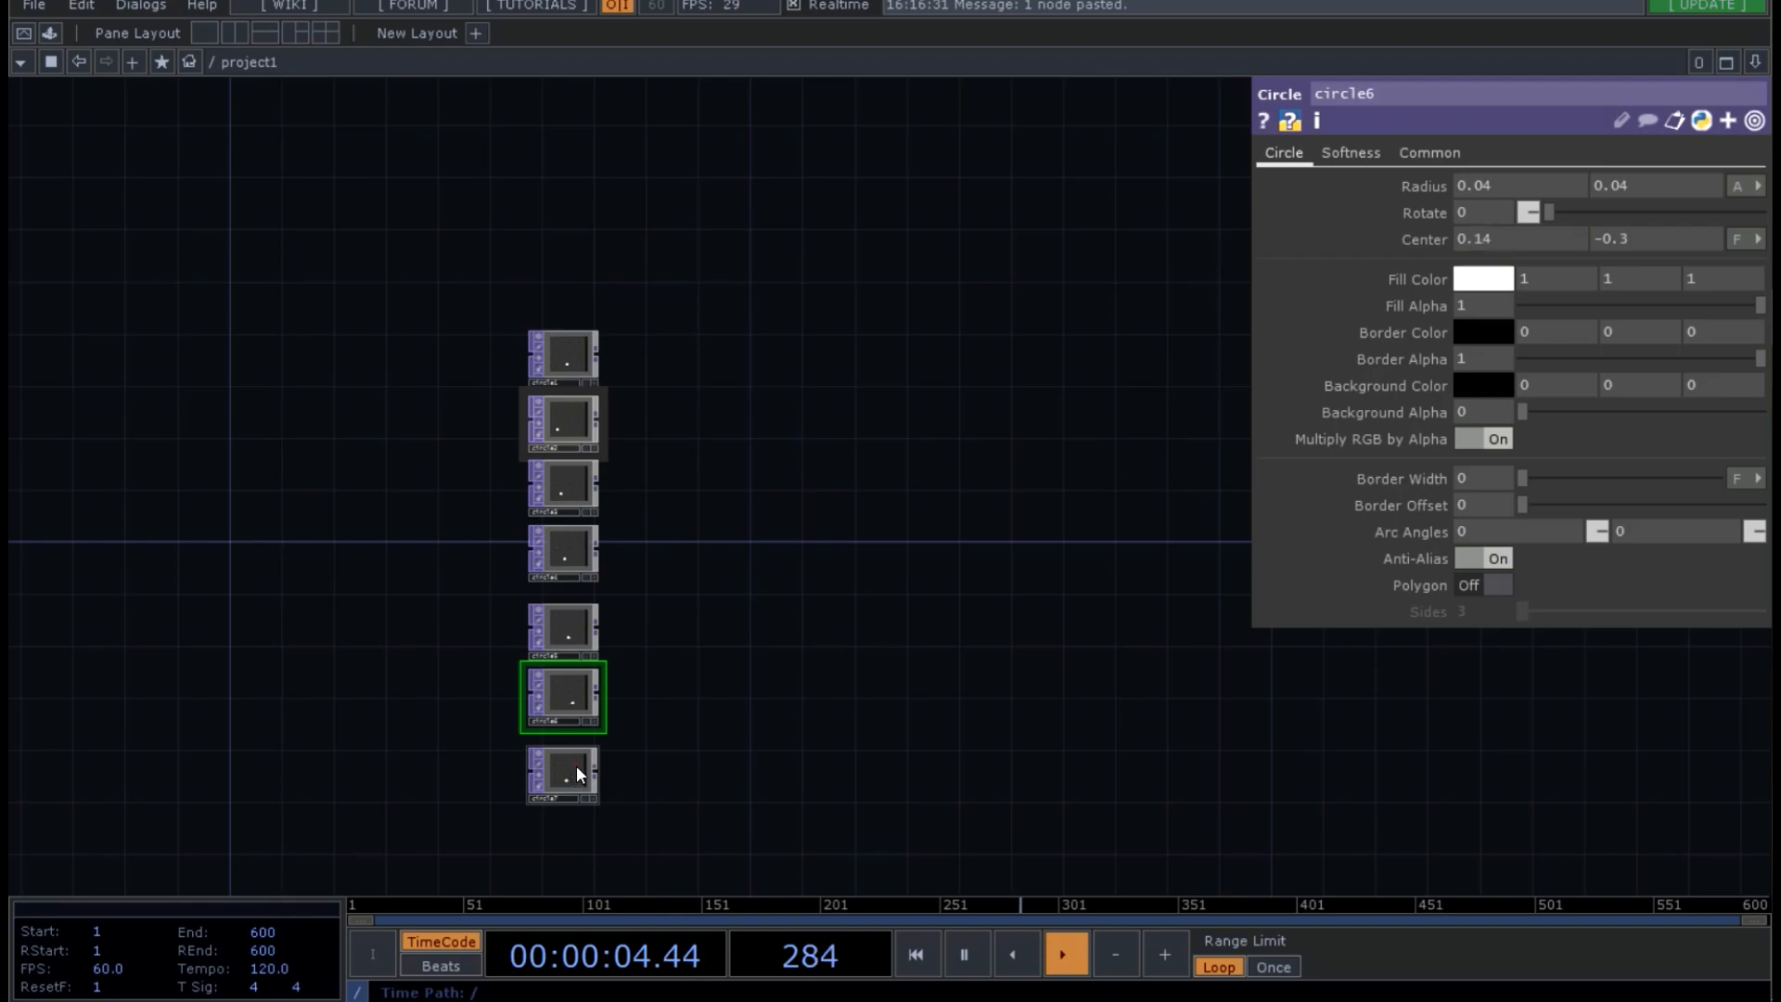
left_click(564, 775)
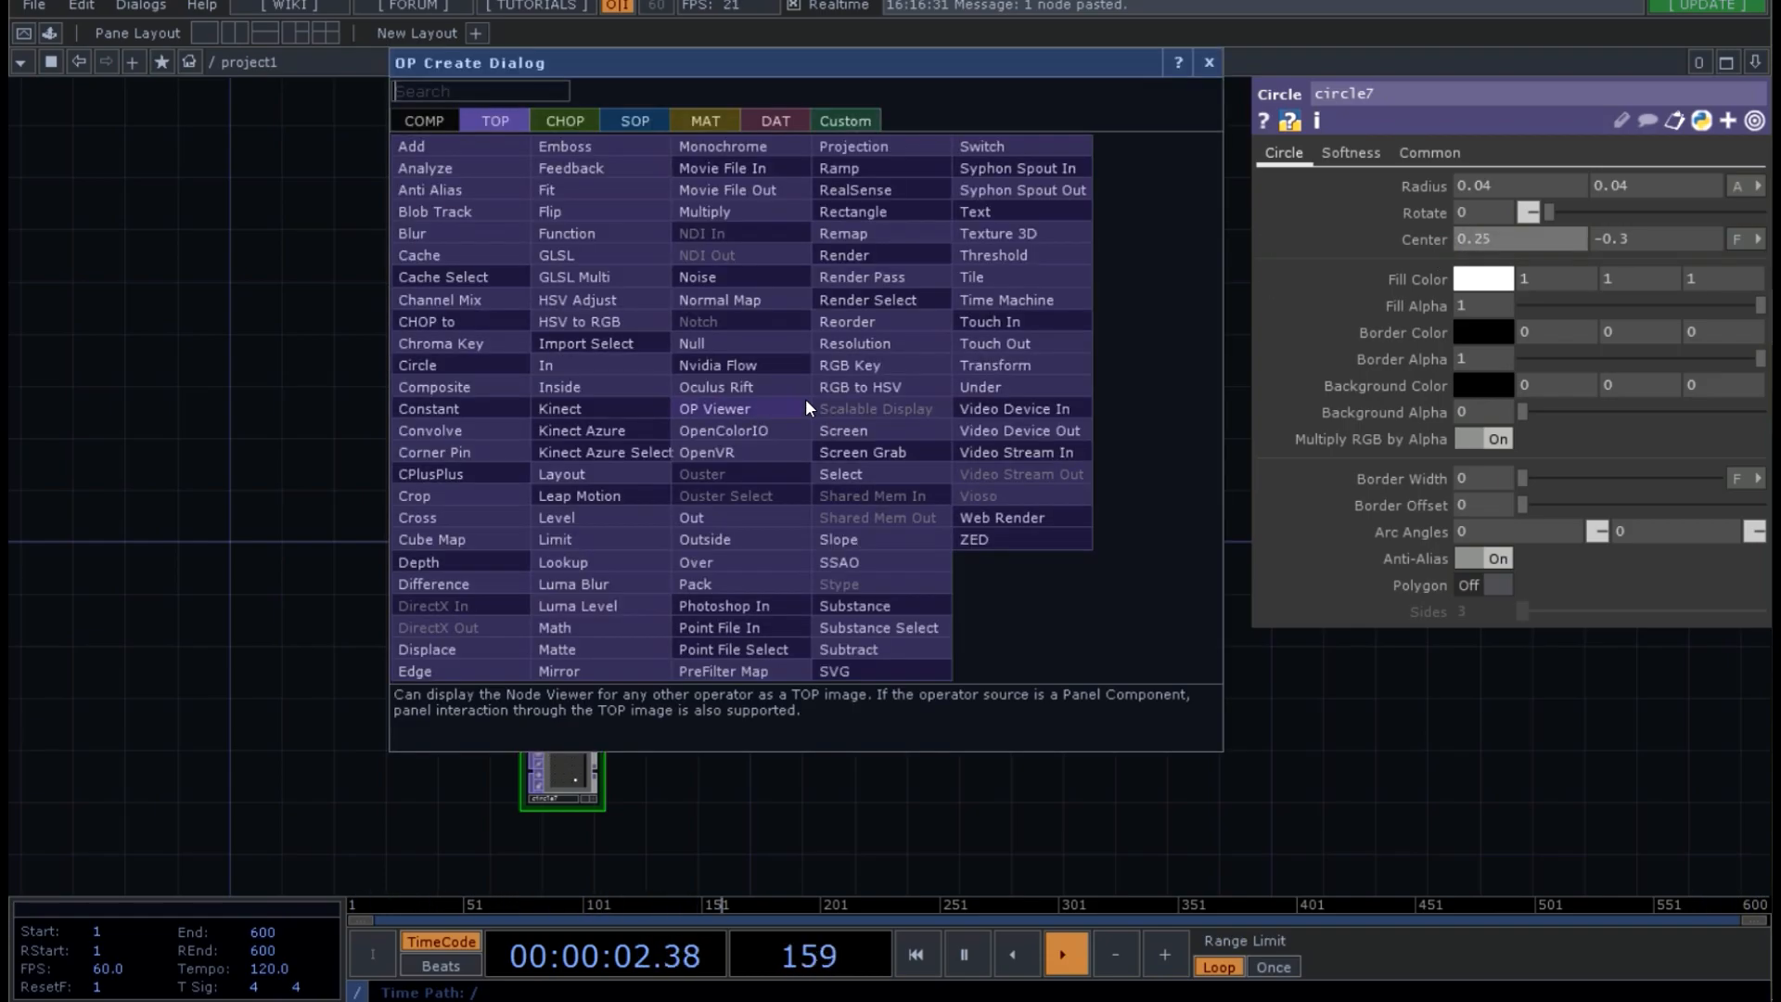
- Create comp1, wire all seven circles into it and set Operation to Add
type("comp")
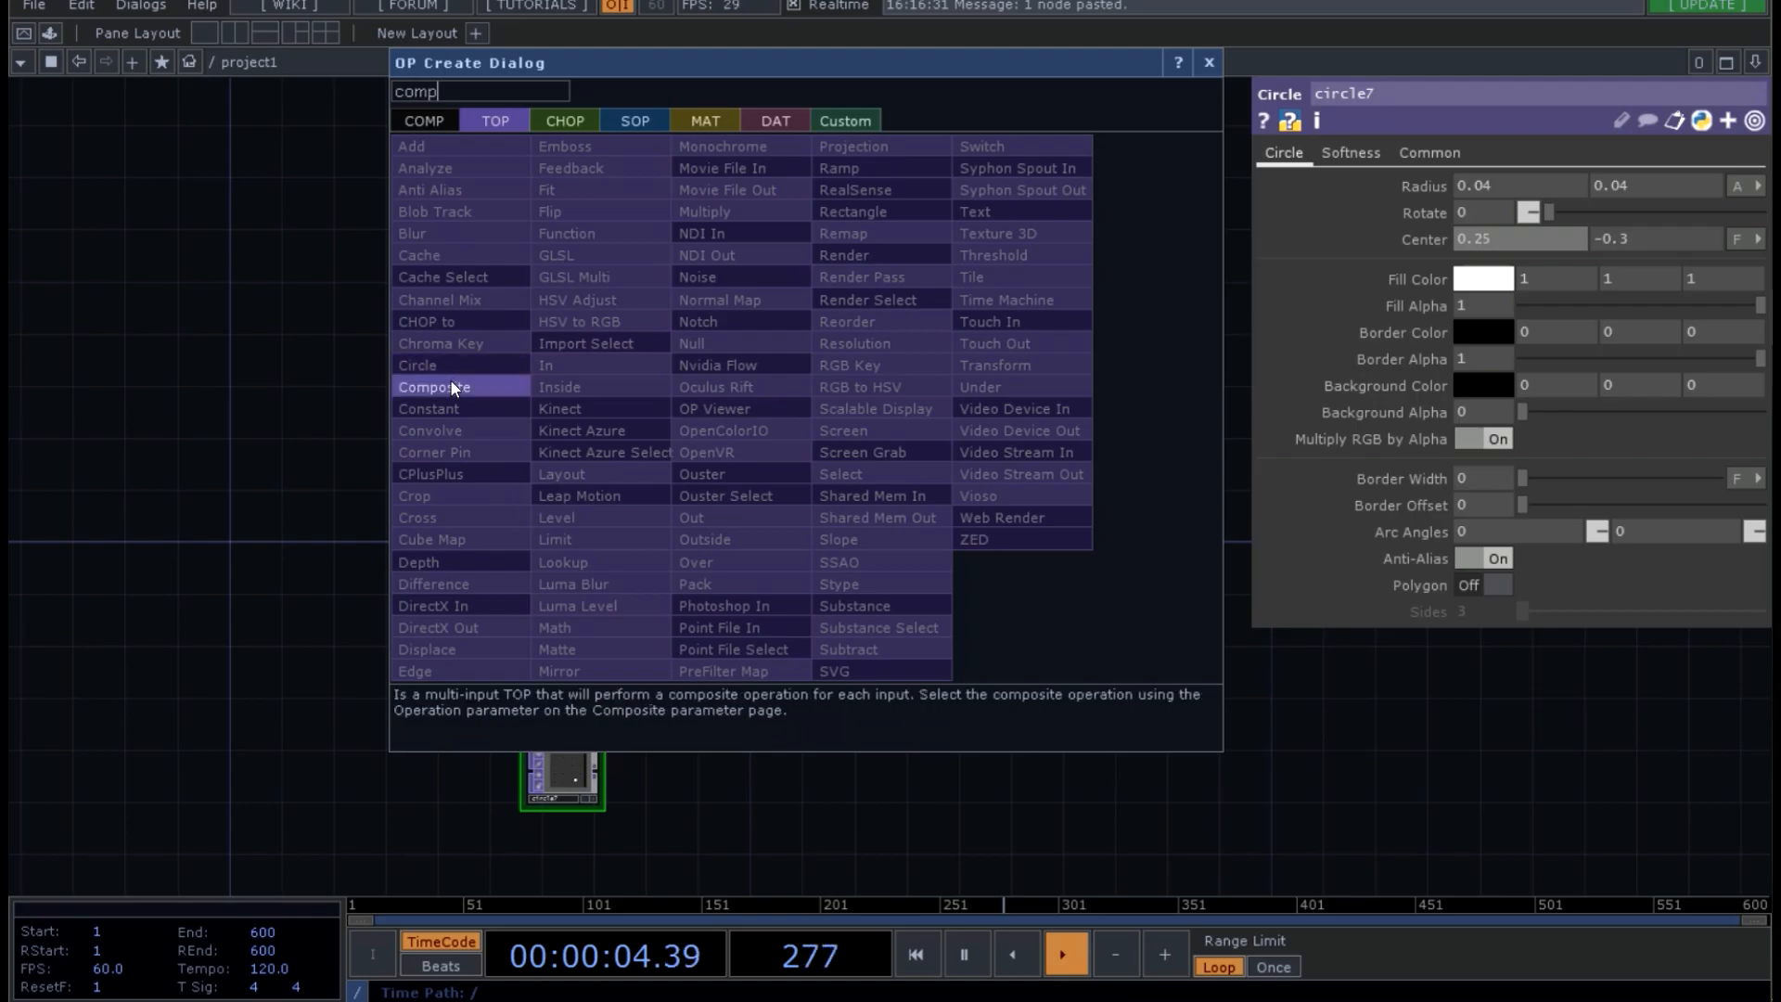
left_click(430, 386)
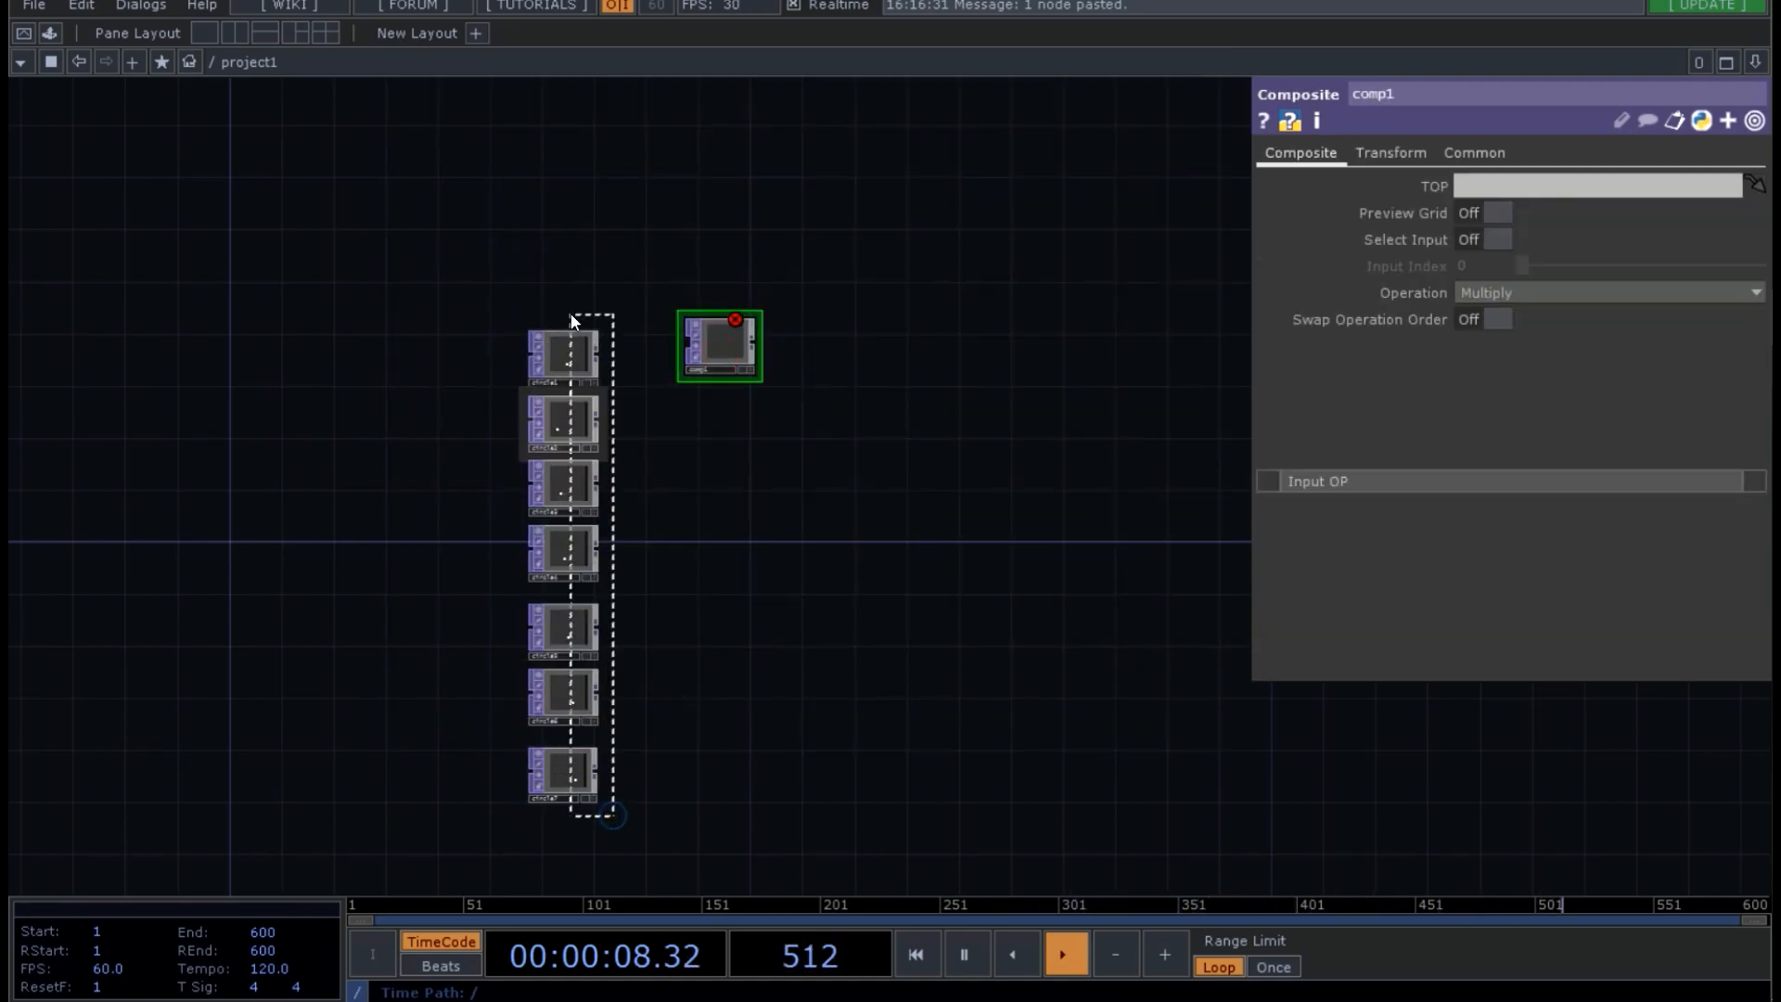
left_click(564, 357)
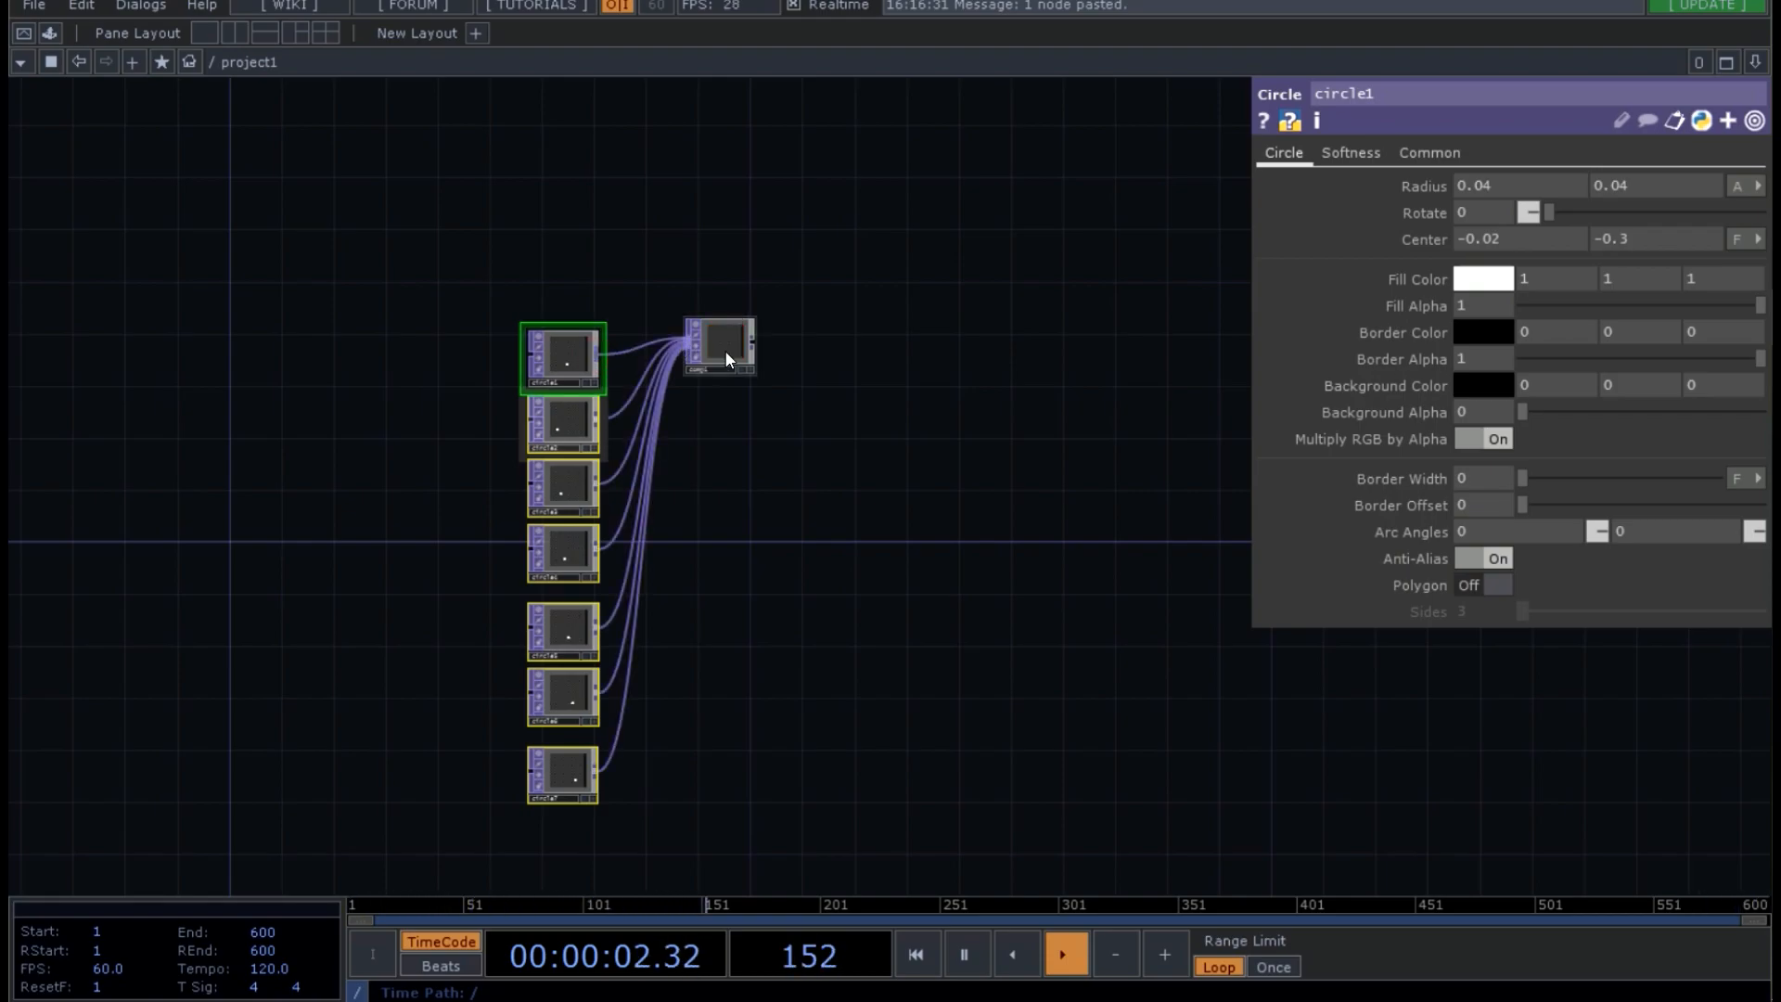
left_click(718, 347)
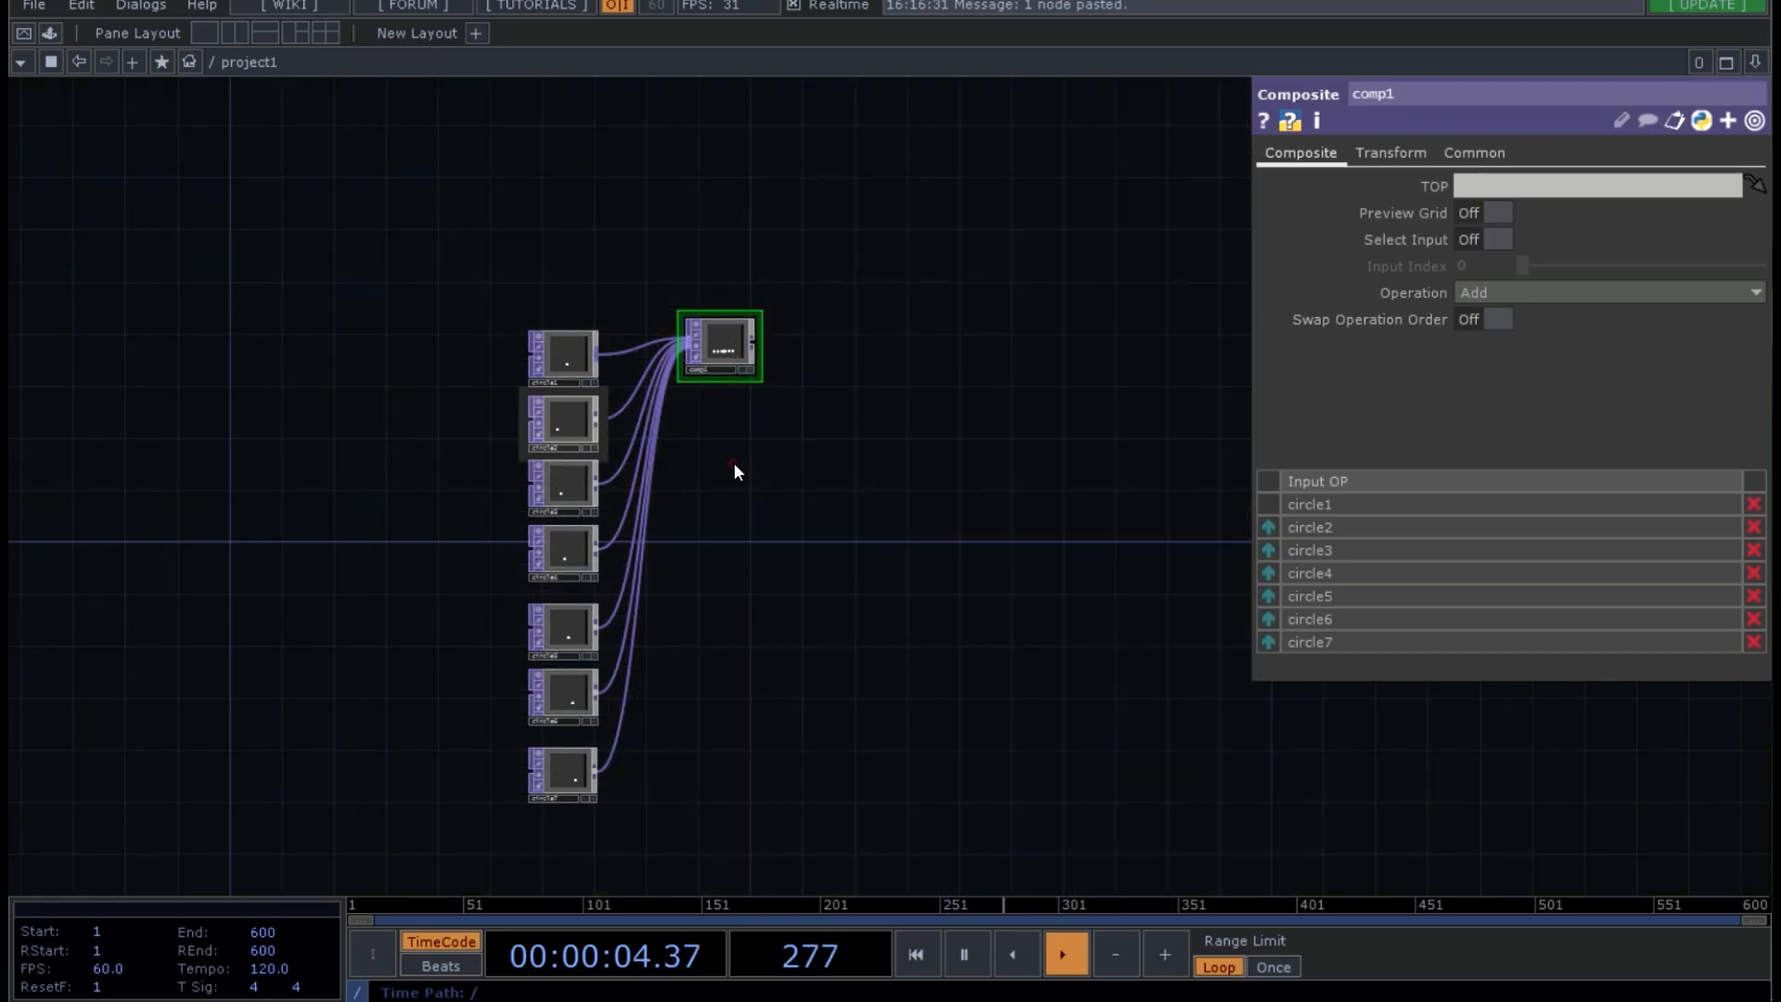
- Select the circles and composite, lower circle1's Center Y to -0.32, and bring up the network context menu
left_click(560, 356)
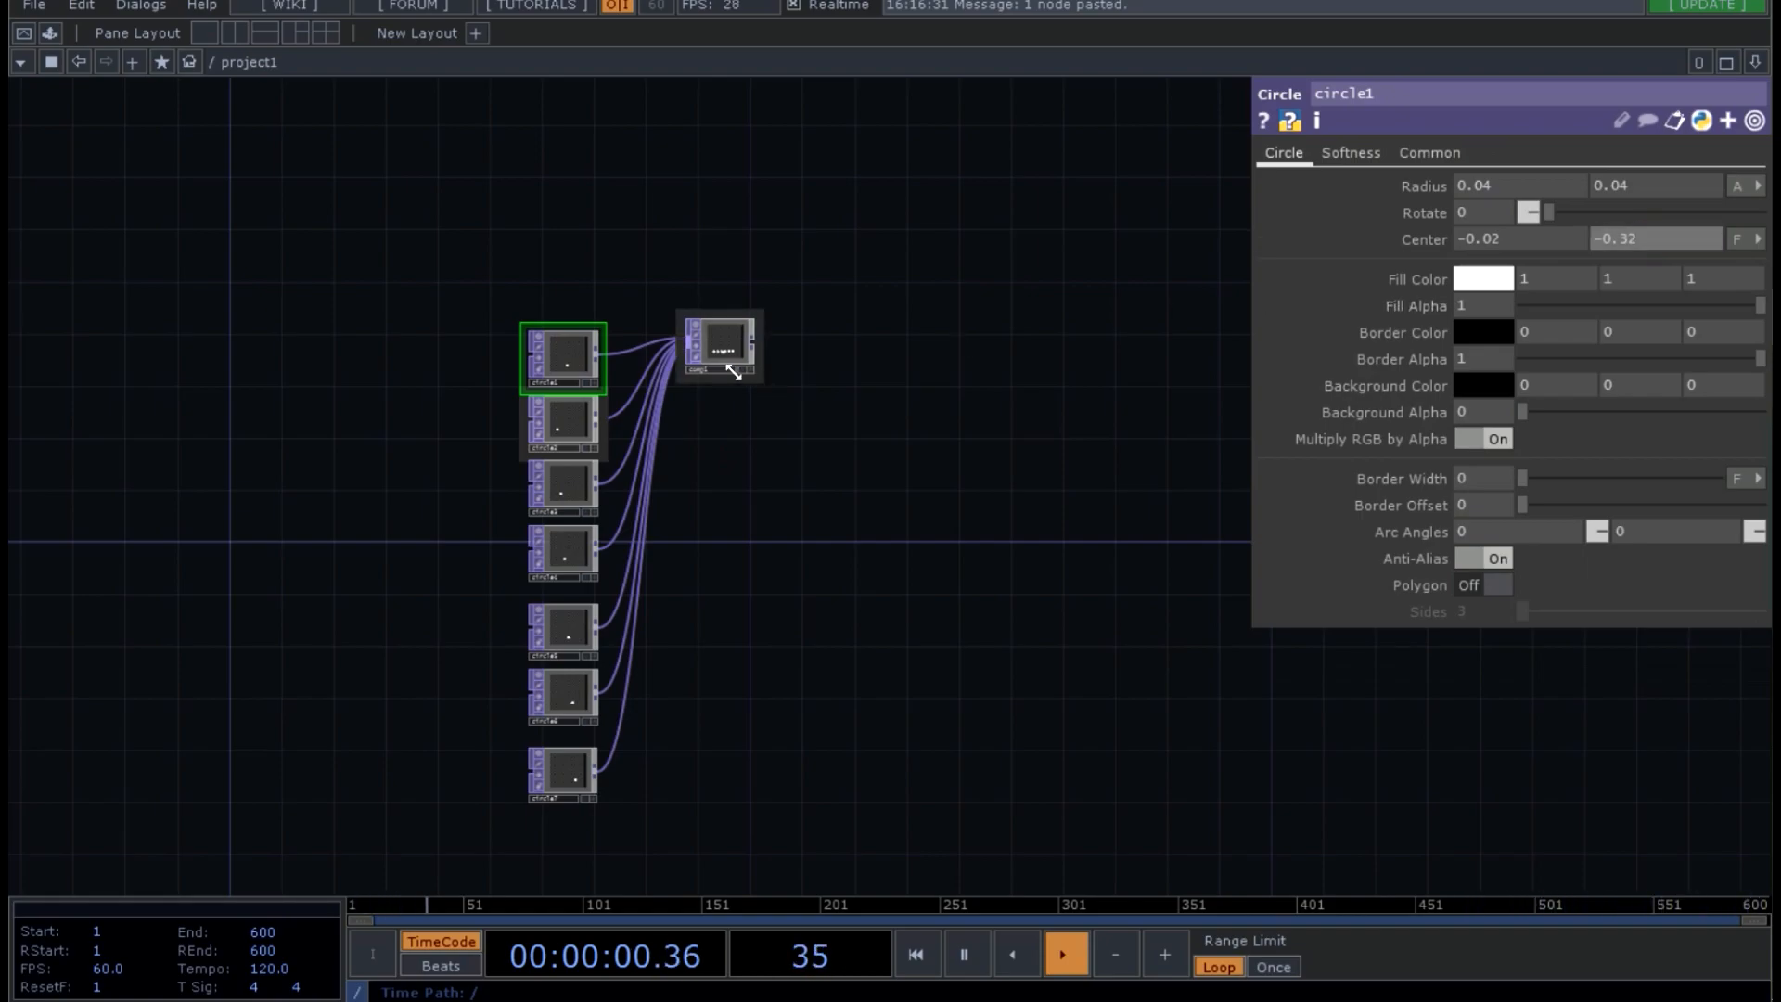
left_click(1061, 954)
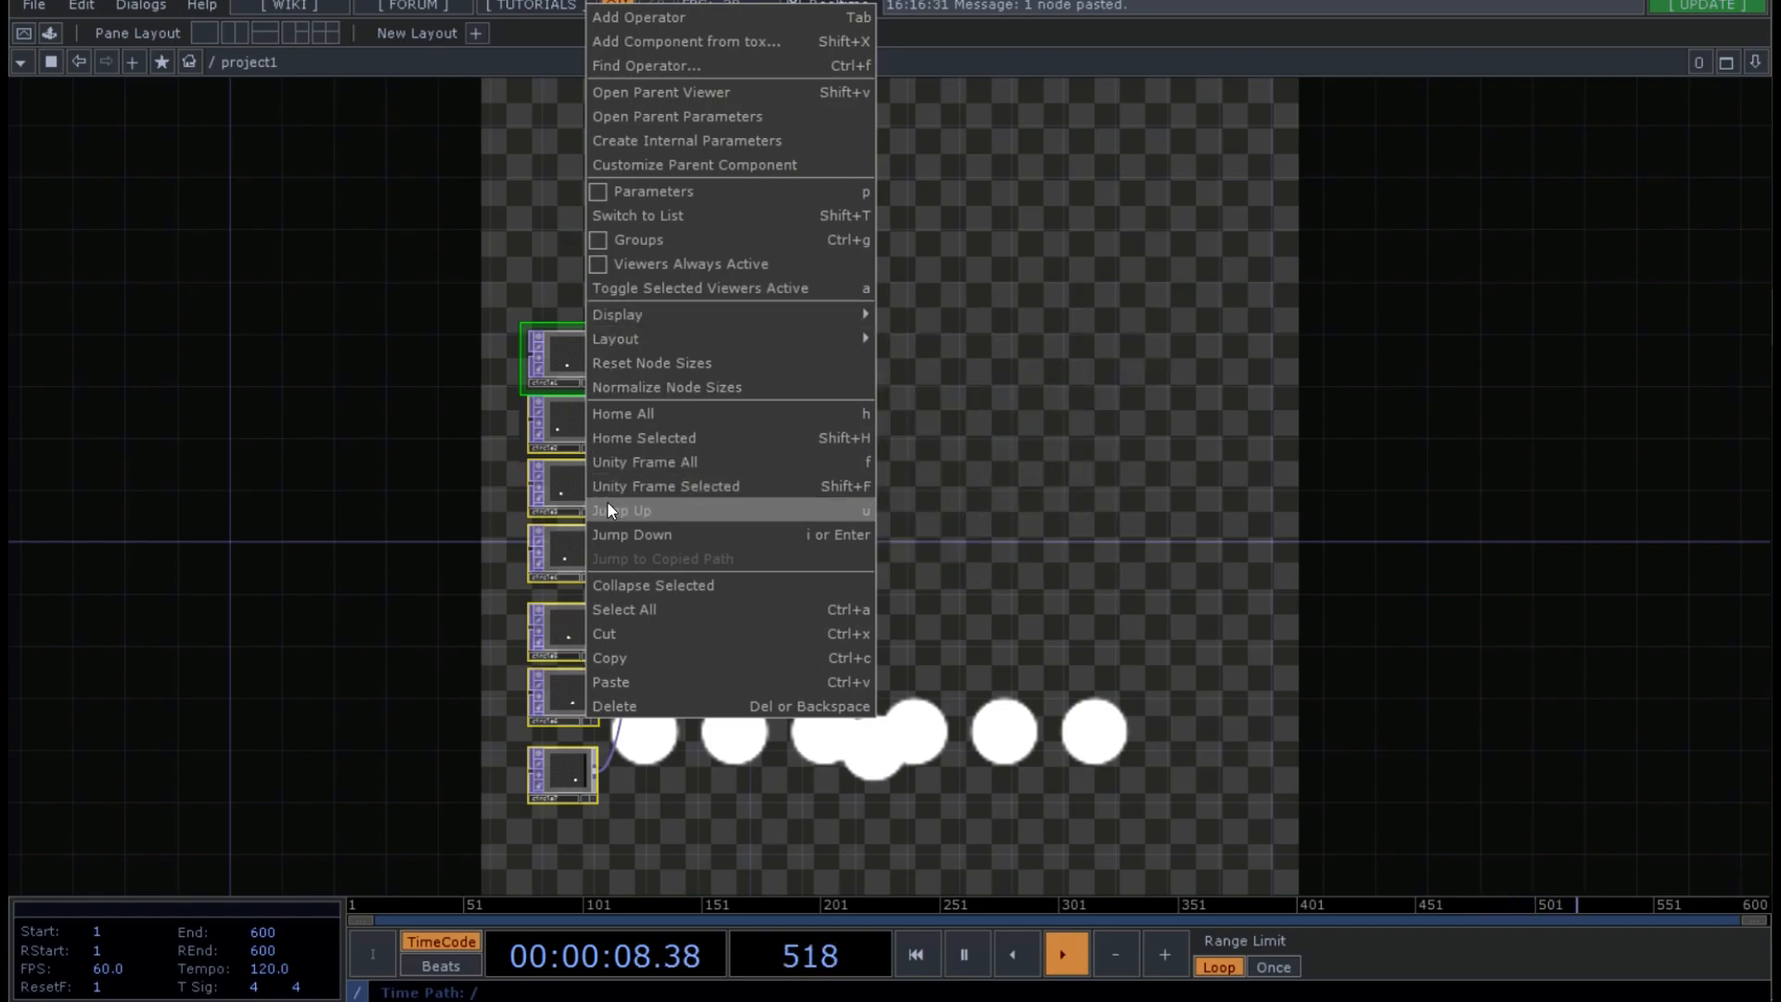
mouse_move(507, 411)
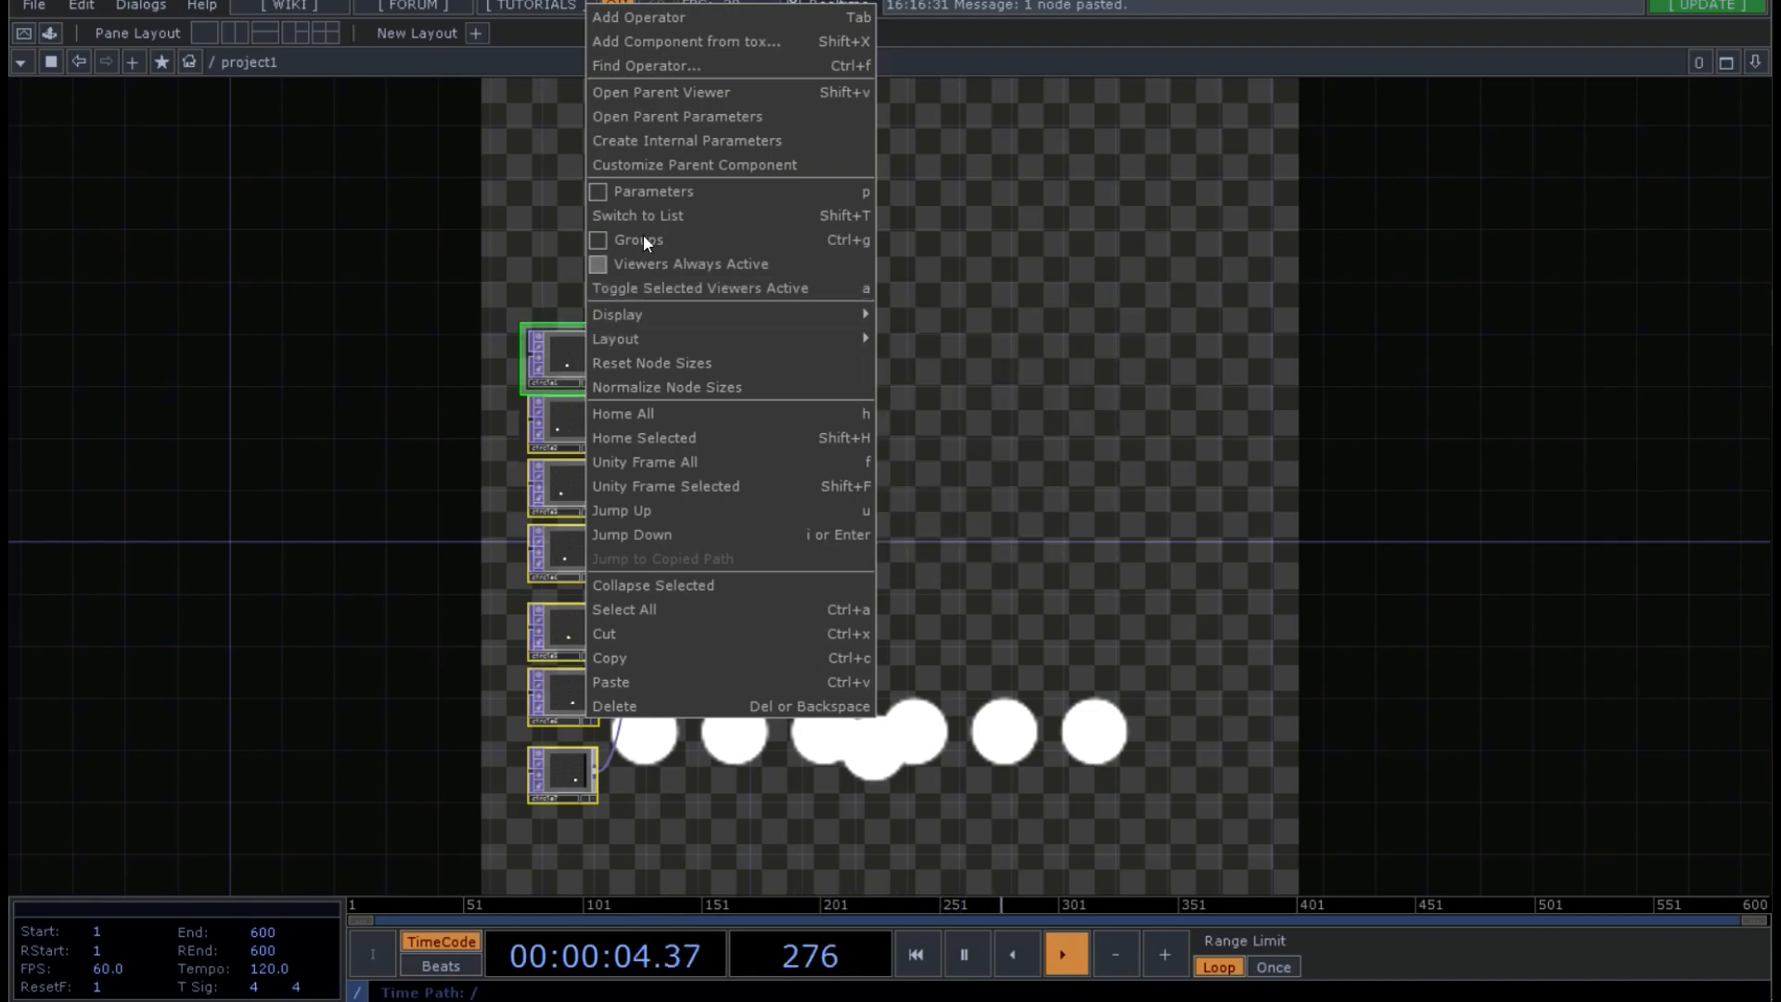
mouse_move(664, 166)
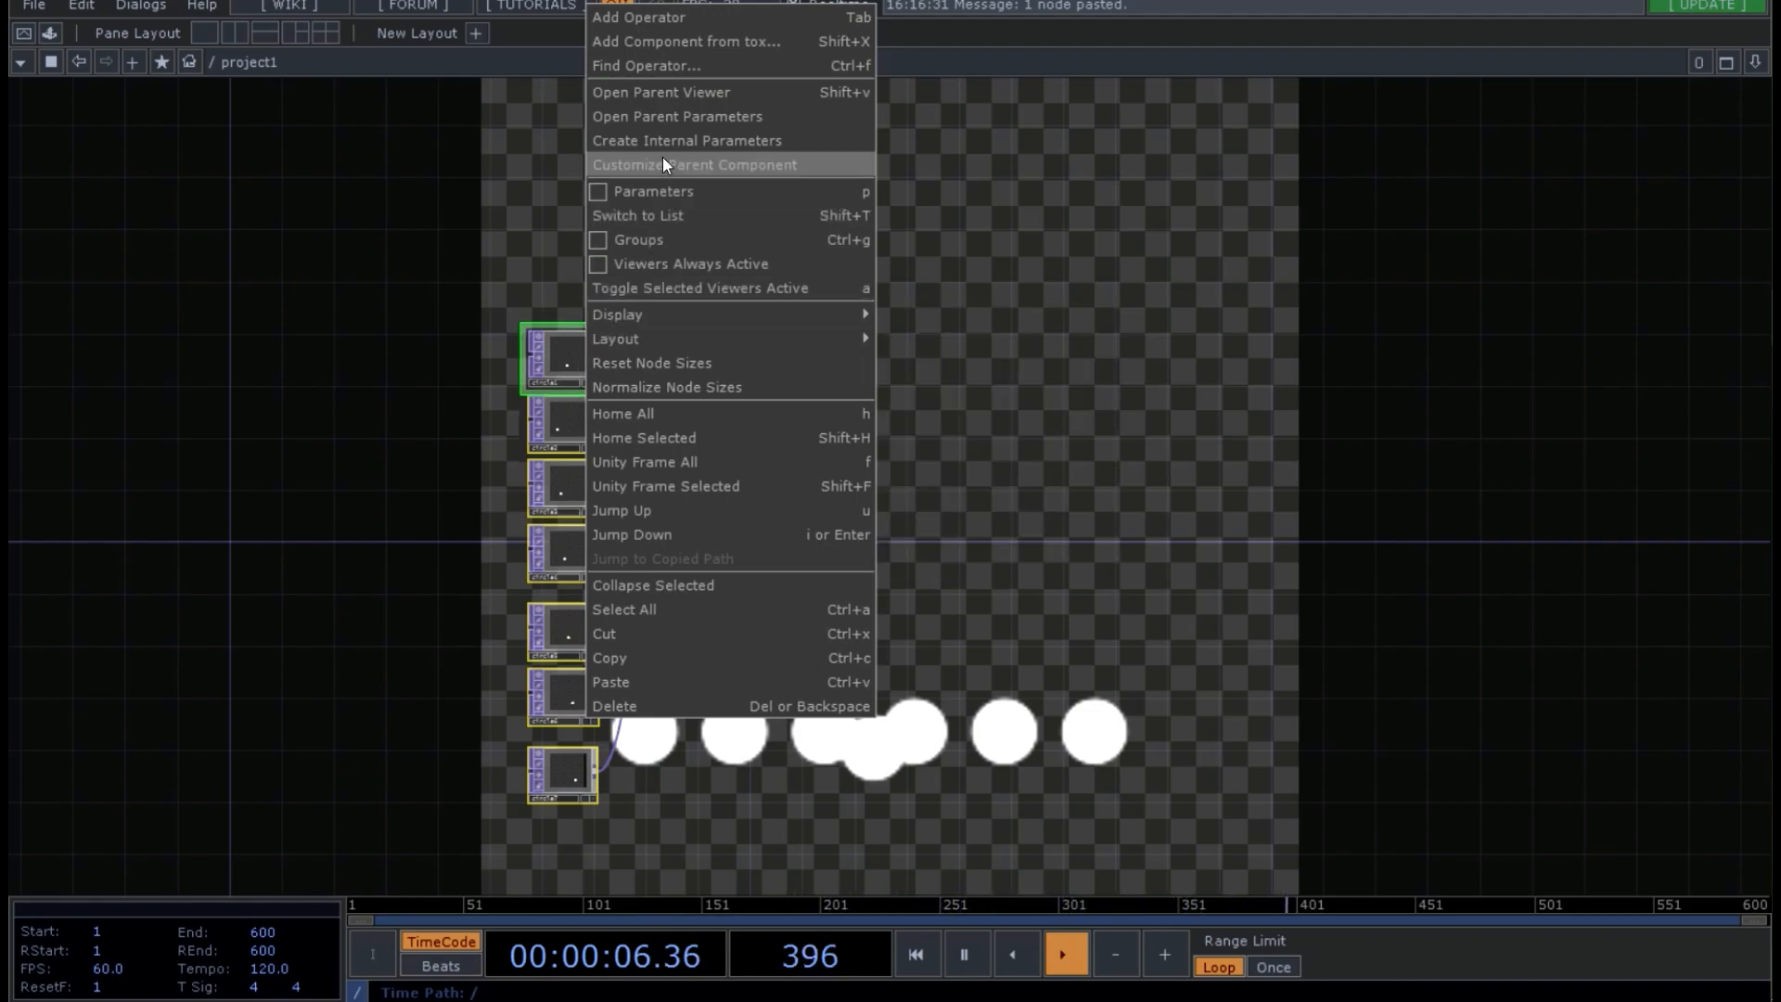
mouse_move(647, 558)
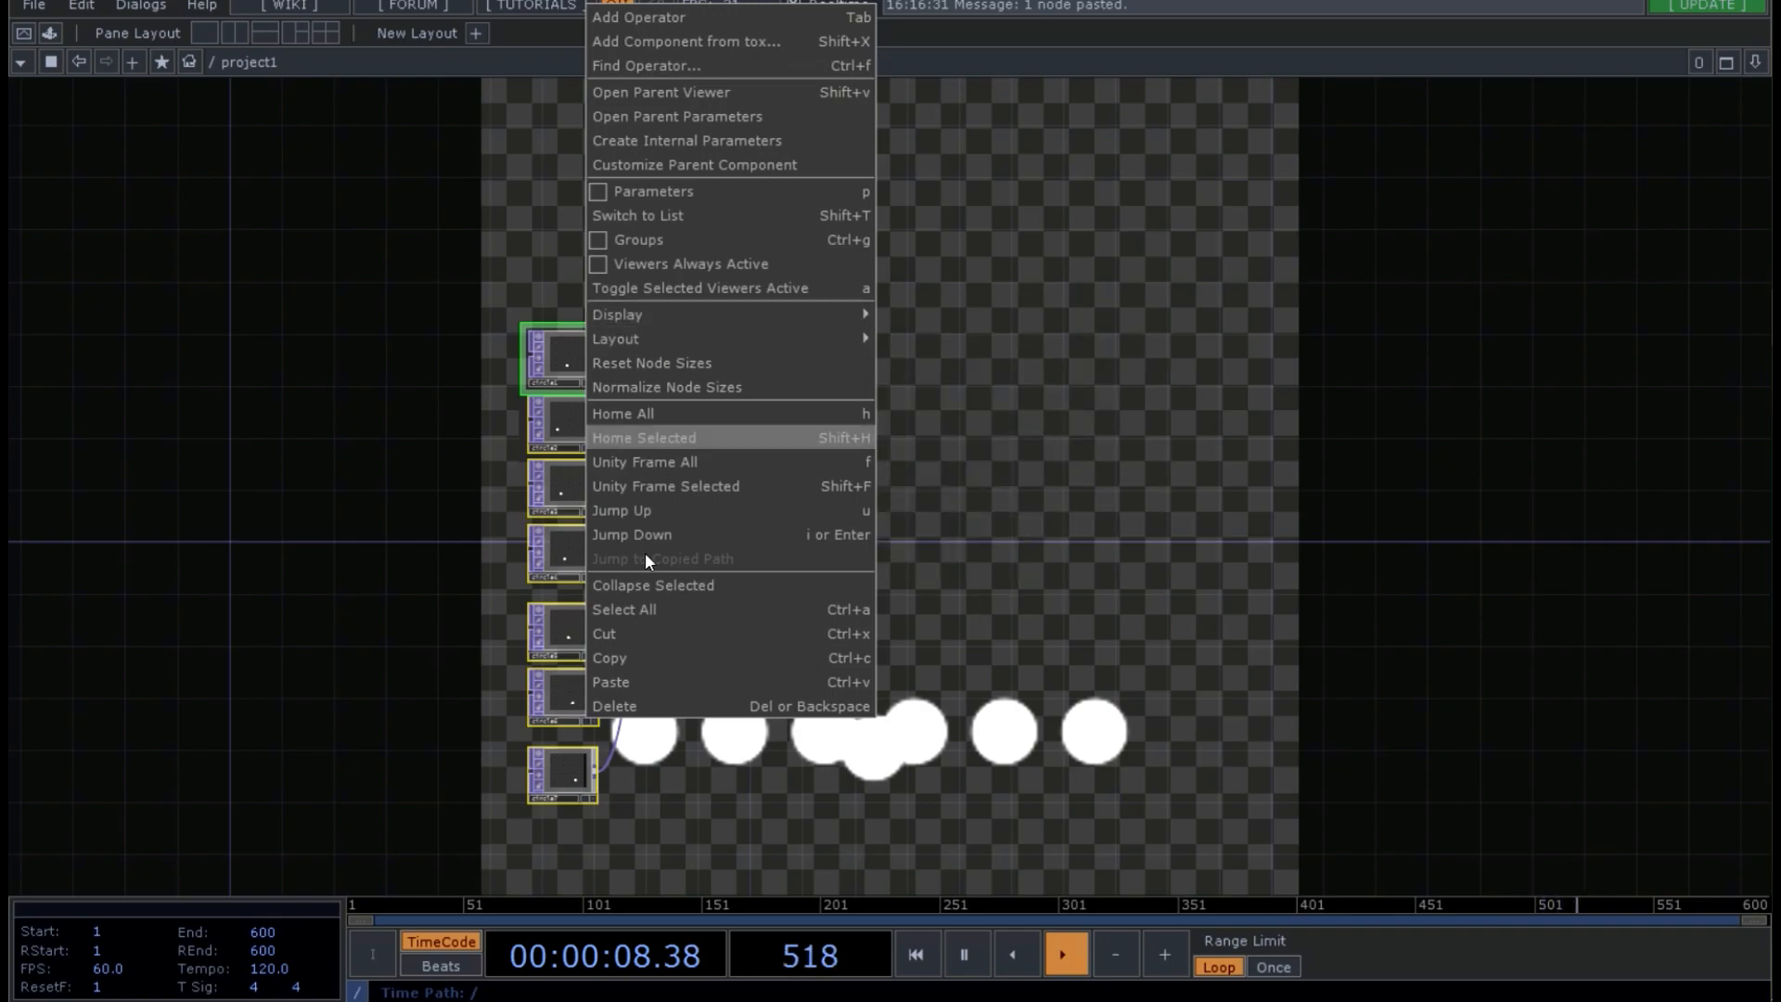
mouse_move(645, 584)
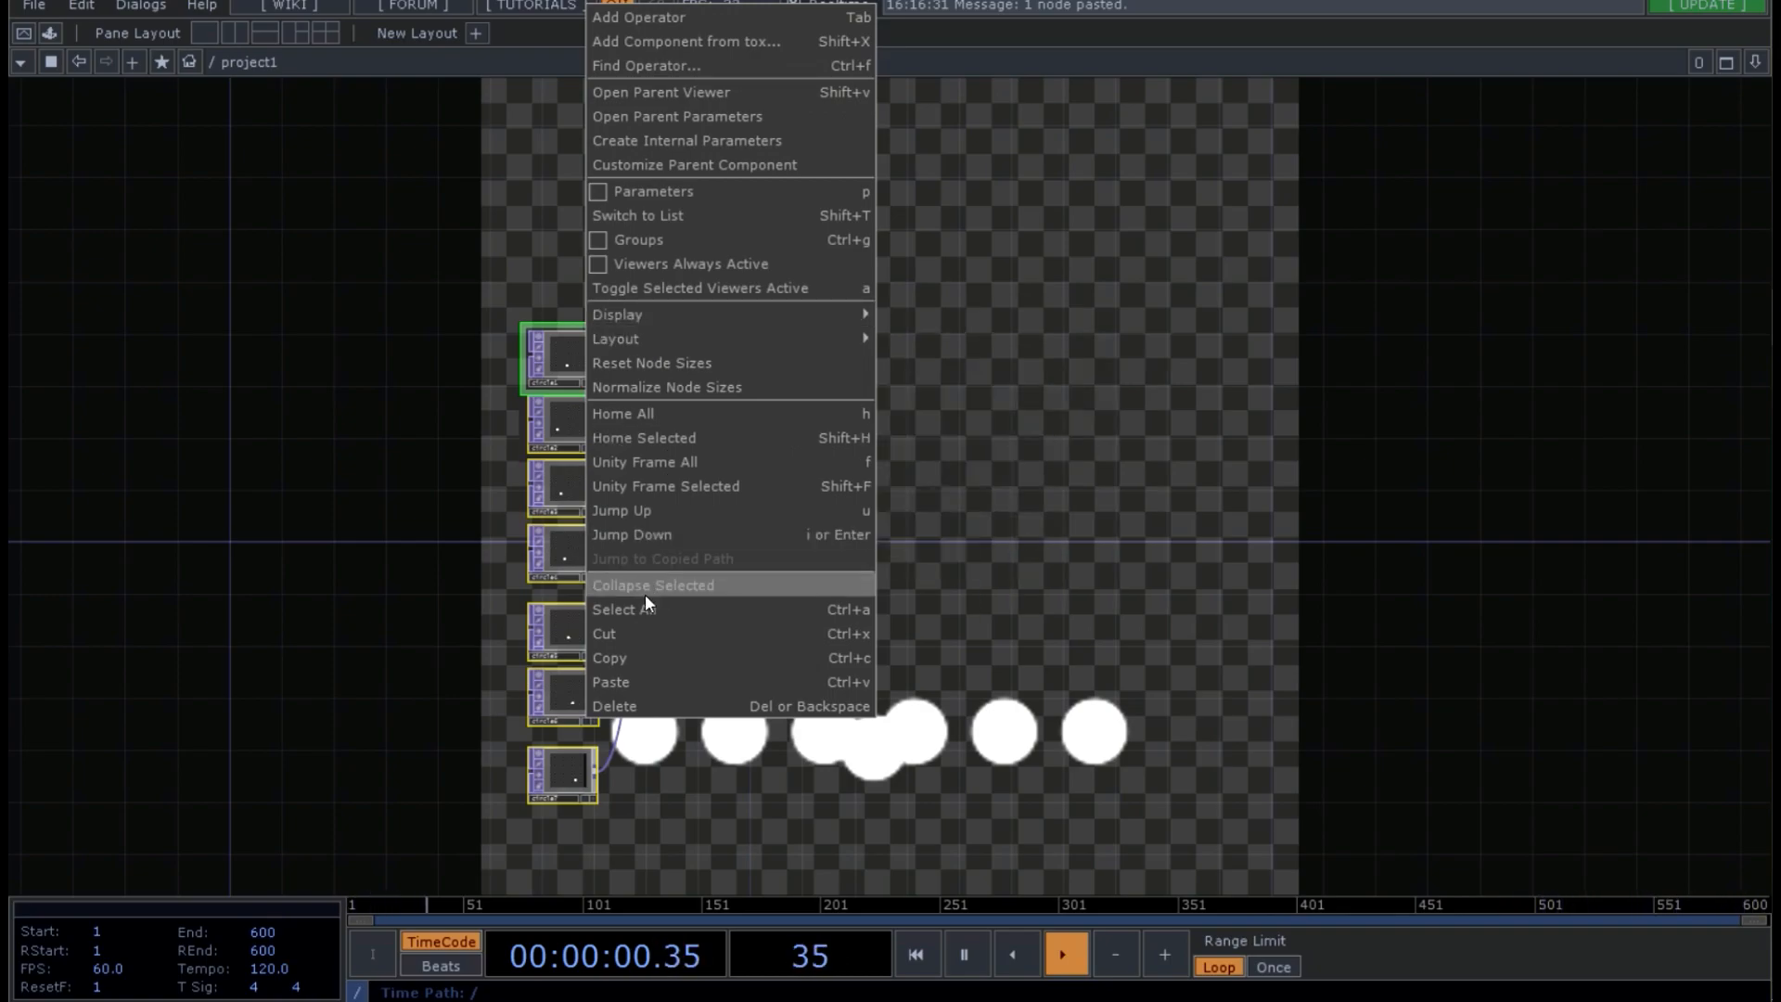
- Collapse the selection into a Base component and rename it 'cloud_TOP'
left_click(653, 584)
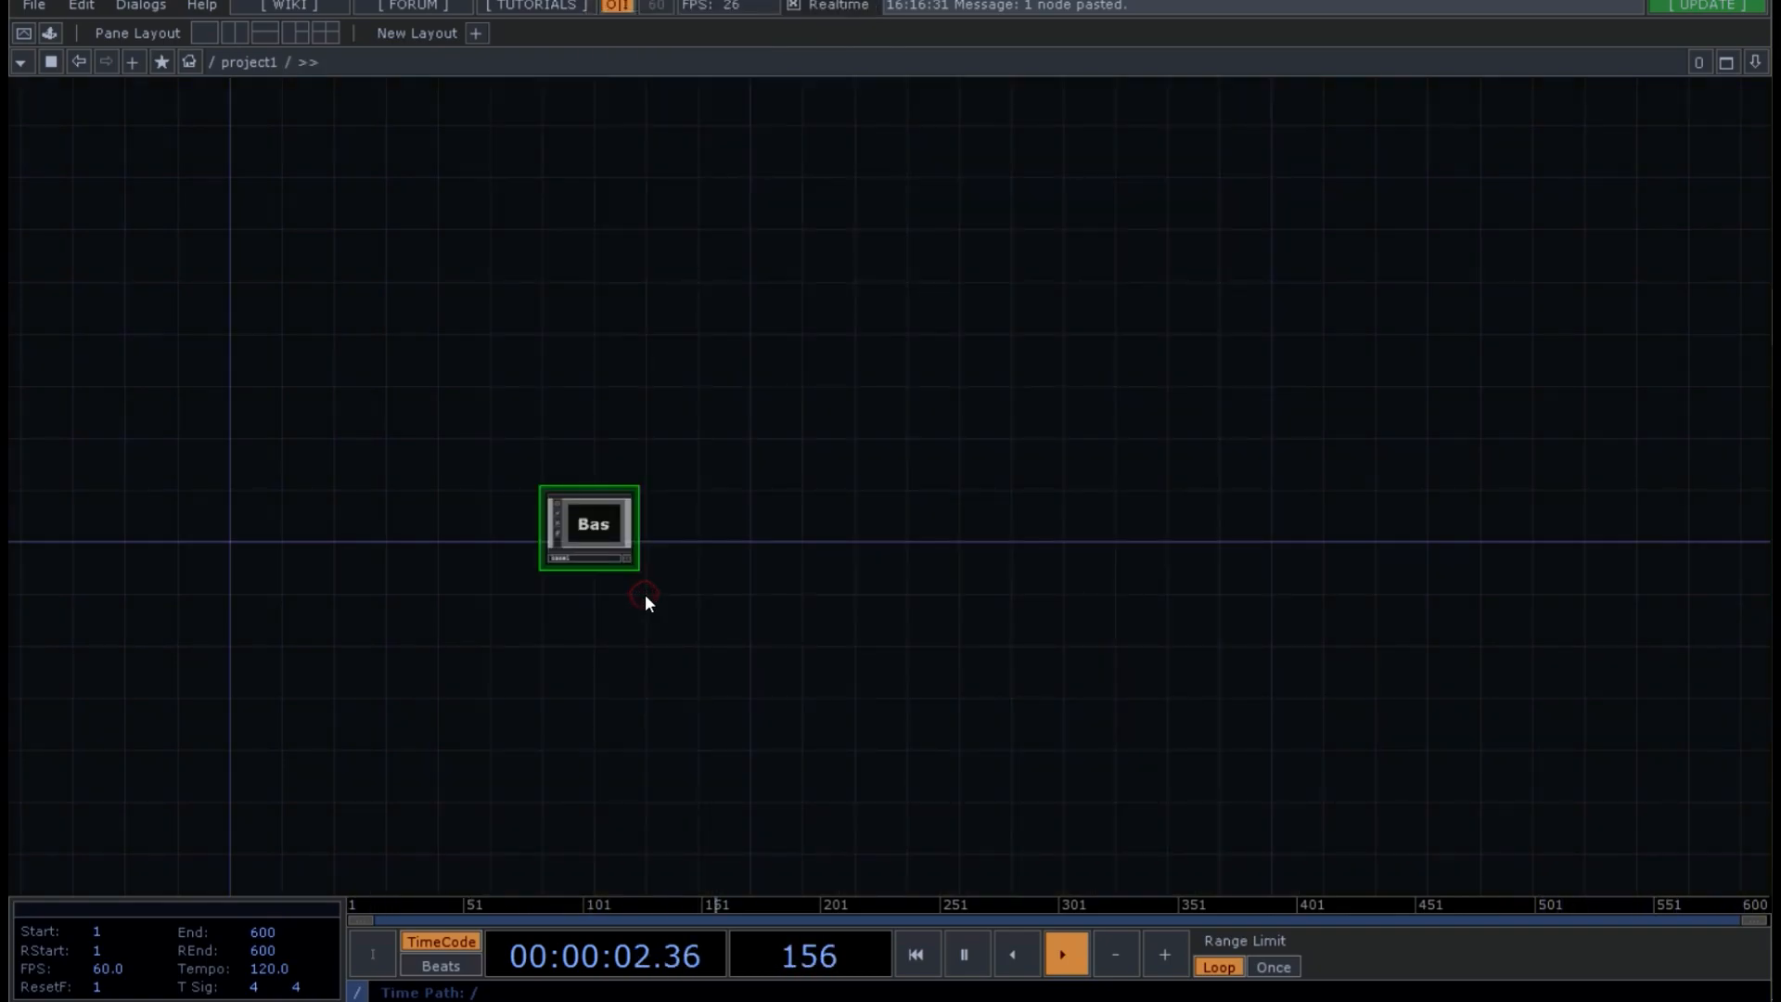
double_click(588, 526)
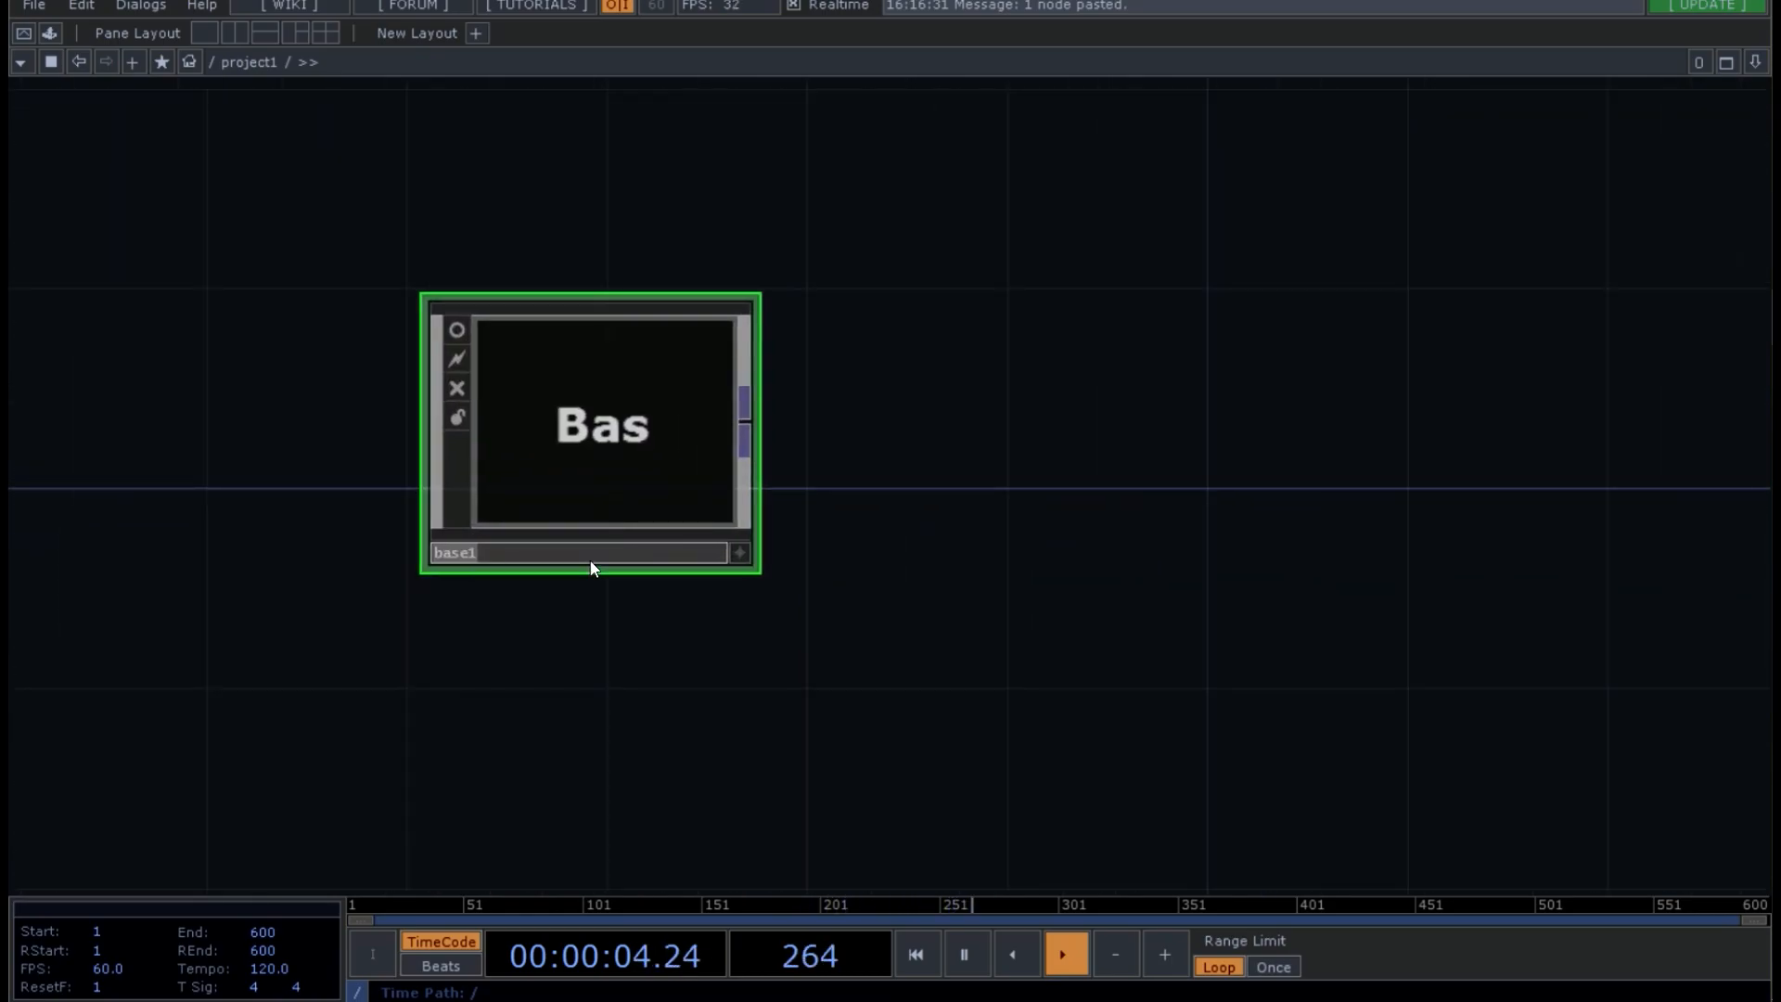
type("cloud_")
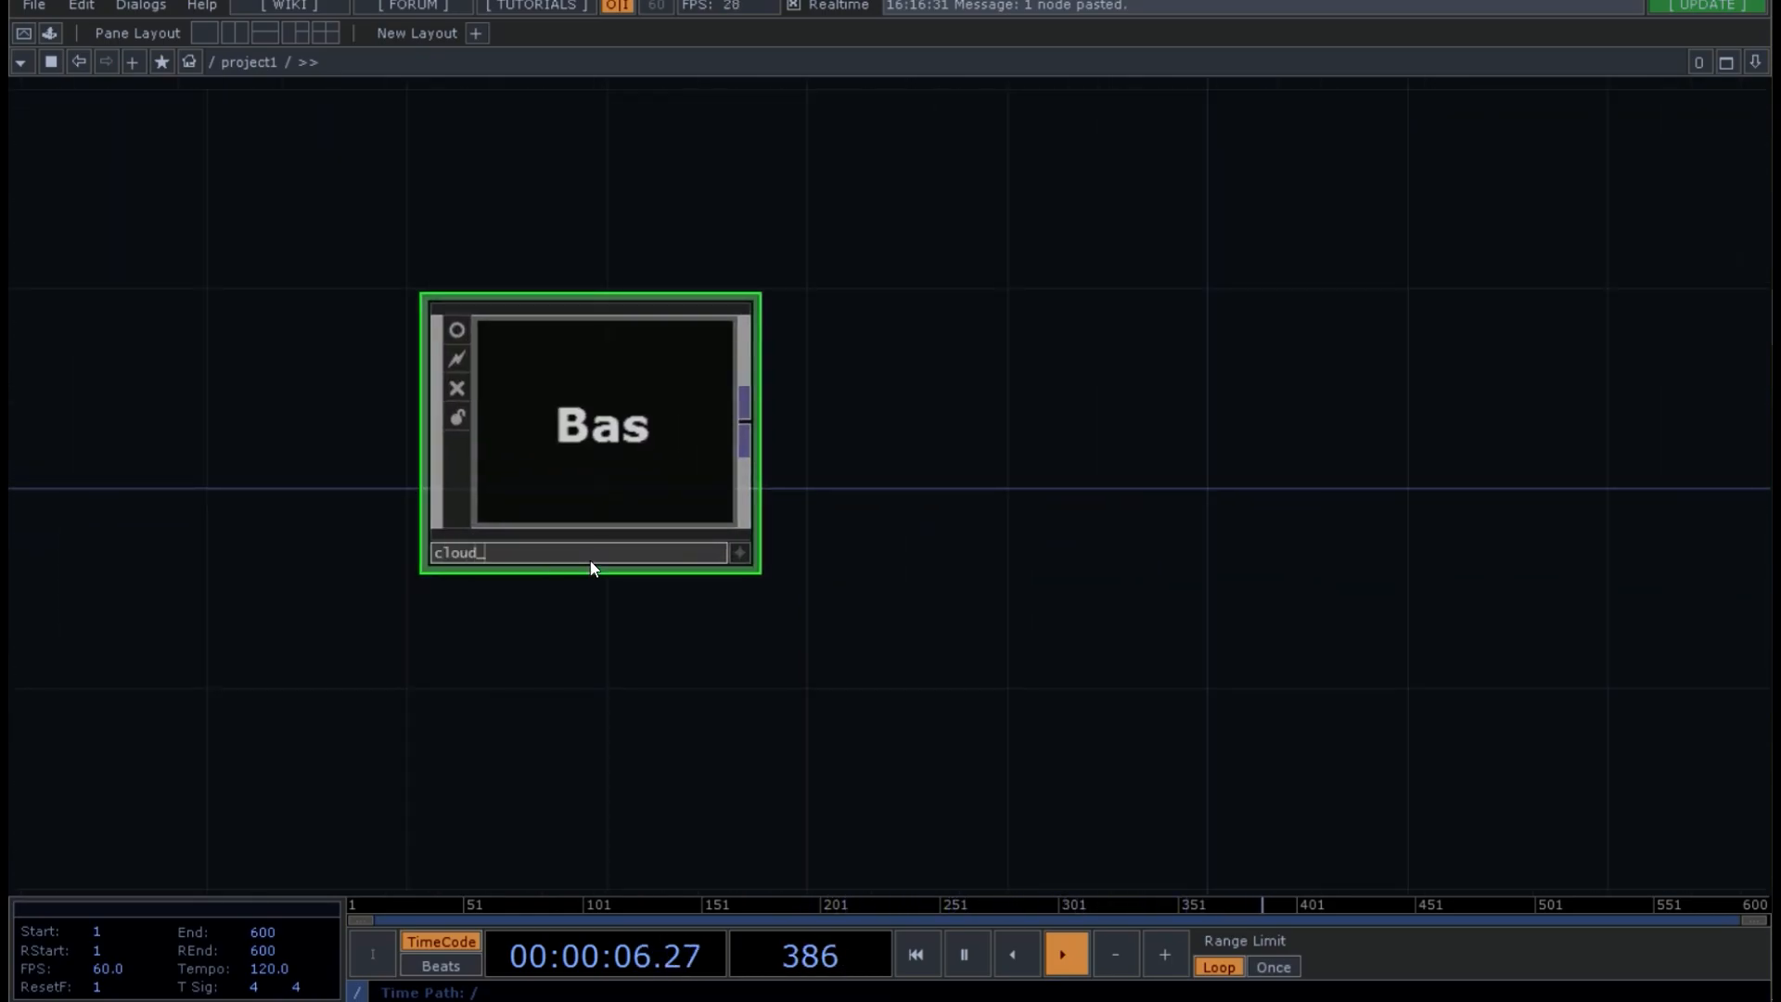
type("TOP")
type("nu")
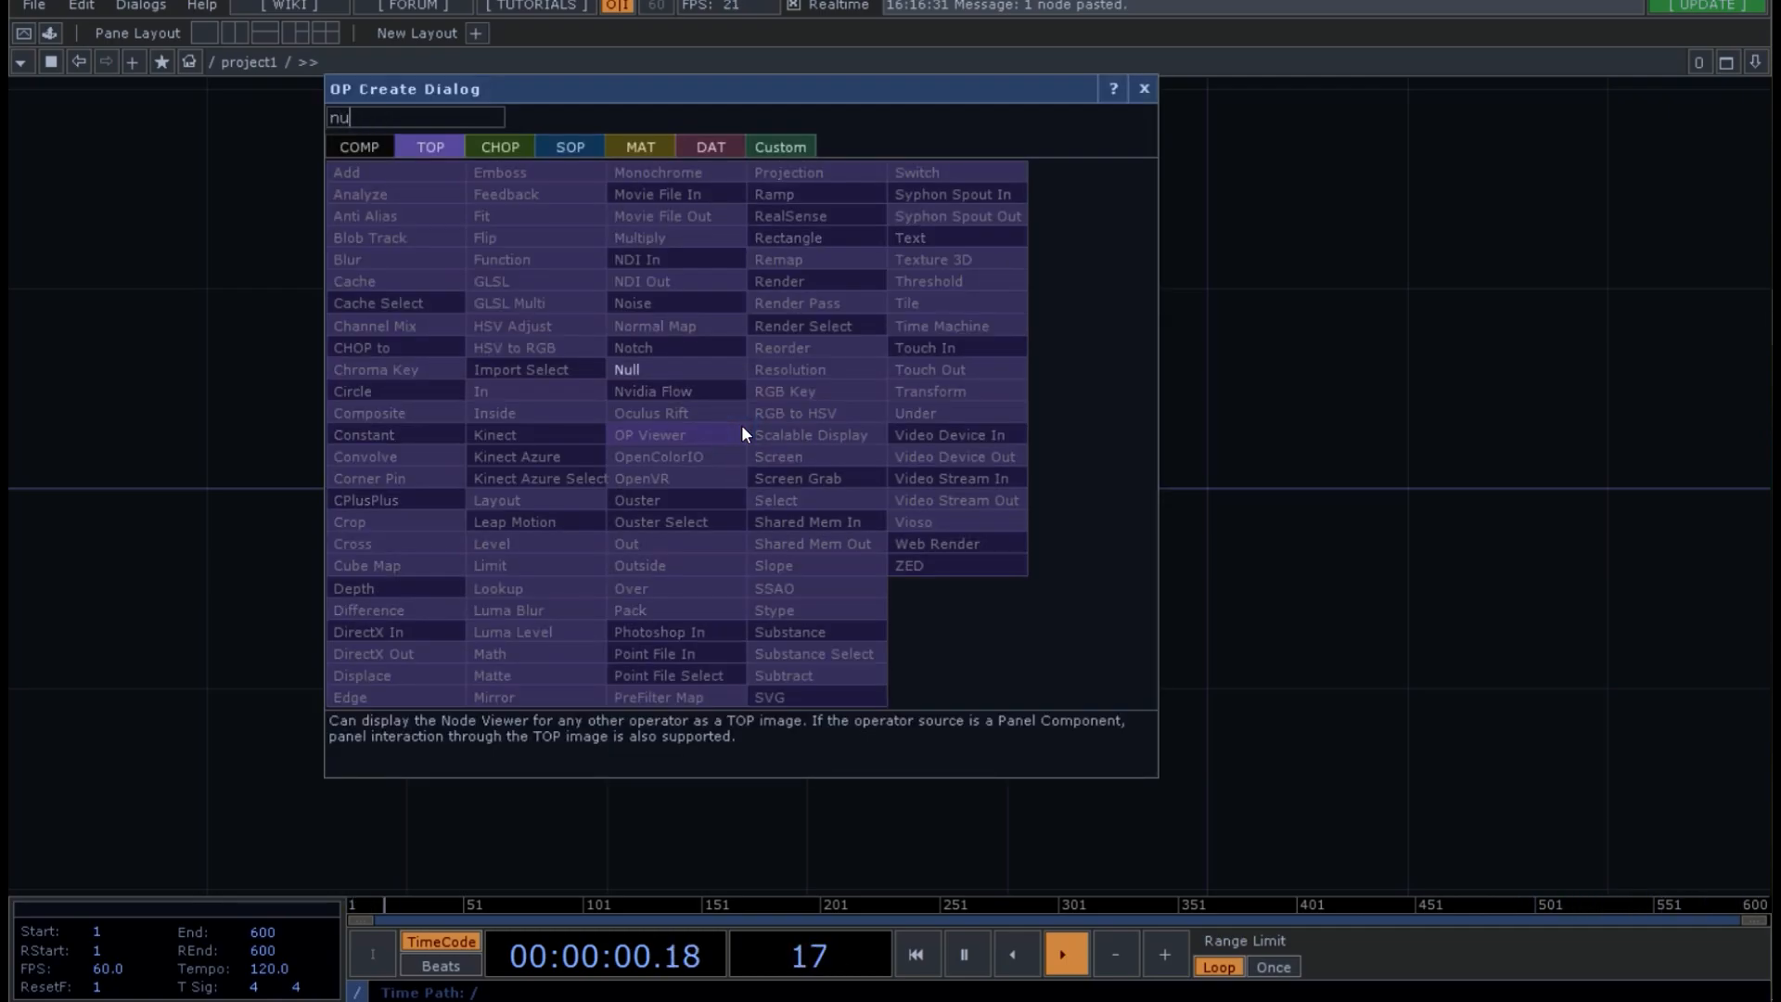
- Add a Null TOP inside the cloud component
left_click(626, 370)
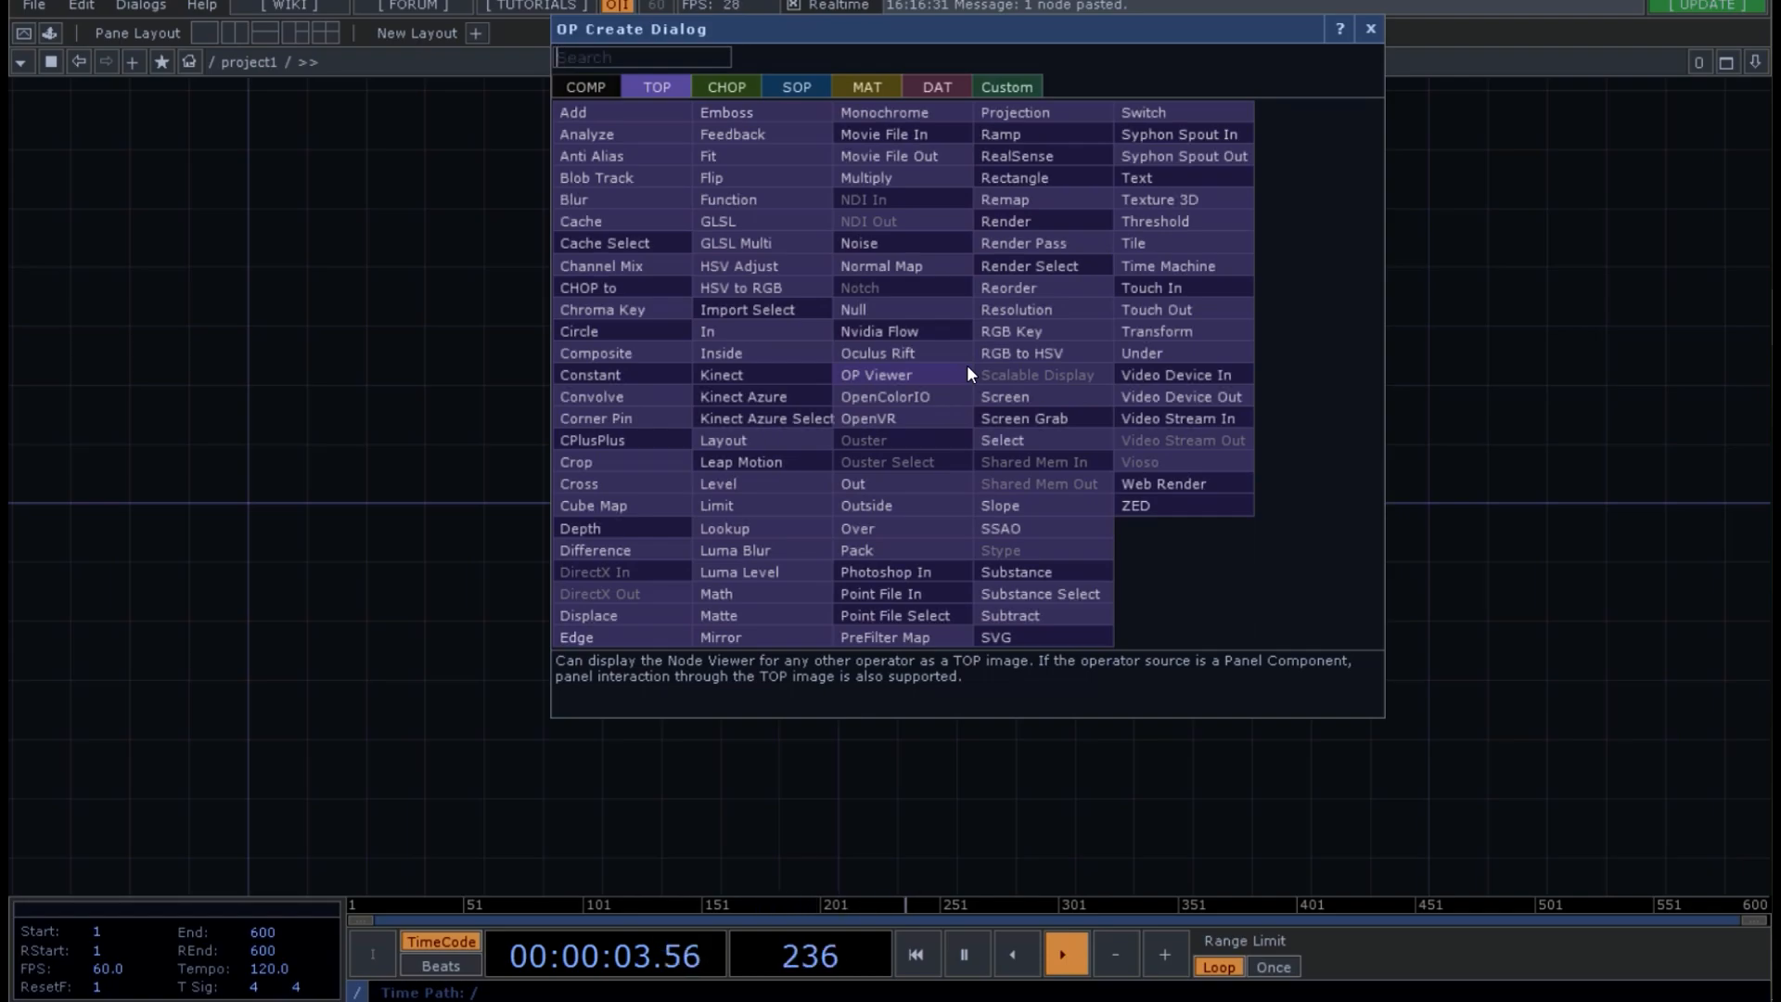
- Add a Ramp TOP named ramp1 beside the Base and Null
type("ramp")
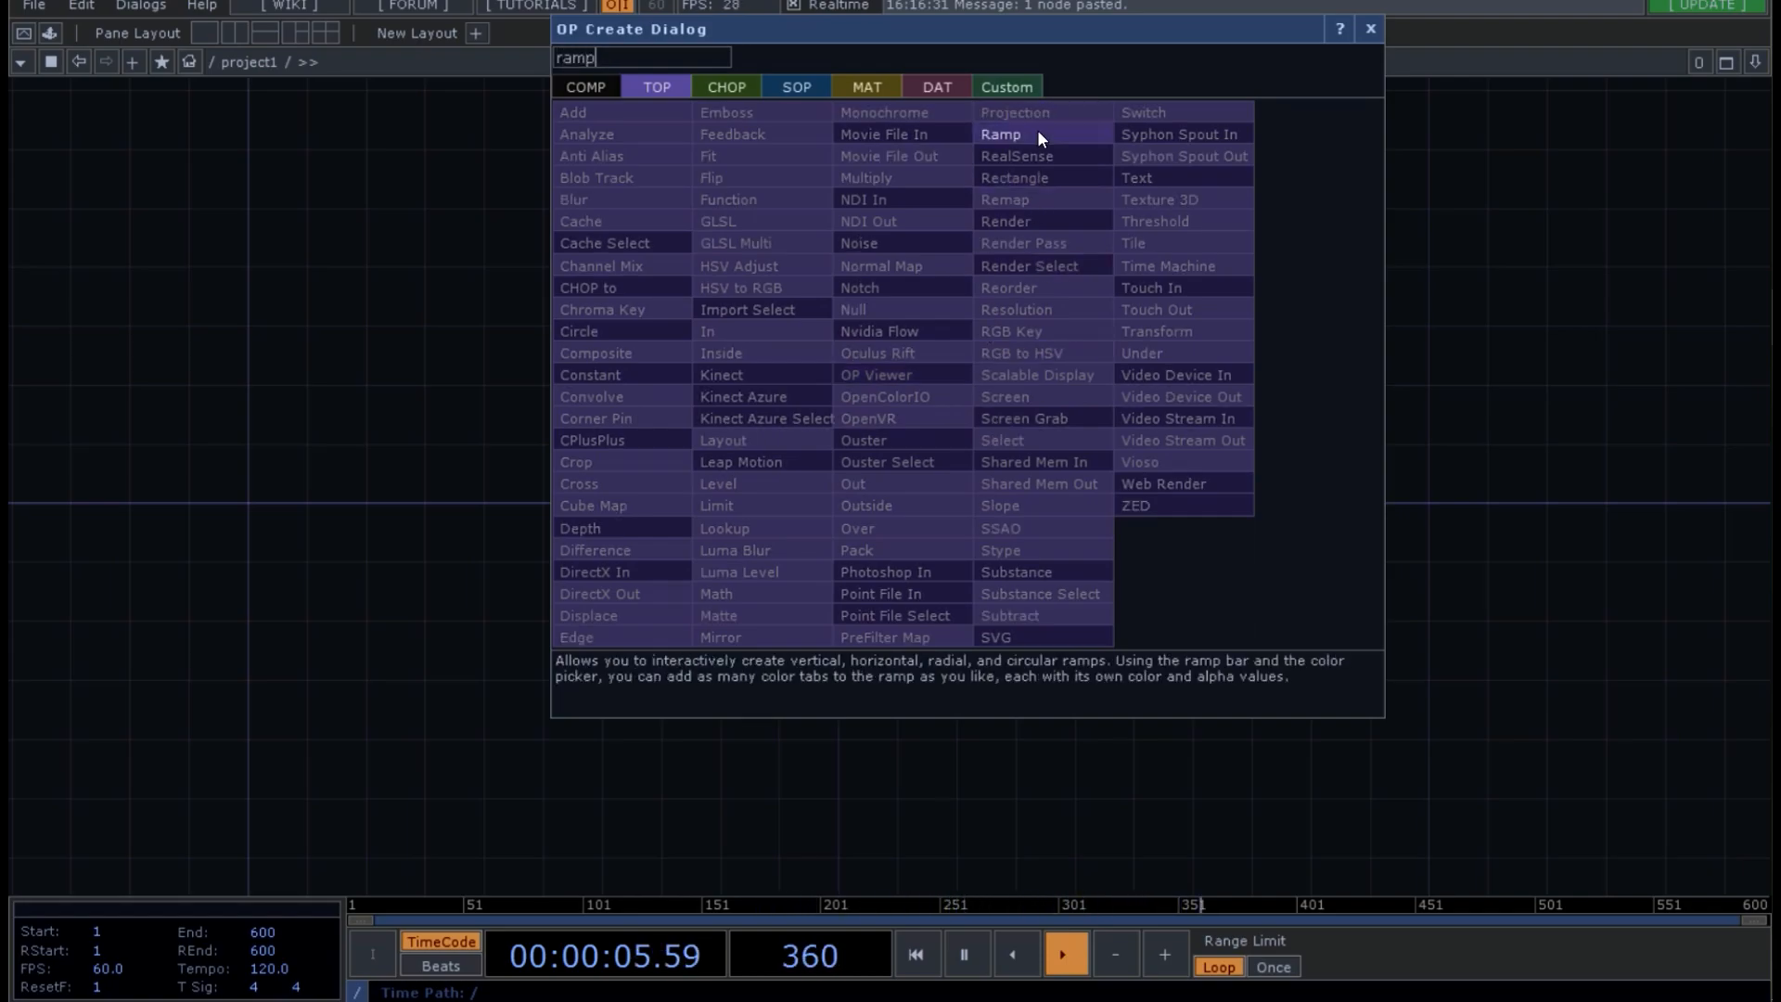
left_click(1000, 134)
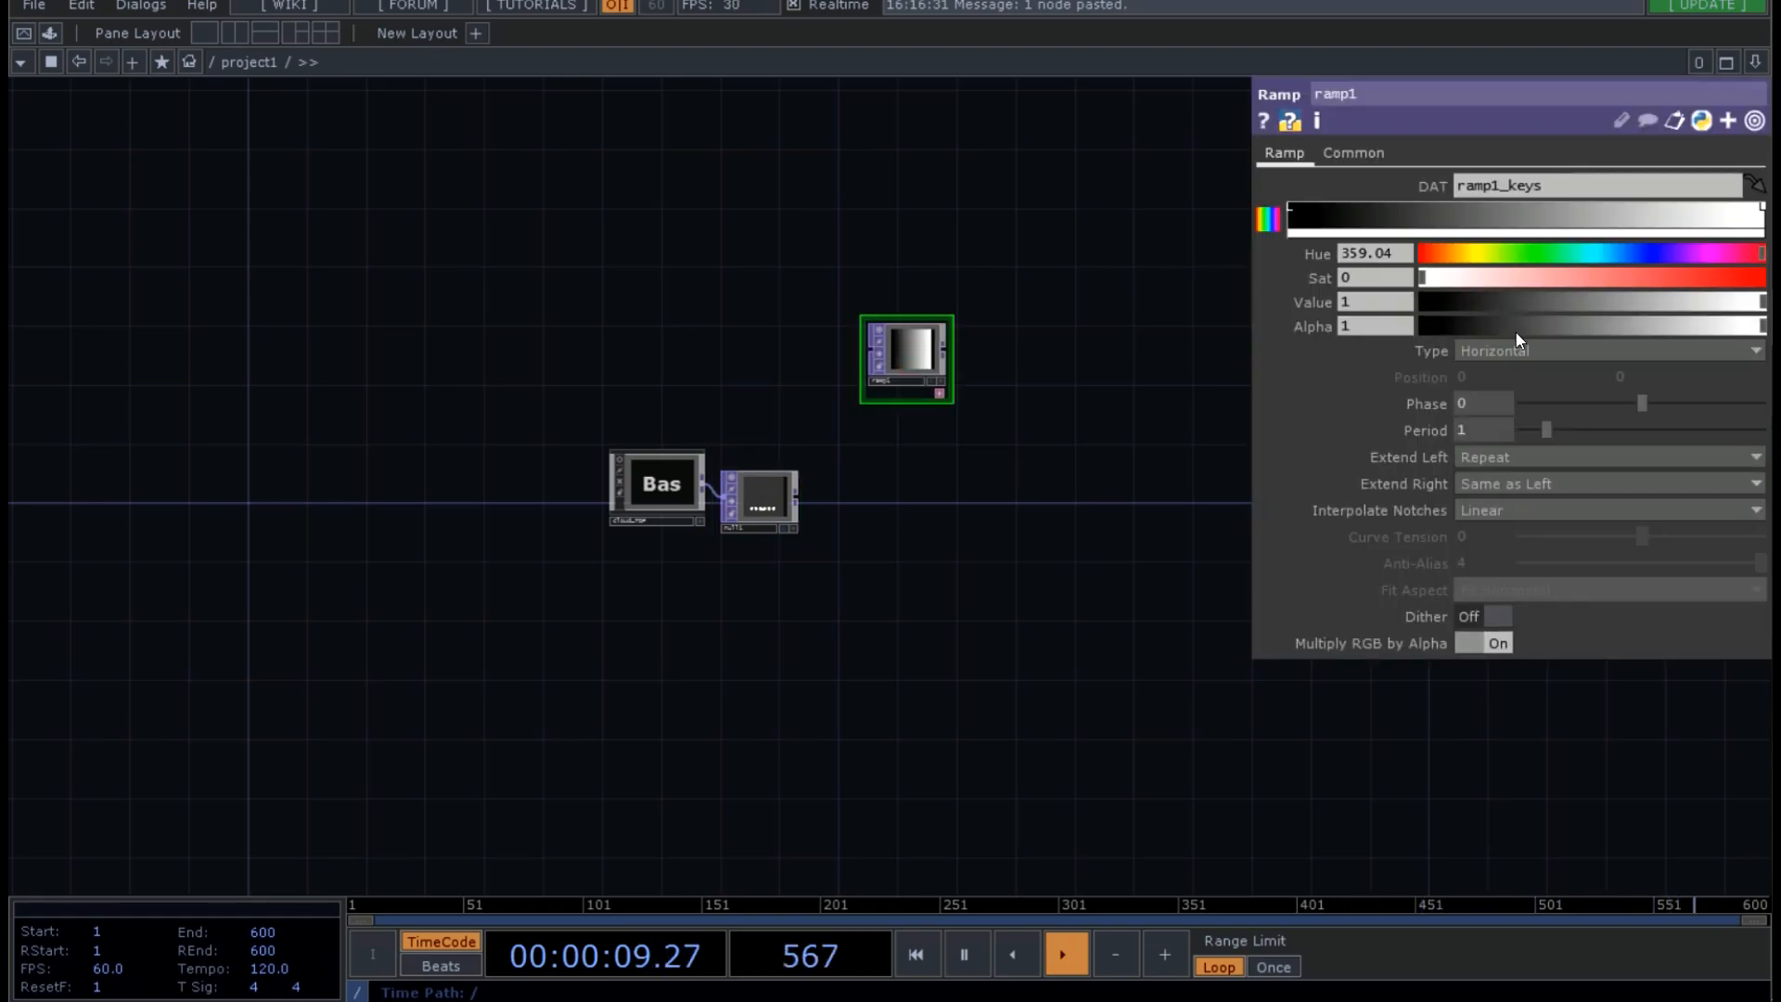
- Set the ramp keys' HSV values (0.998, 0.9) for a pale blue-to-white gradient
left_click(1601, 350)
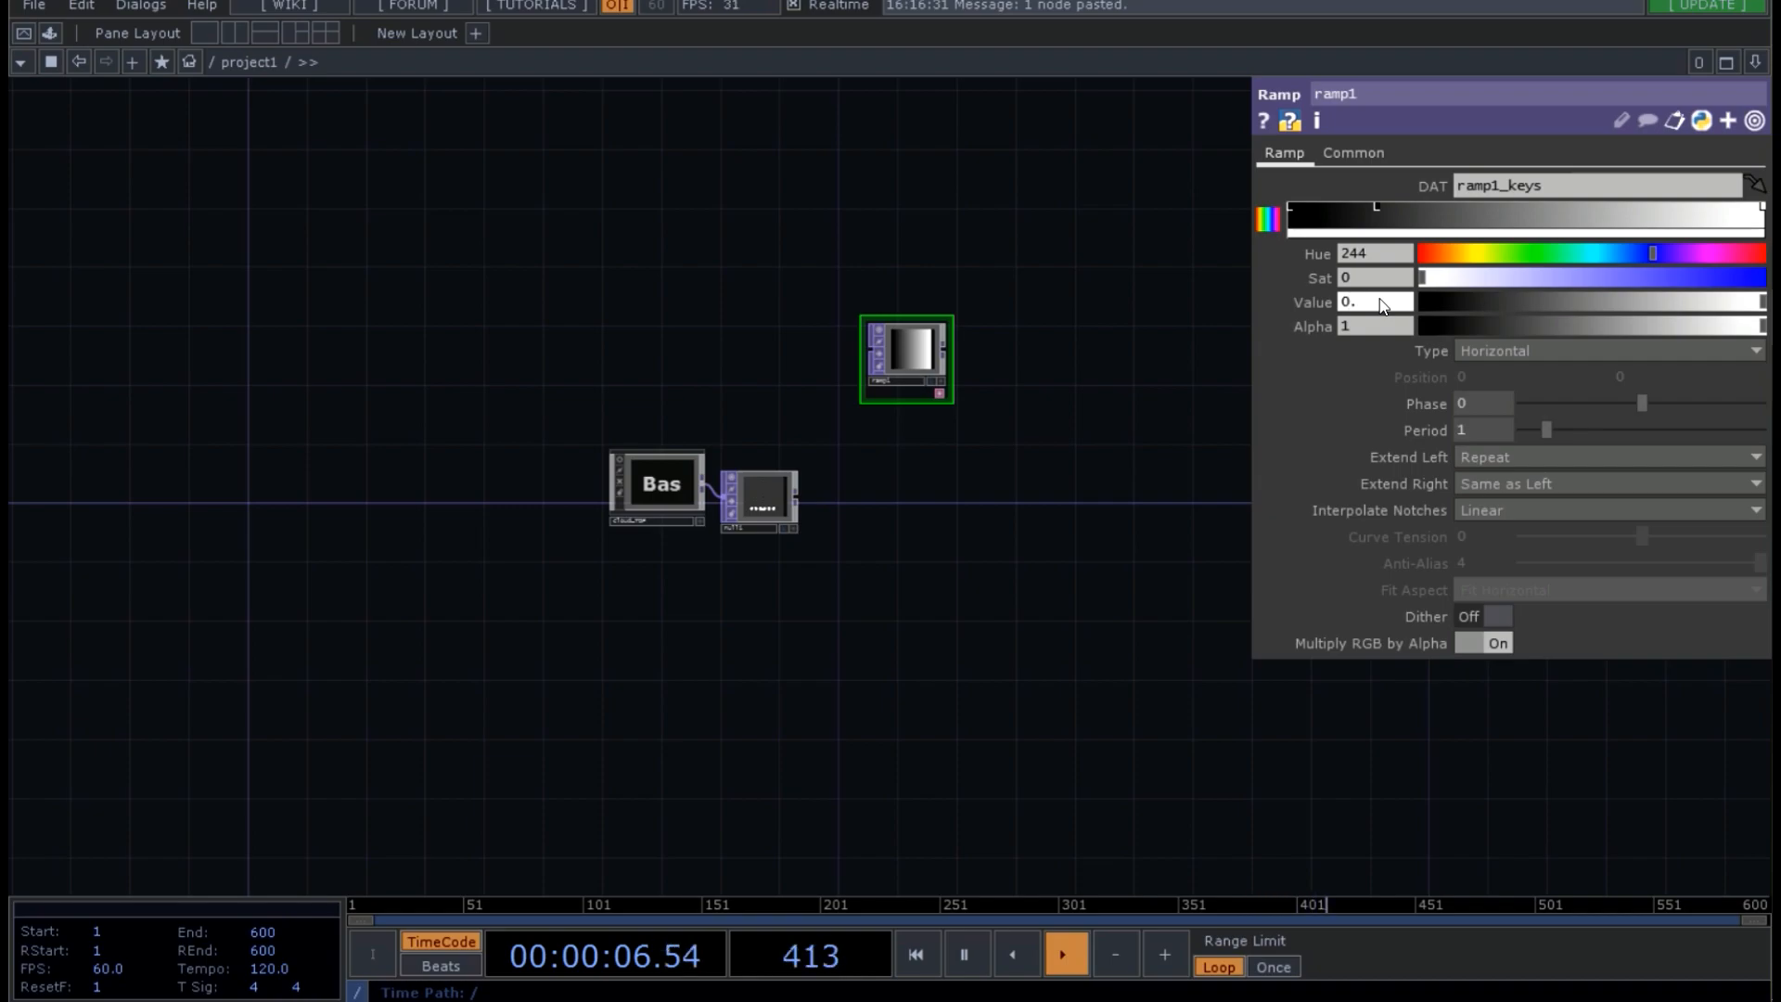
type("0.998")
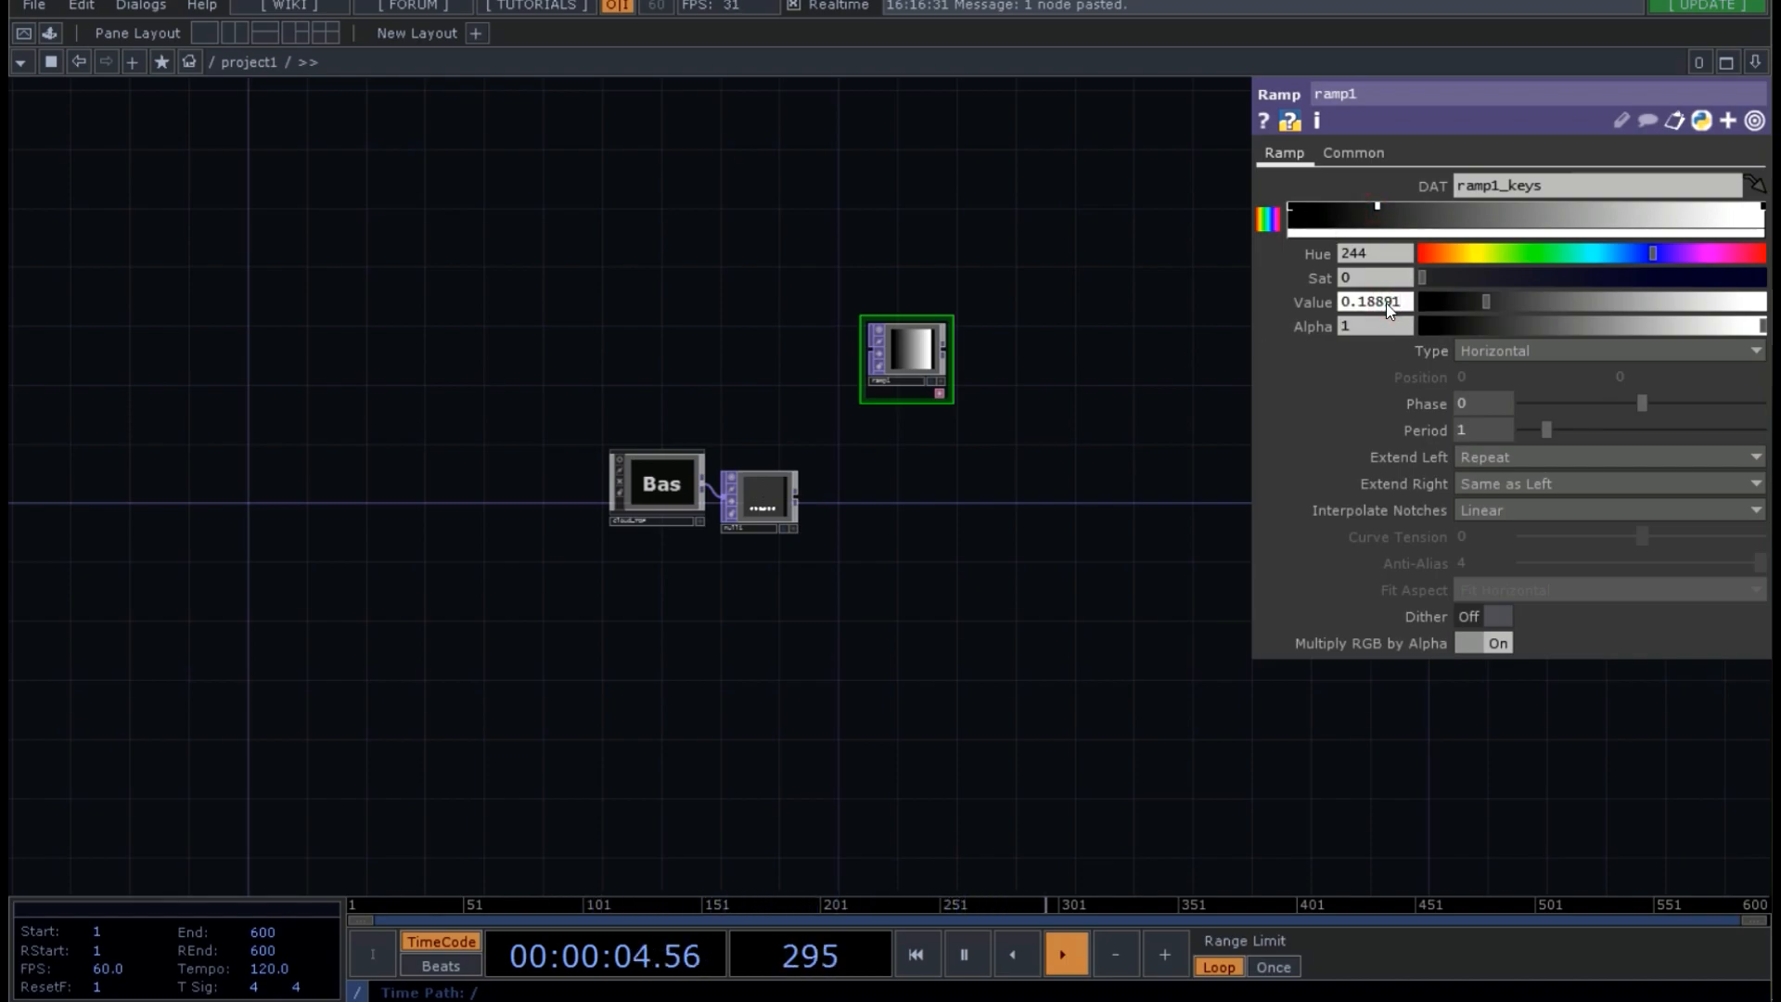
type("0.998")
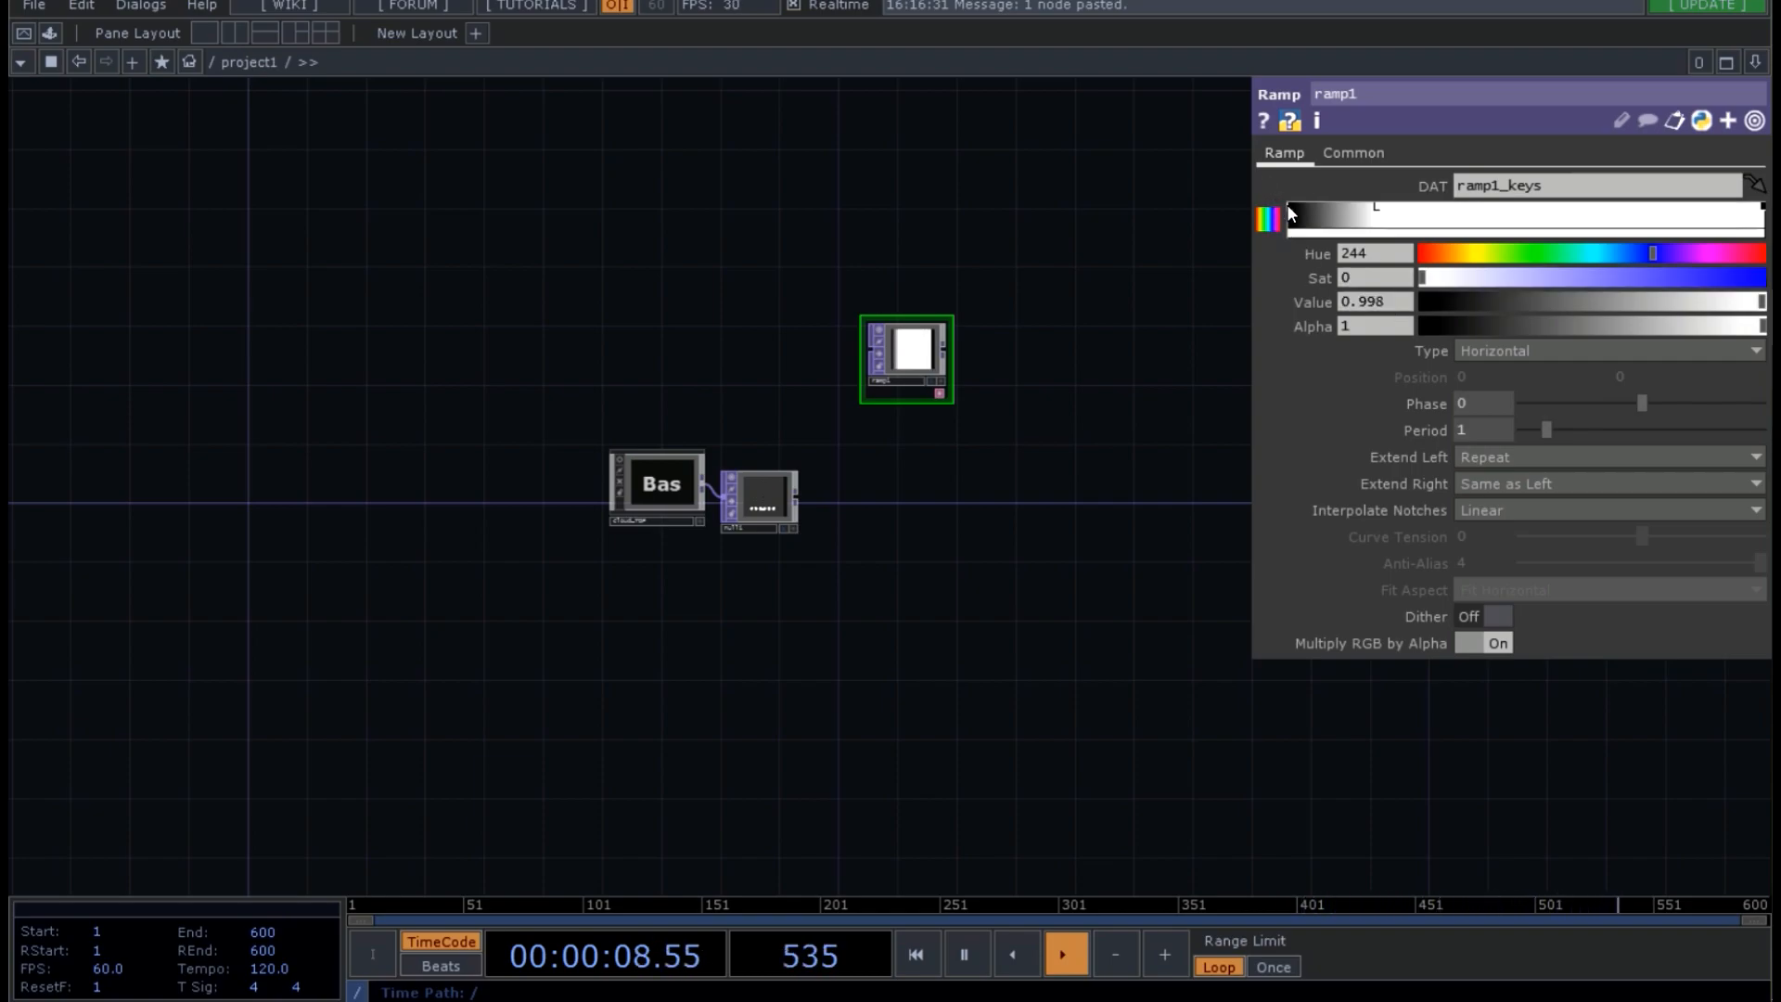
triple_click(1377, 302)
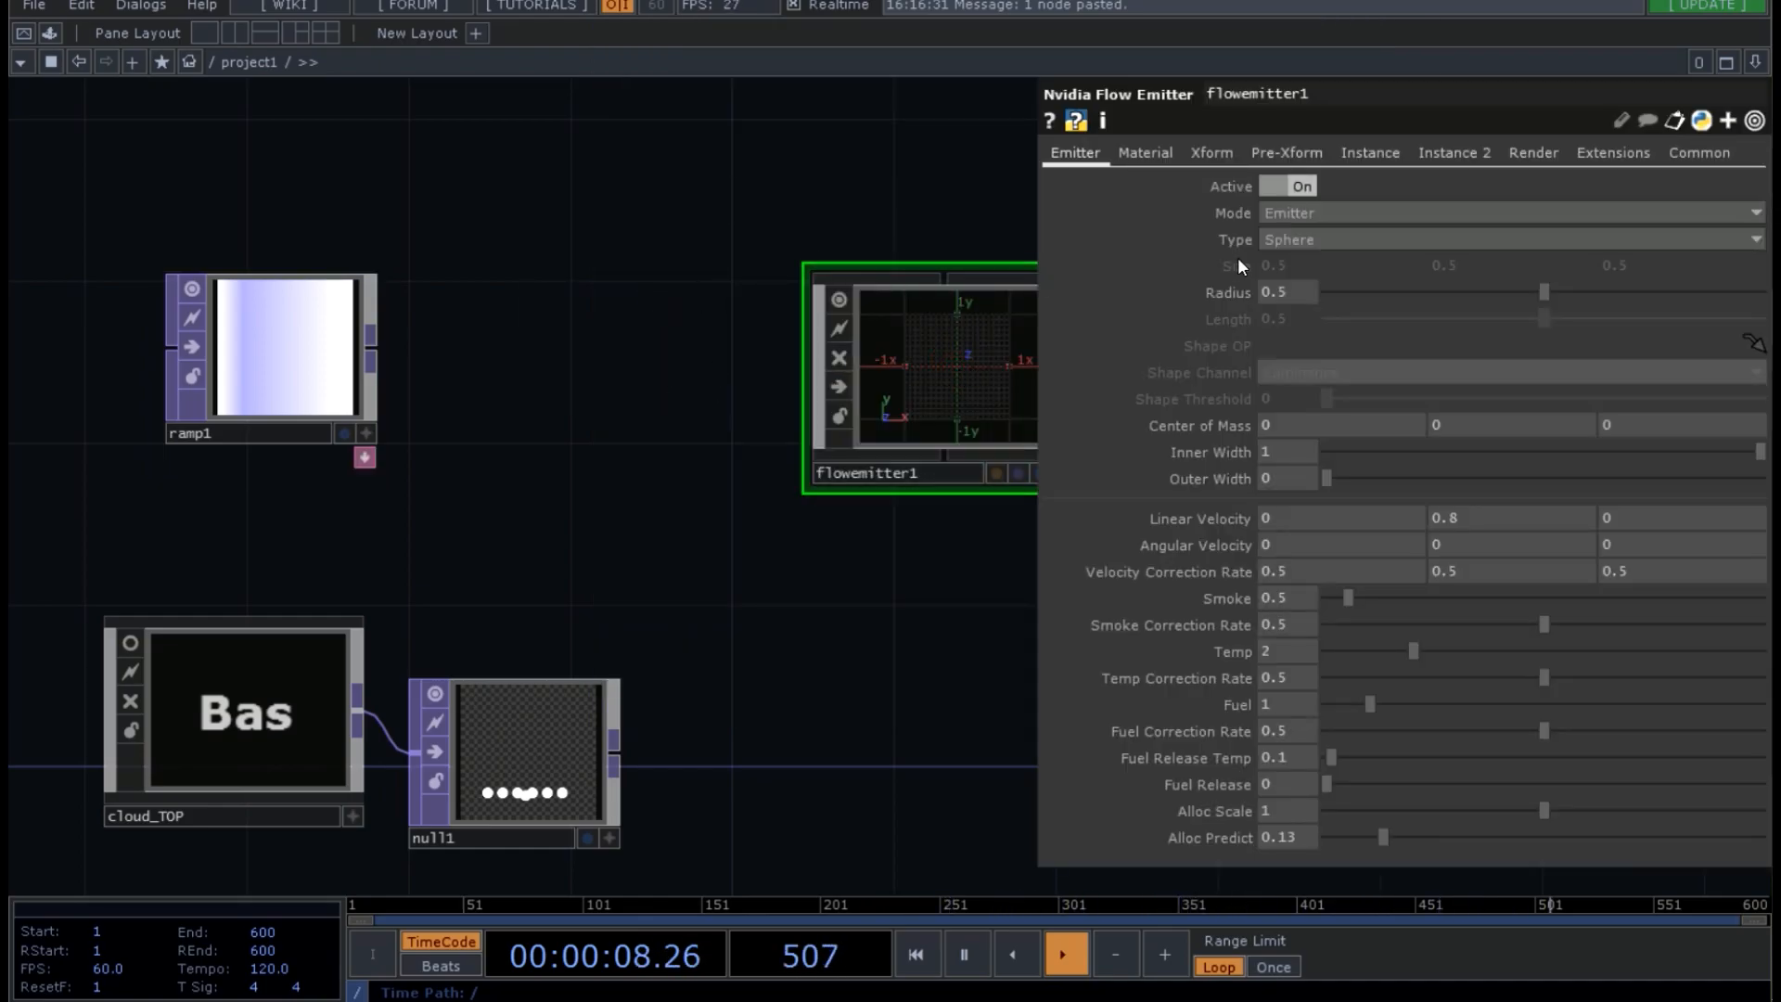
- Set flowemitter1's emitter Type to Shape TOP using null1 as the Shape OP
left_click(1510, 212)
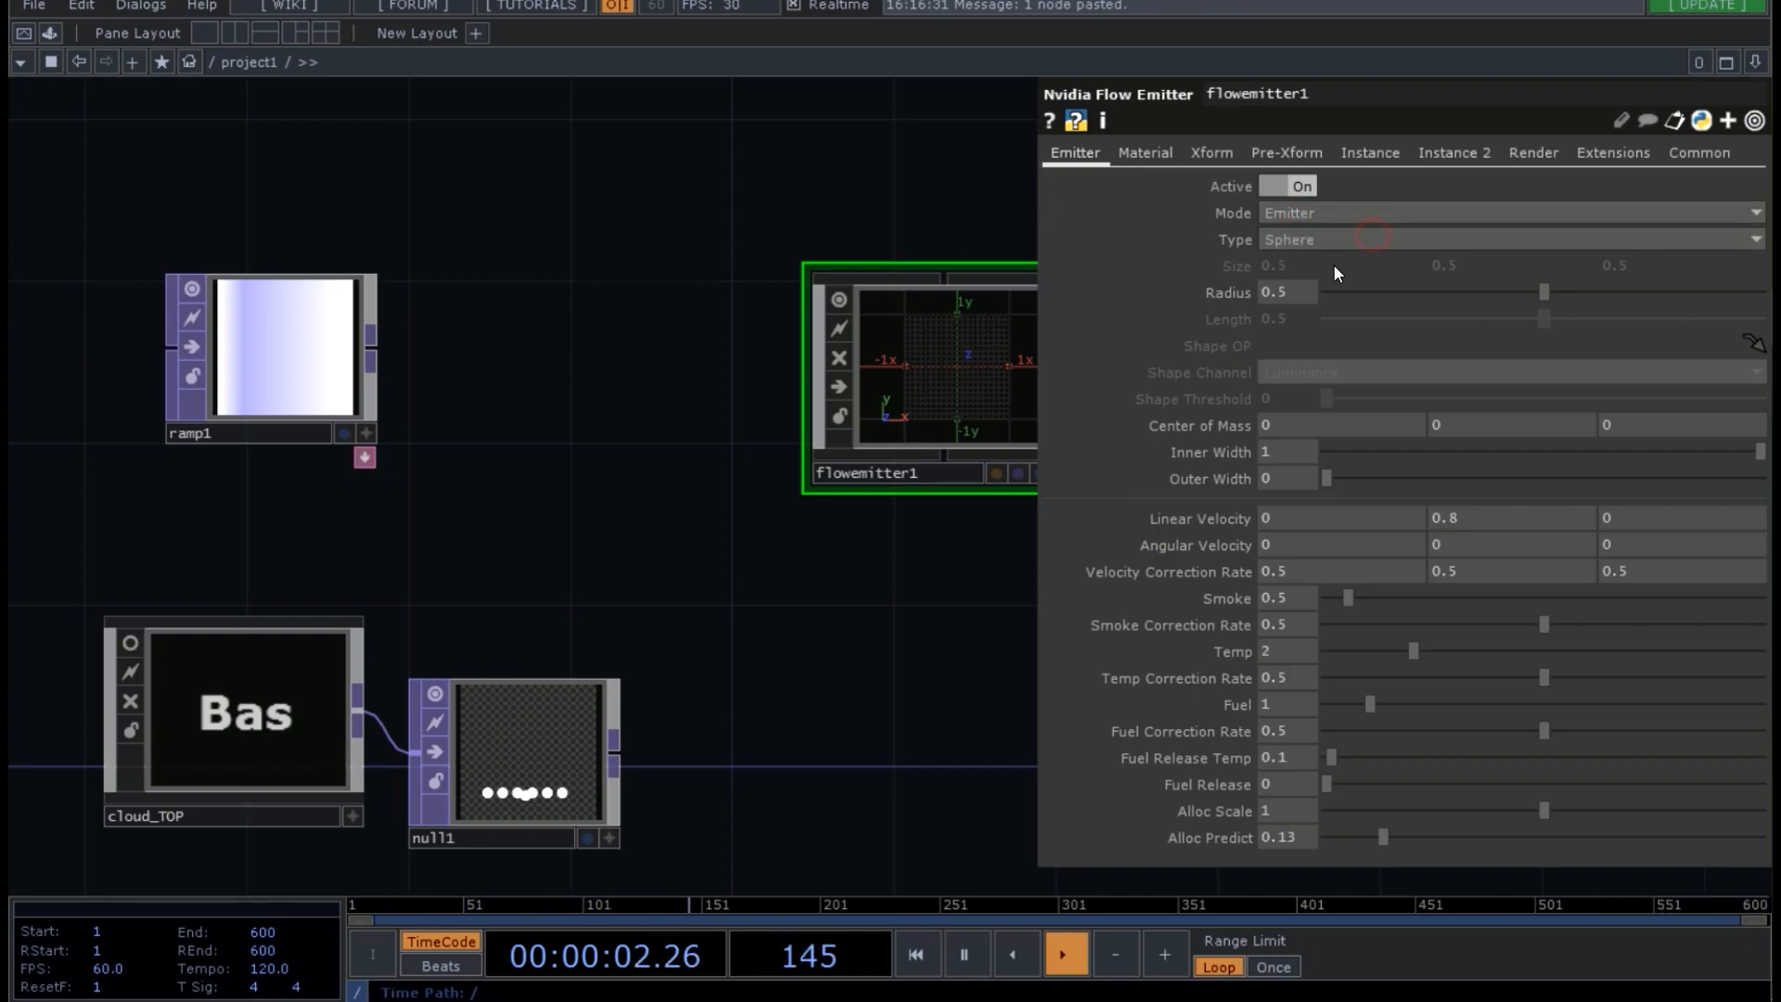
left_click(1509, 239)
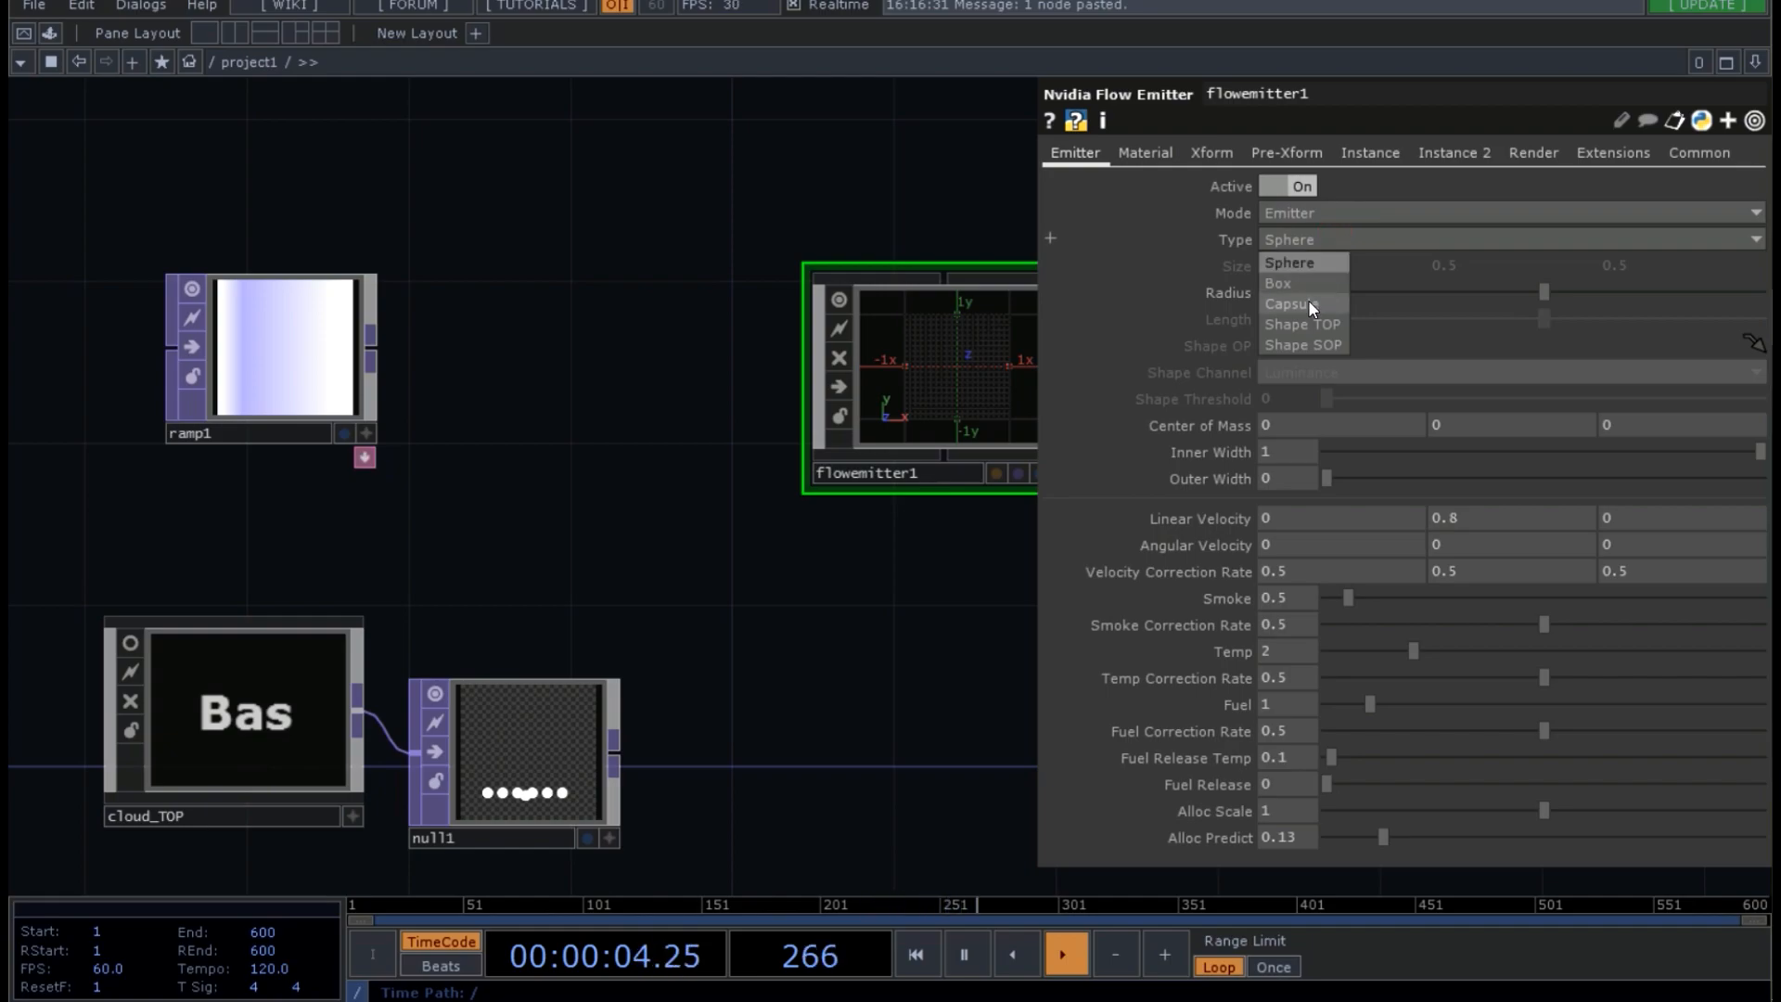
mouse_move(1294, 330)
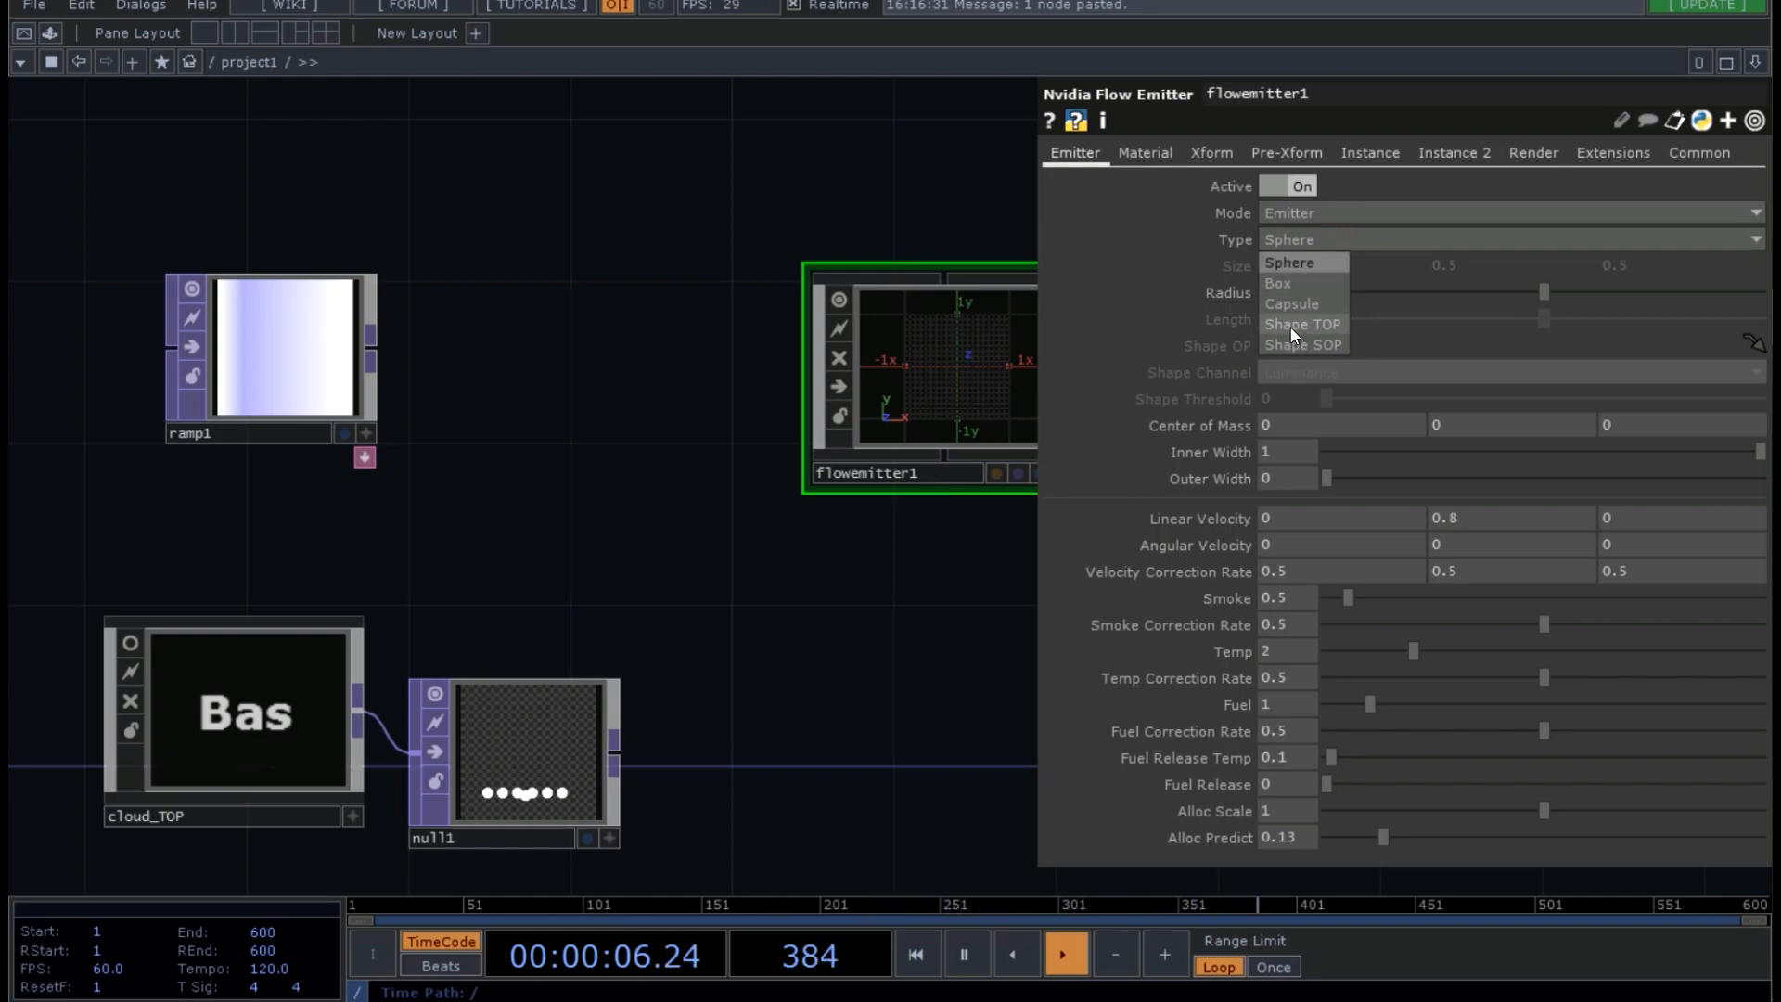
left_click(1302, 323)
type("null1")
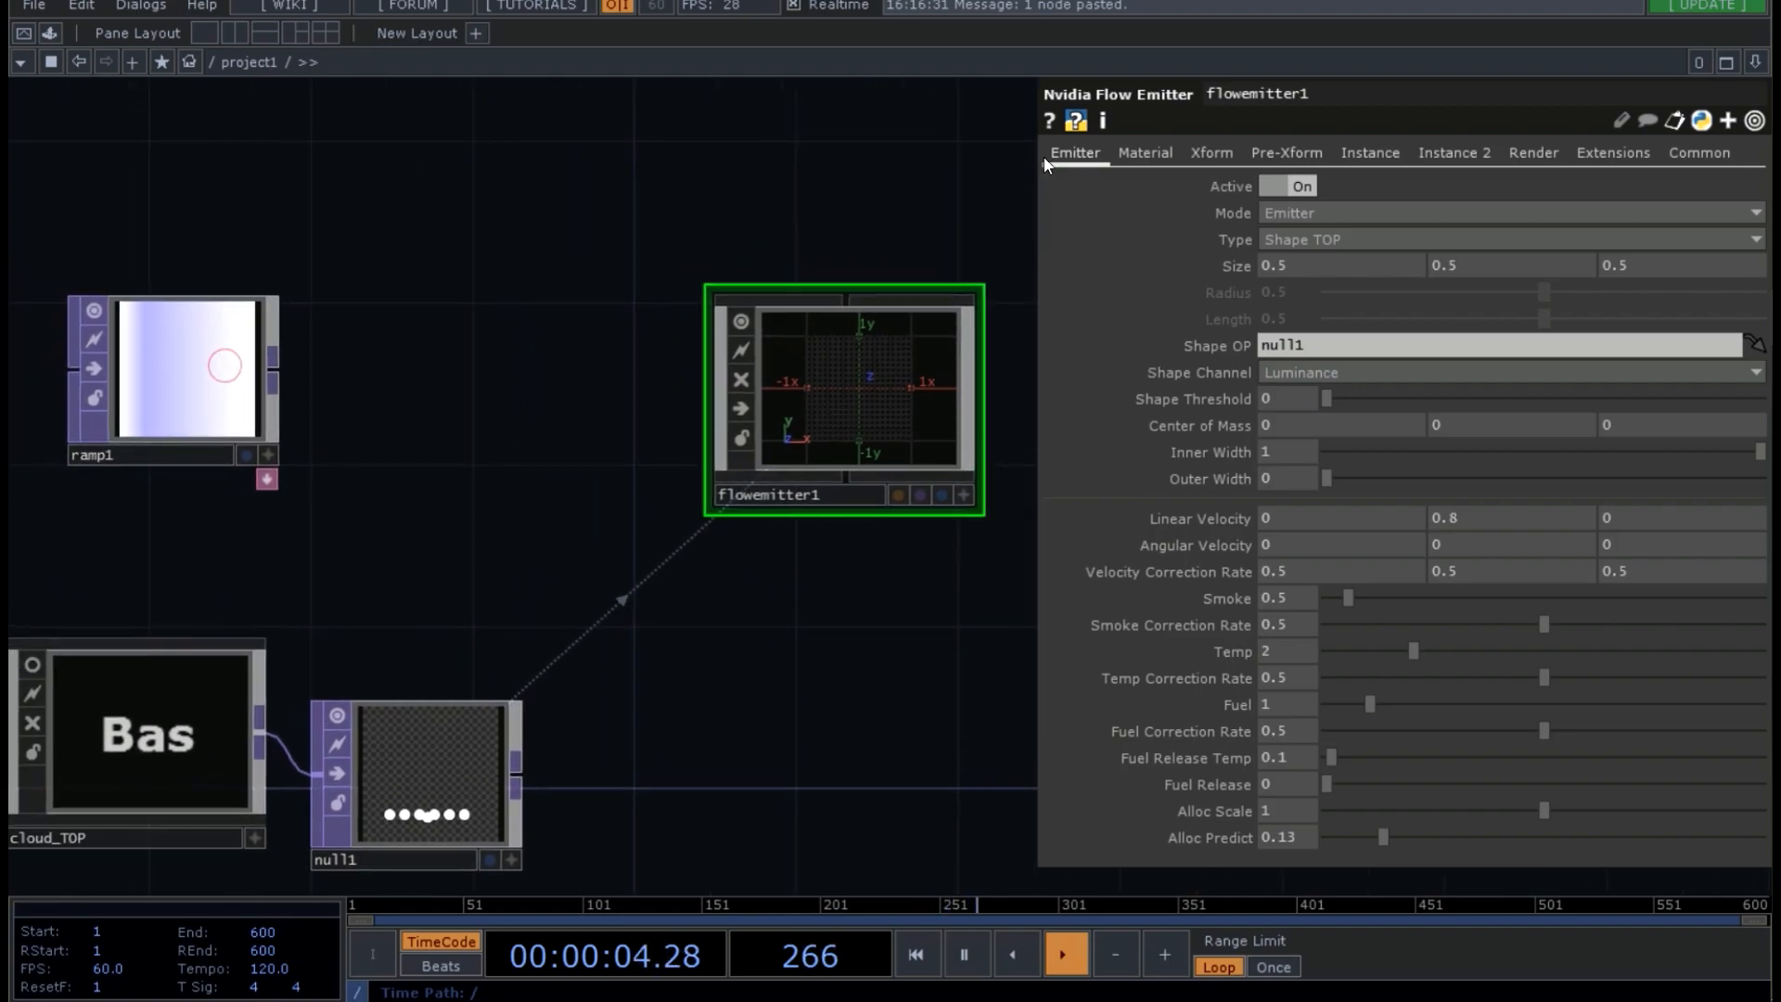
left_click(1143, 152)
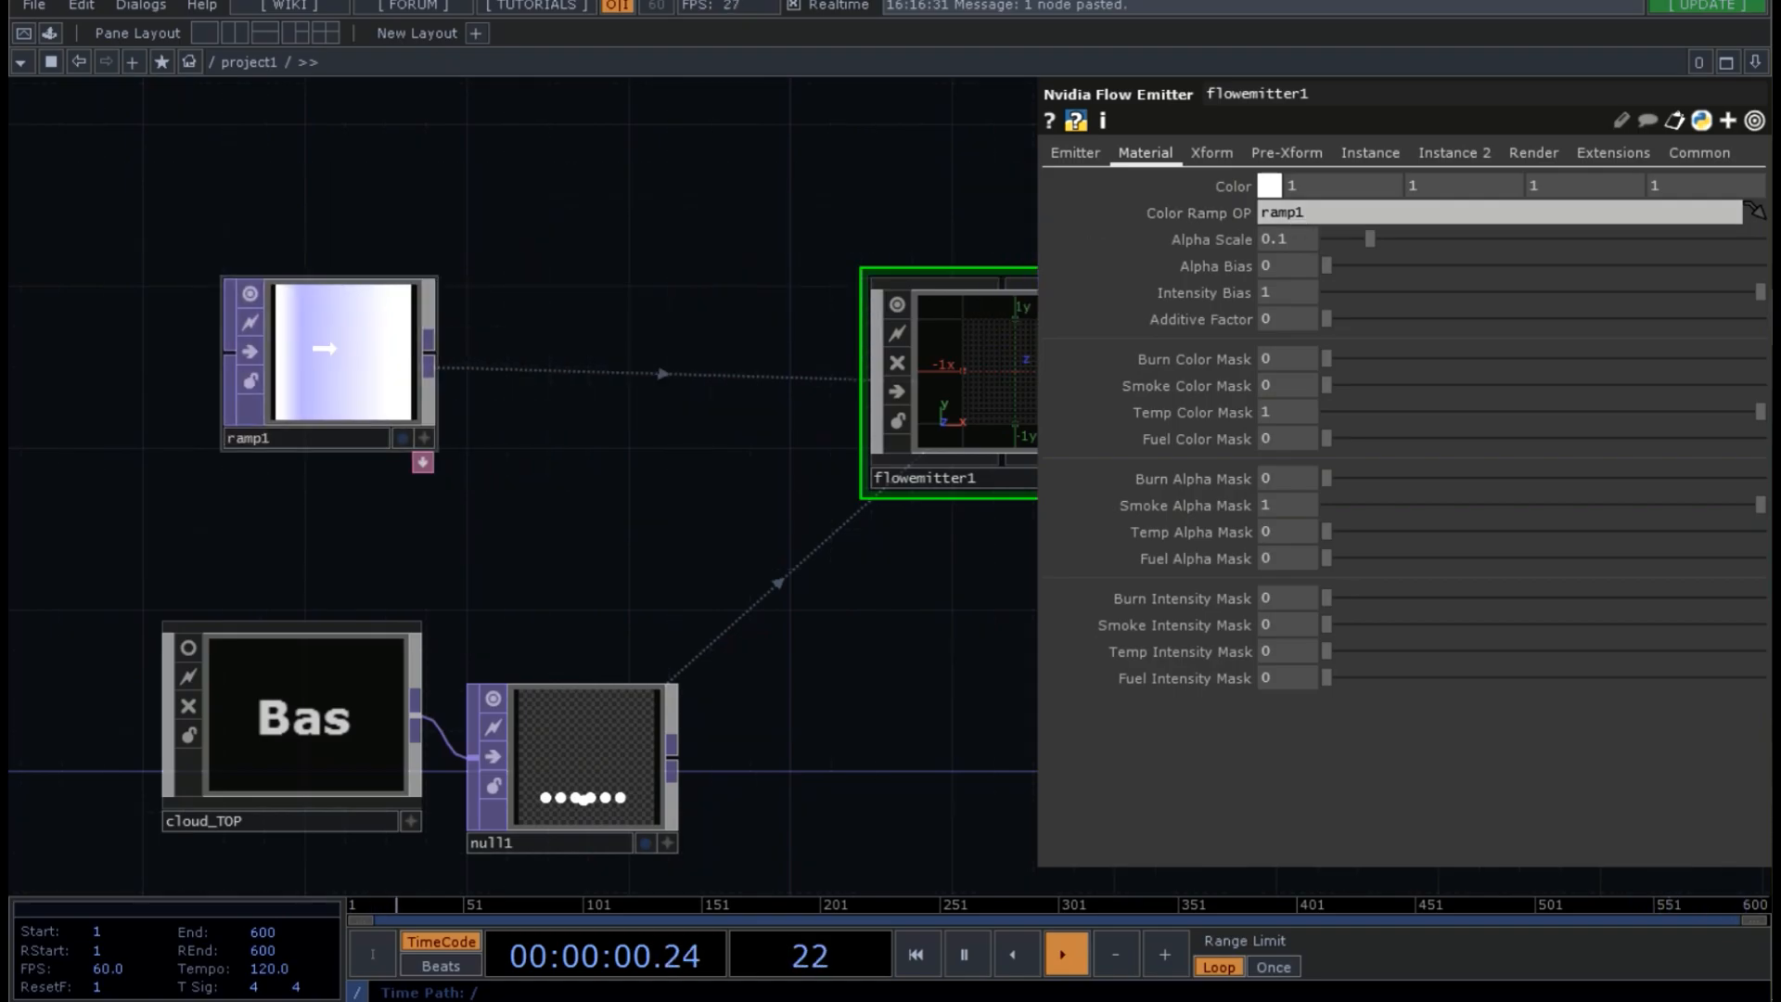
- Set flowemitter1's Color Ramp OP to ramp1 on the Material page
left_click(1072, 152)
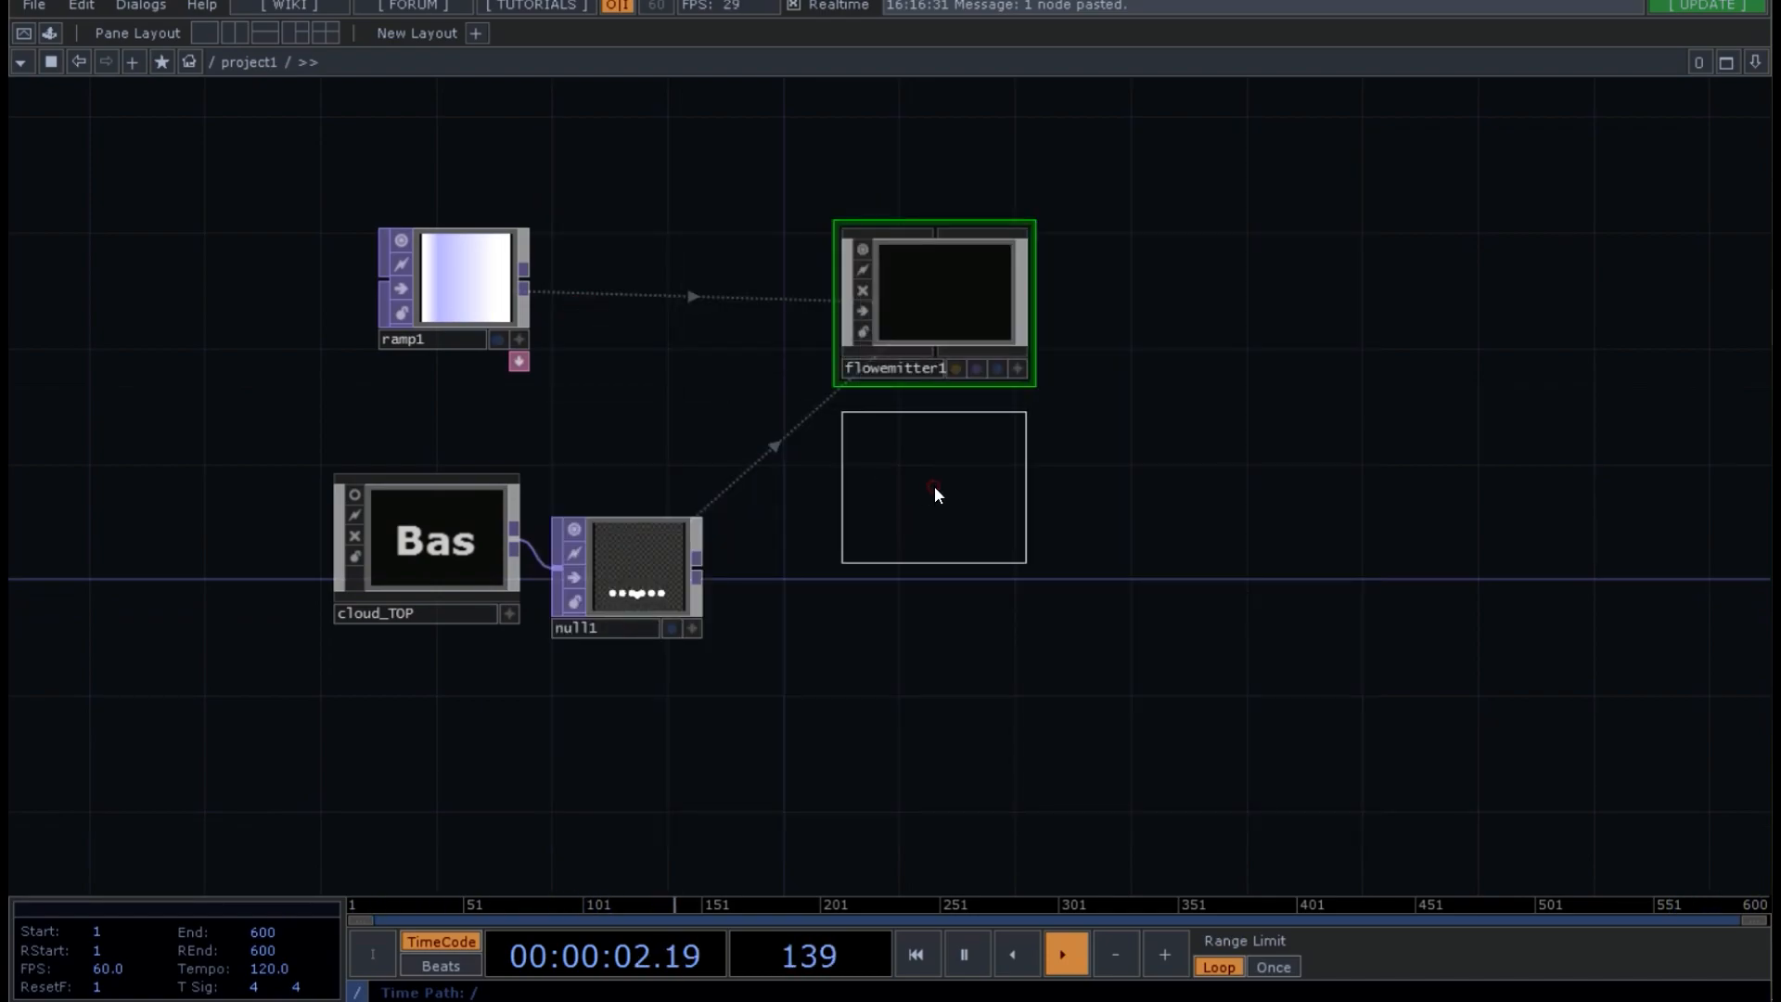
- Add a Camera COMP and an Nvidia Flow TOP below flowemitter1 via the OP Create Dialog
double_click(931, 486)
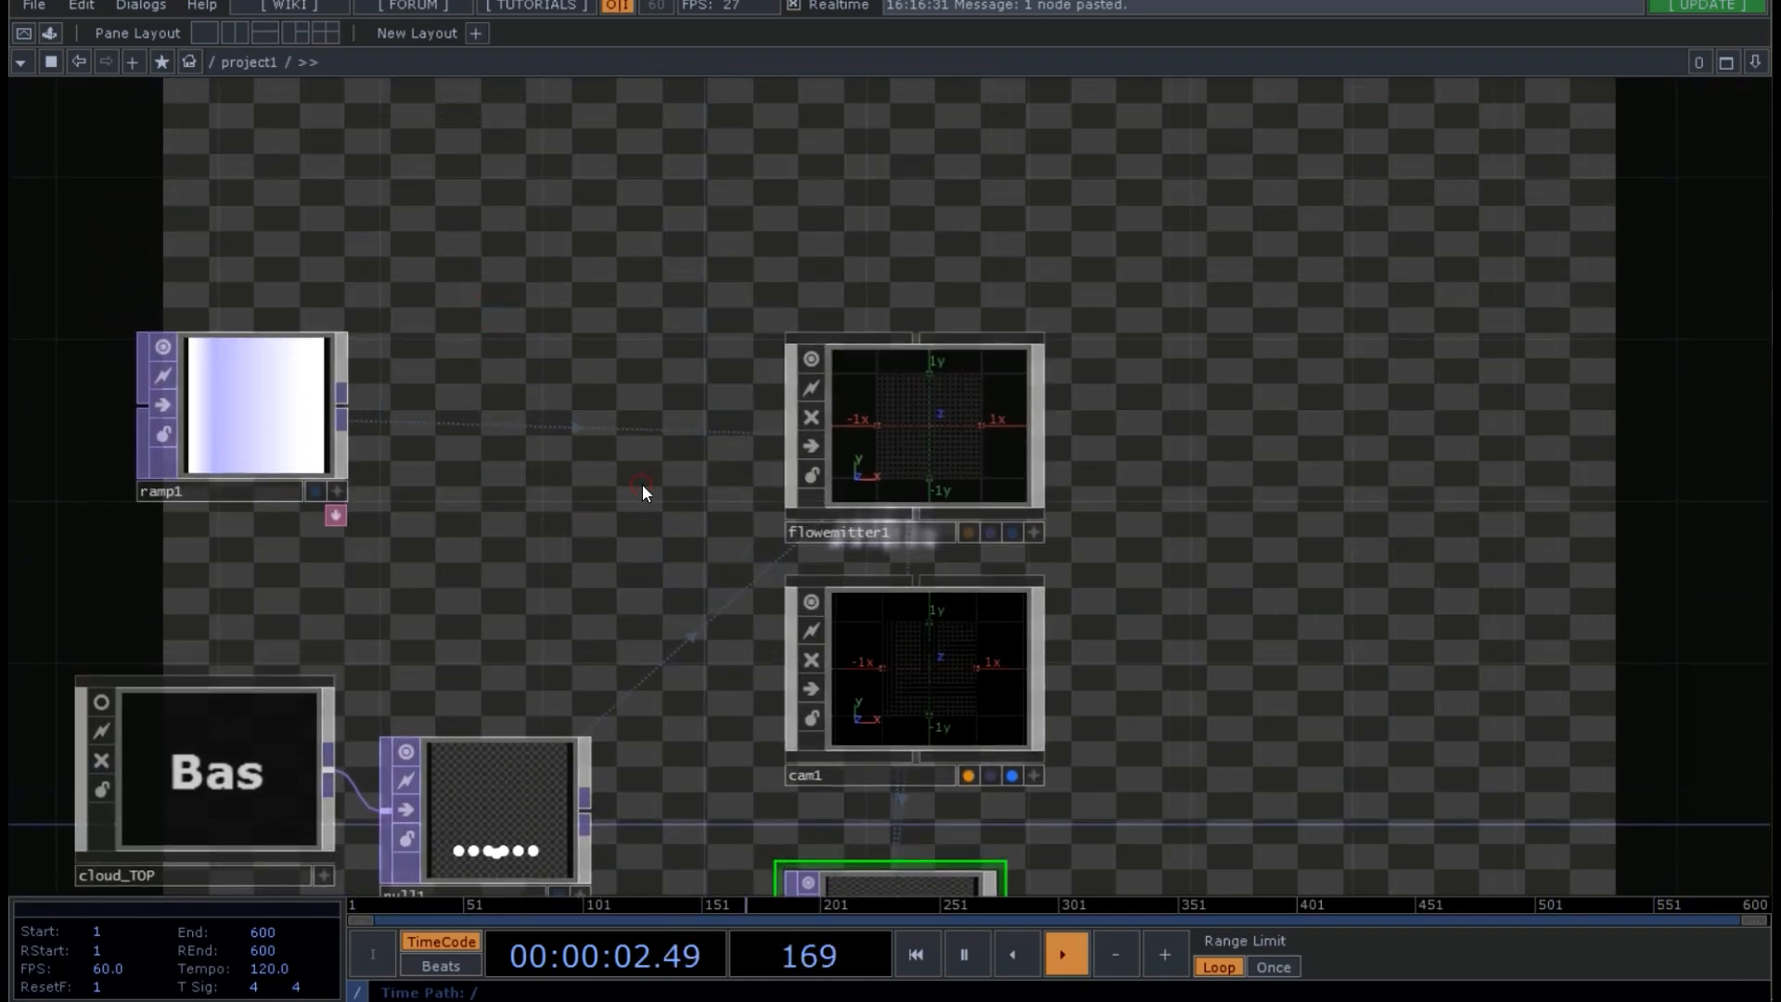
left_click(915, 423)
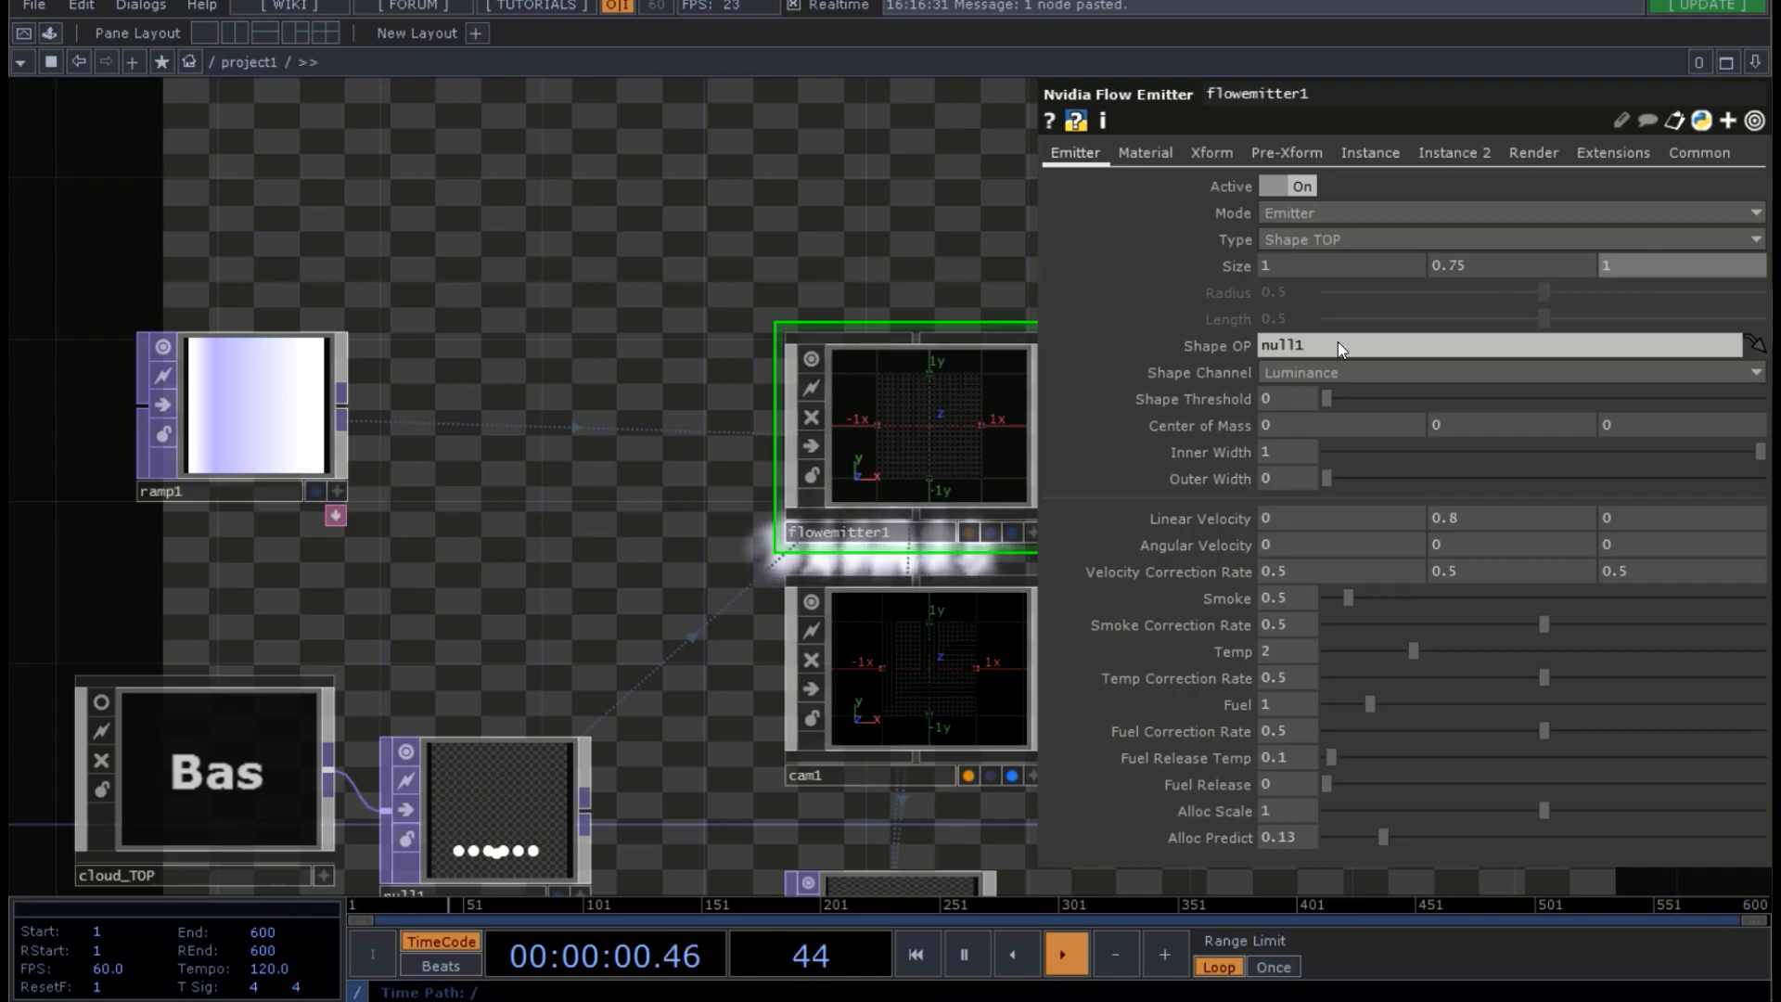
- Set flowemitter1 Size 1, 0.75, 1, Smoke 0.17, Smoke Correction Rate 0.03, then select cam1
left_click(1063, 954)
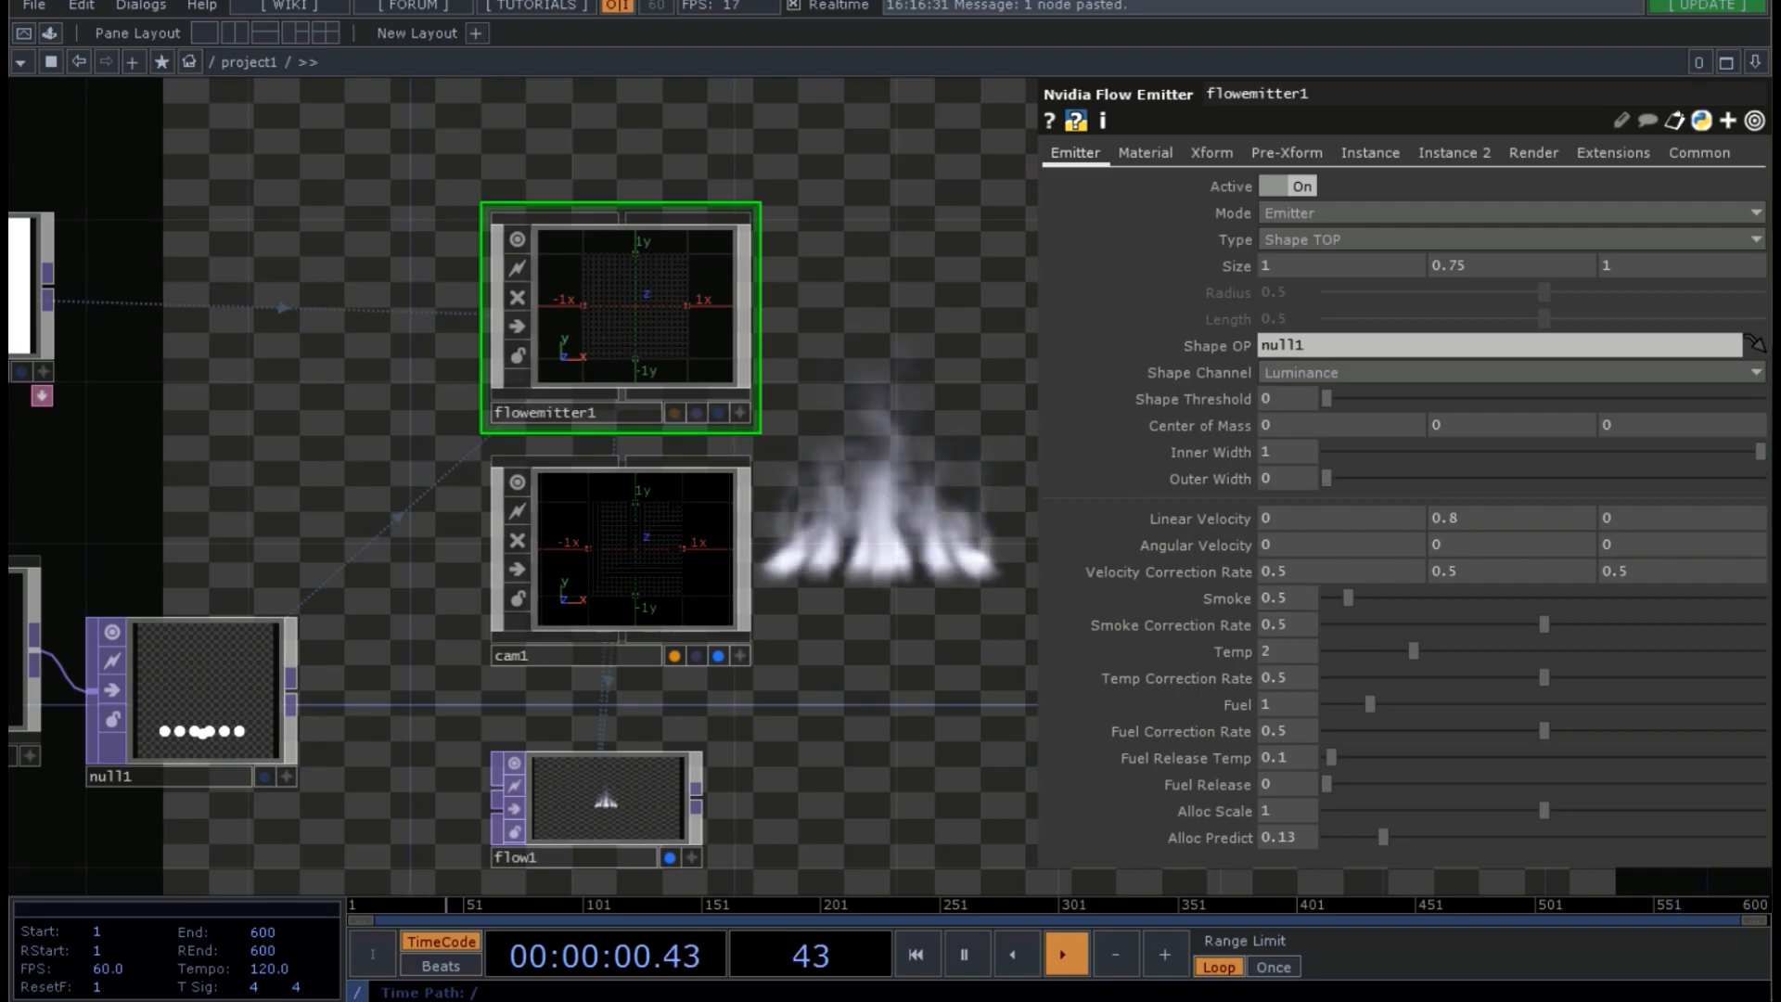
left_click(1061, 953)
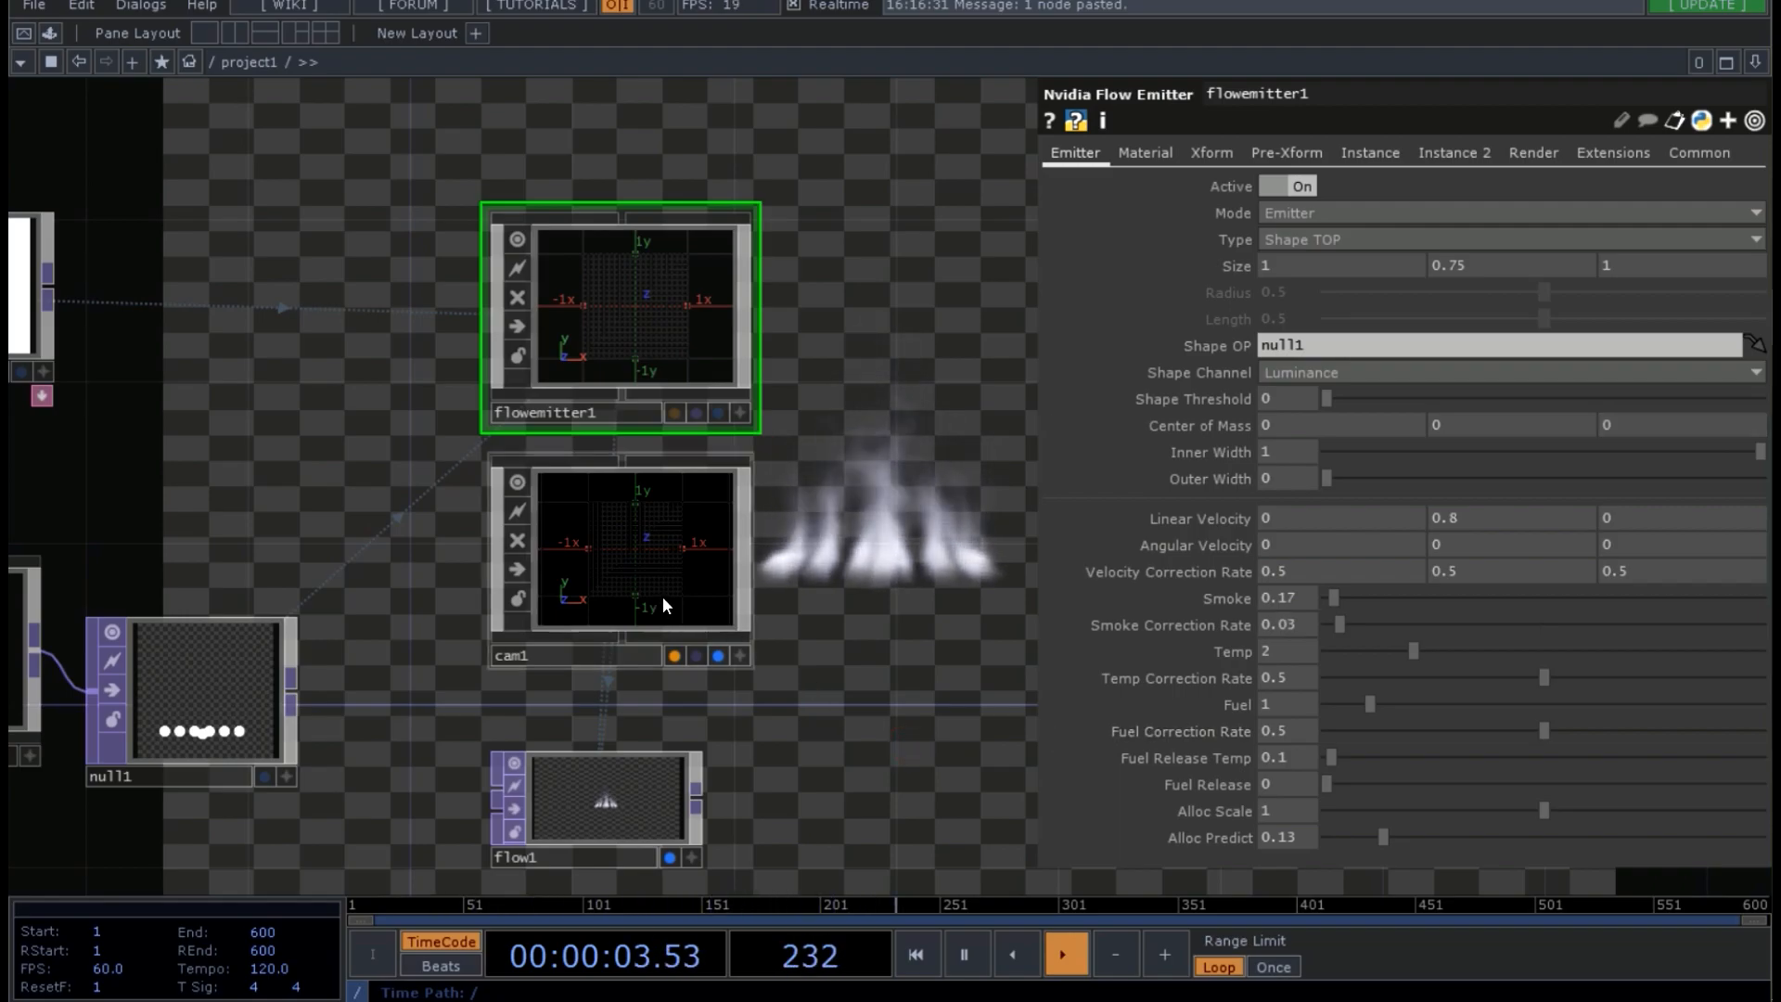
left_click(616, 551)
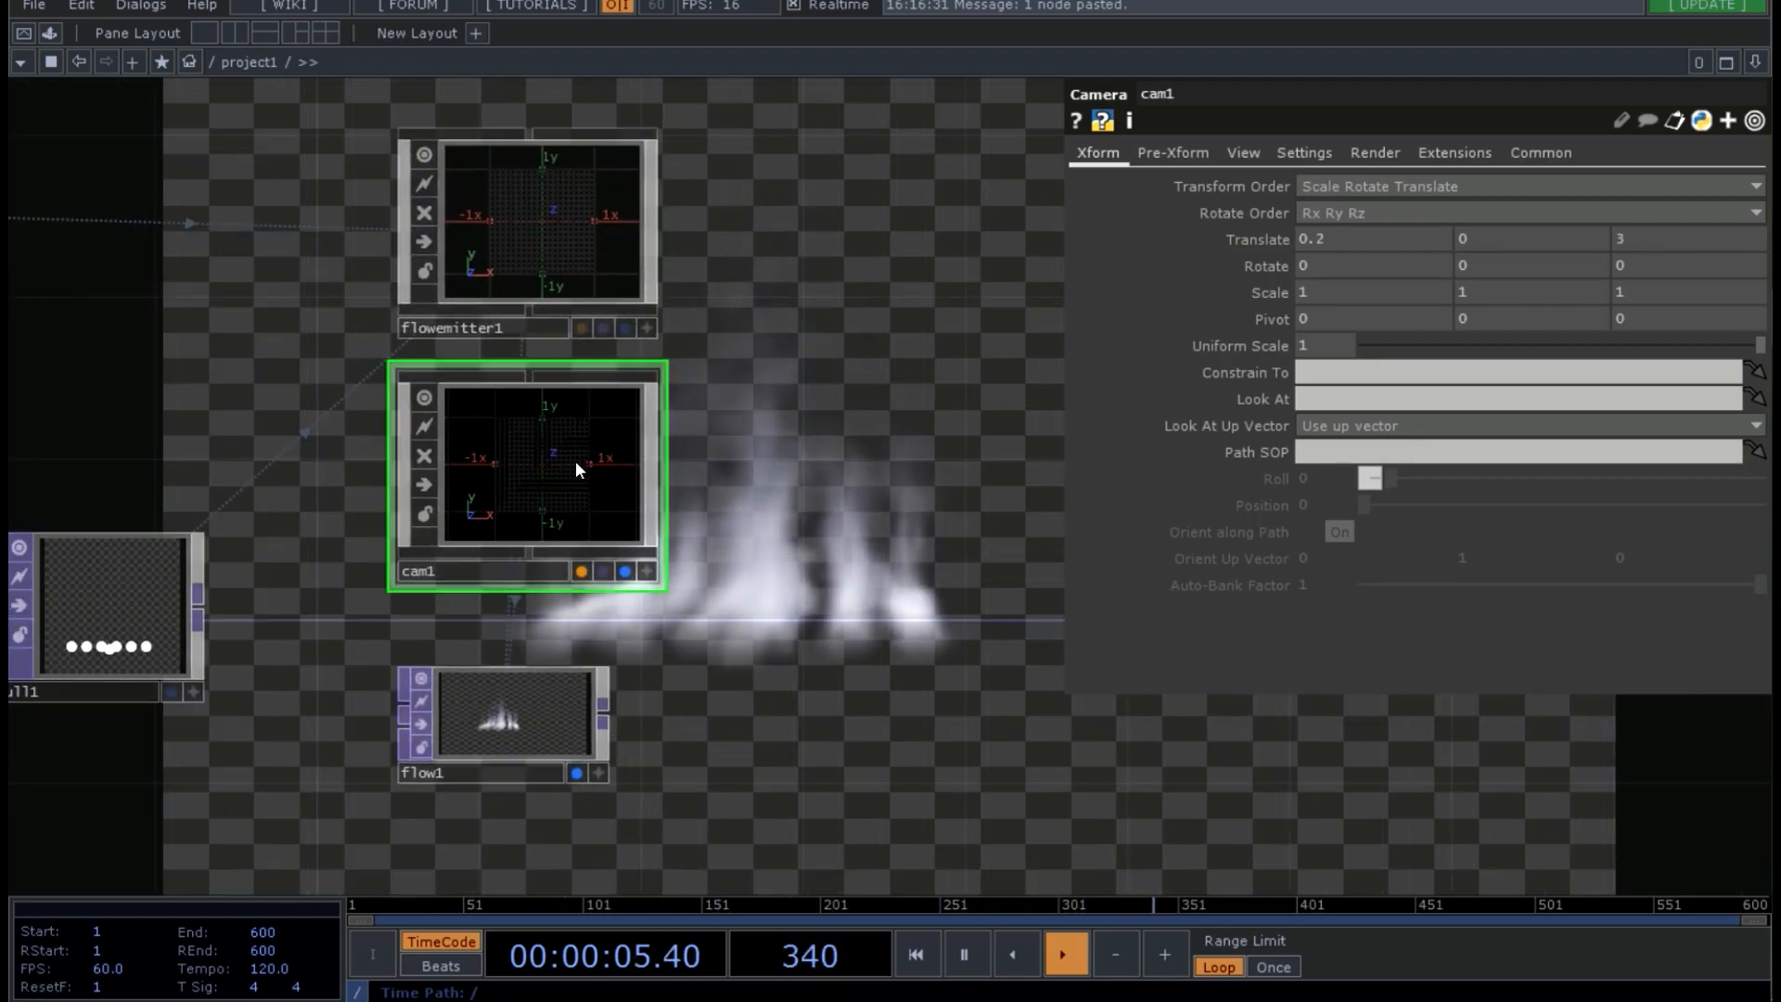
- With cam1 at Translate 0.2, 0, 3, select flow1 to show its Setup page
left_click(508, 740)
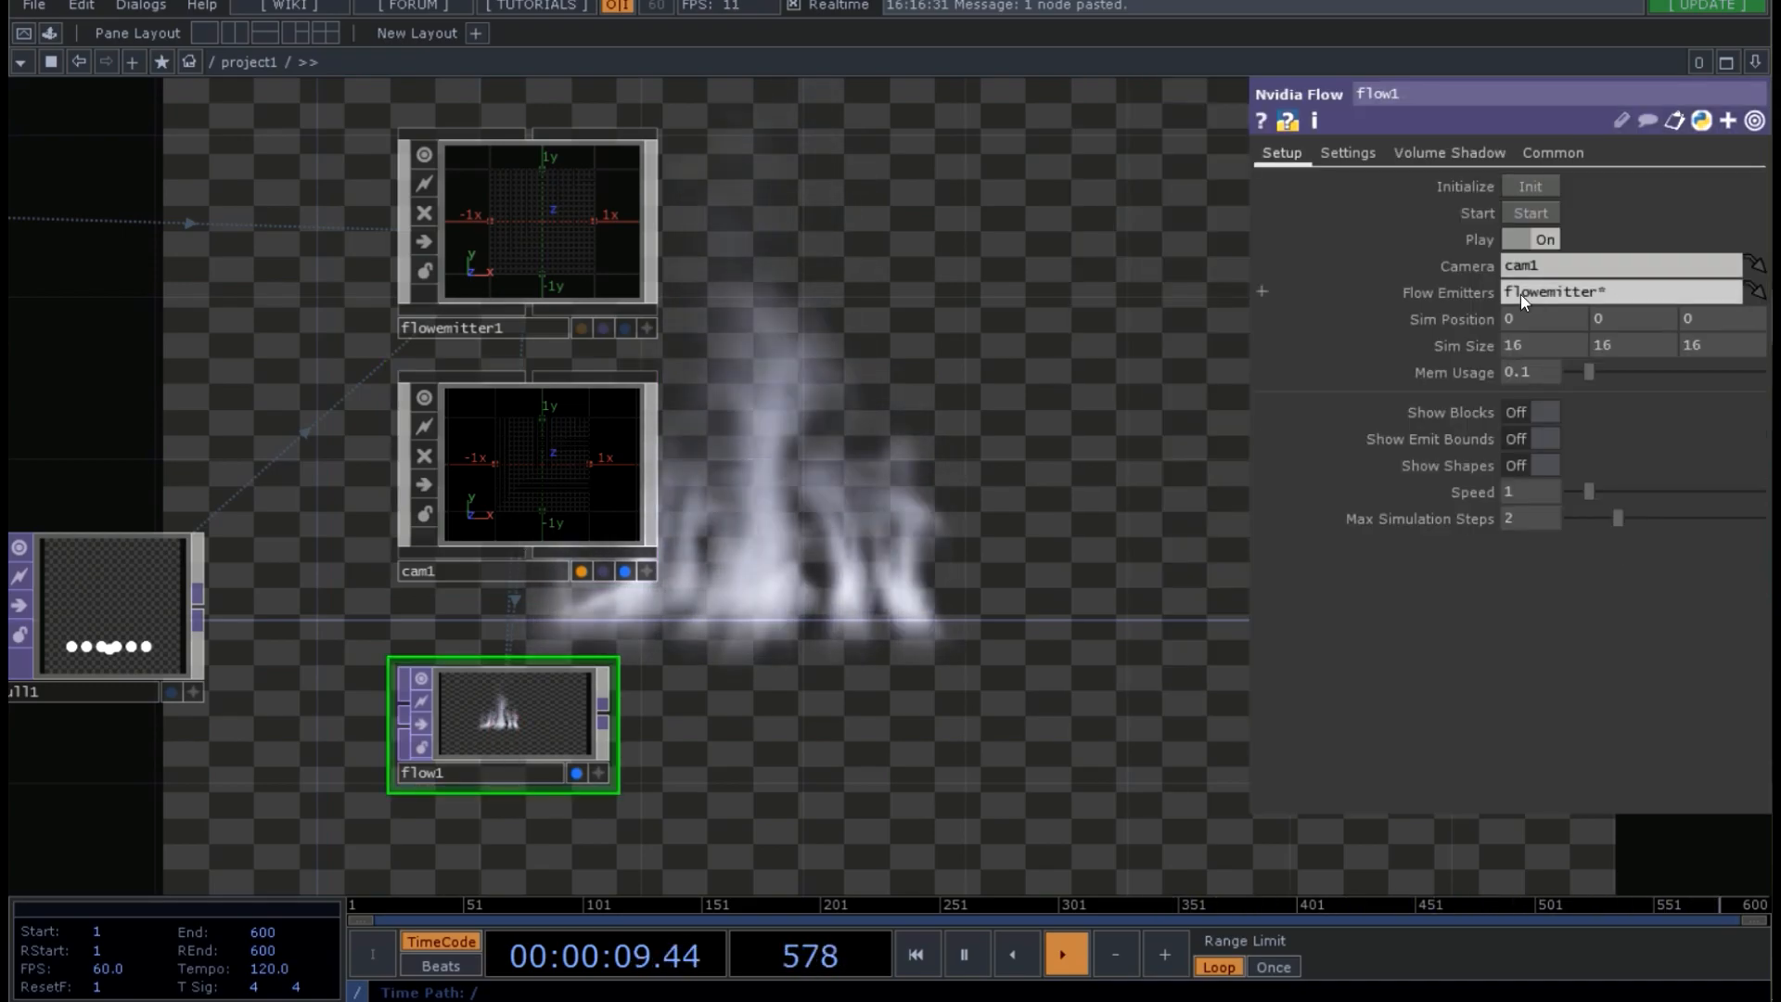
- On flow1's Settings page set Gravity 0.15, -0.1, 0 and adjust Smoke Damping, Fade and Buoyancy
left_click(1347, 151)
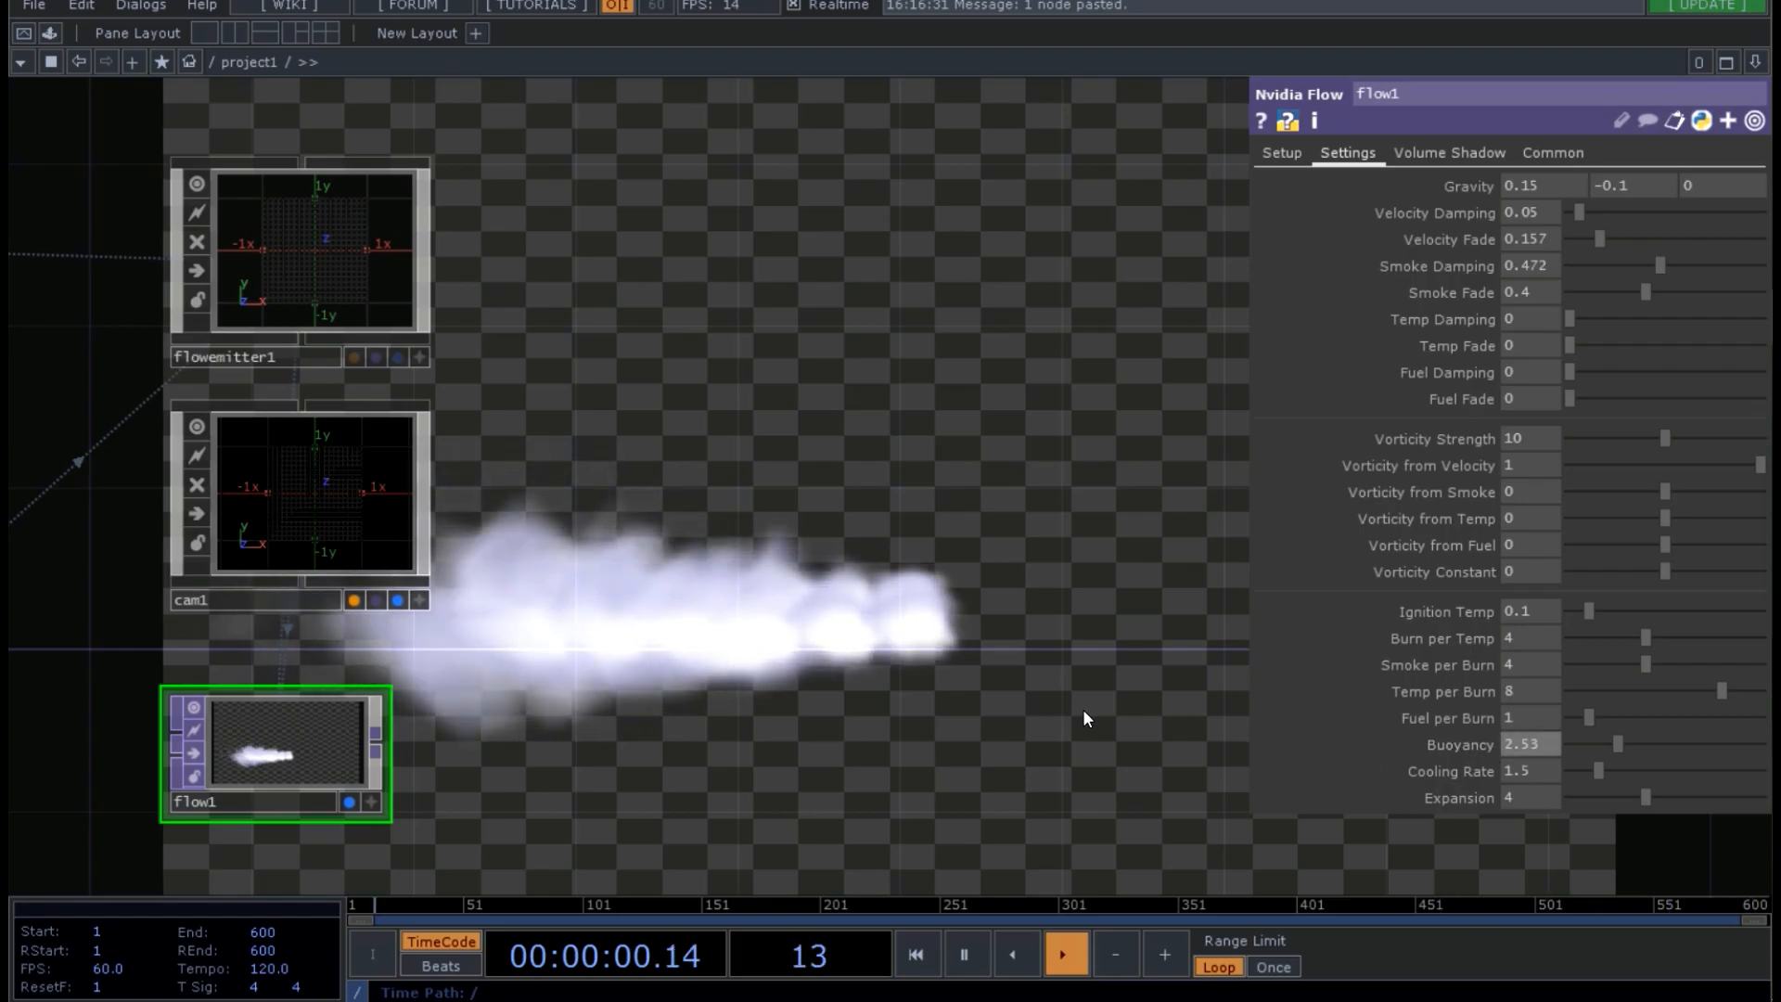
left_click(1279, 152)
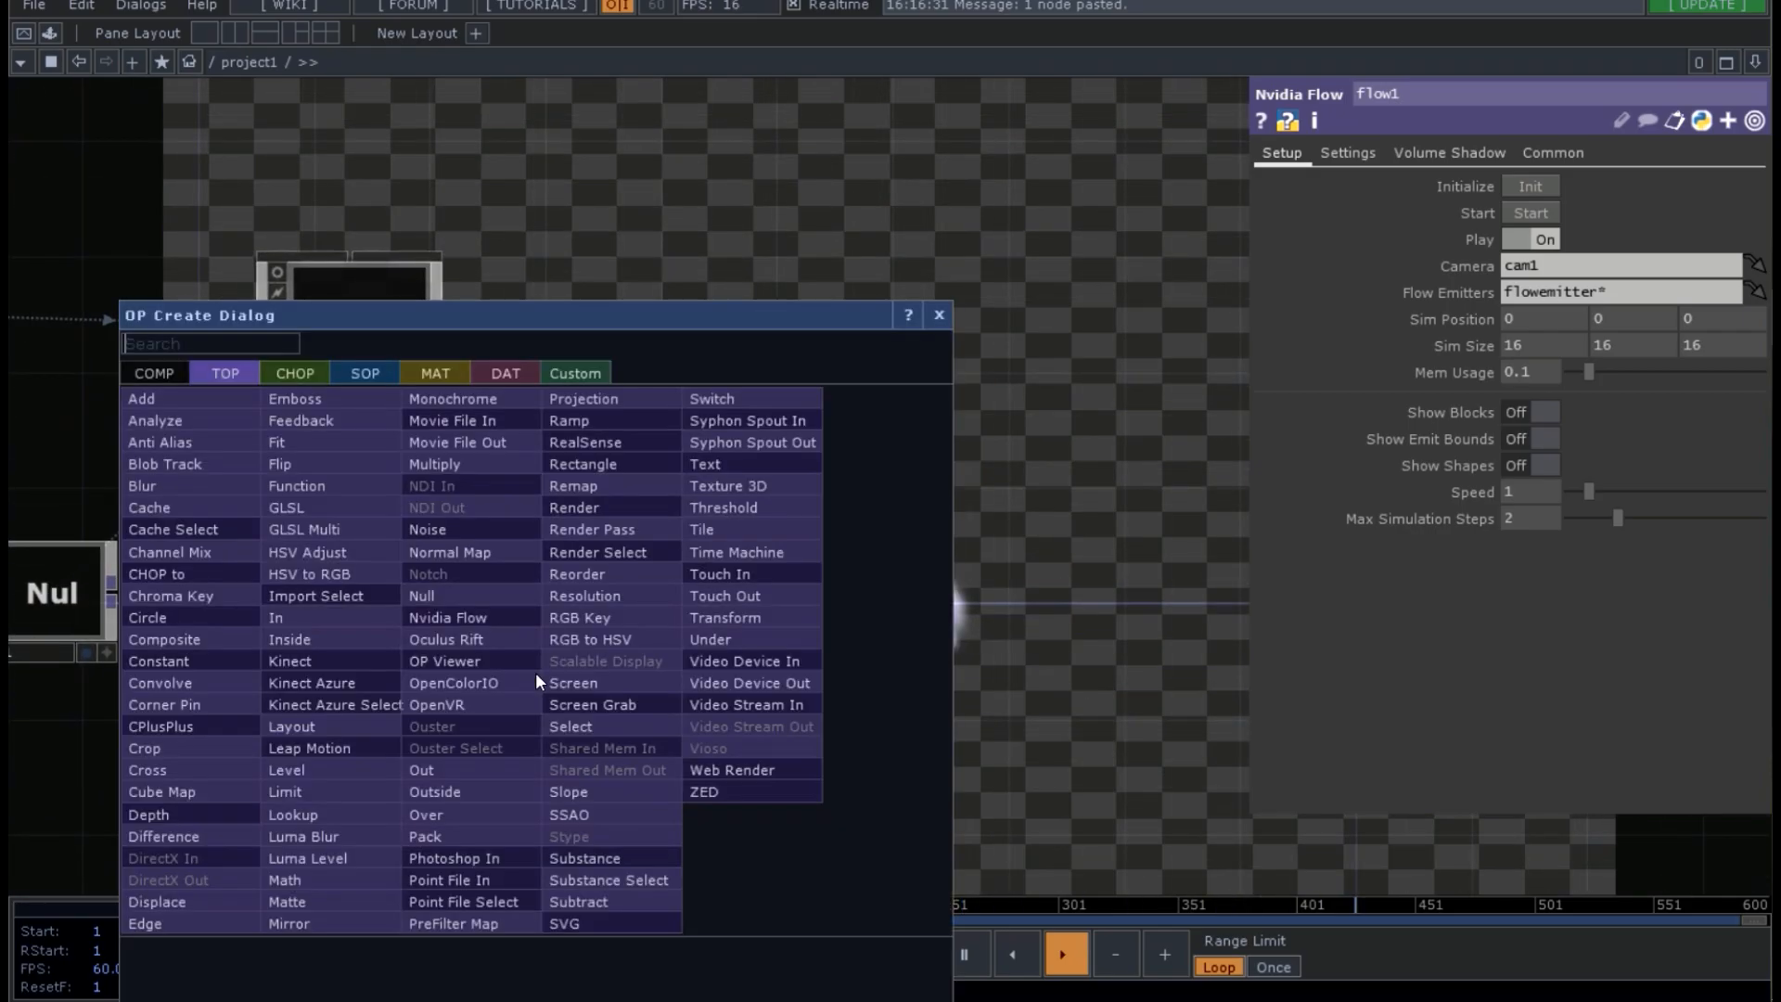
- Add a Mirror TOP after flow1 with Rotate 90 and Flip X on
type("mirror")
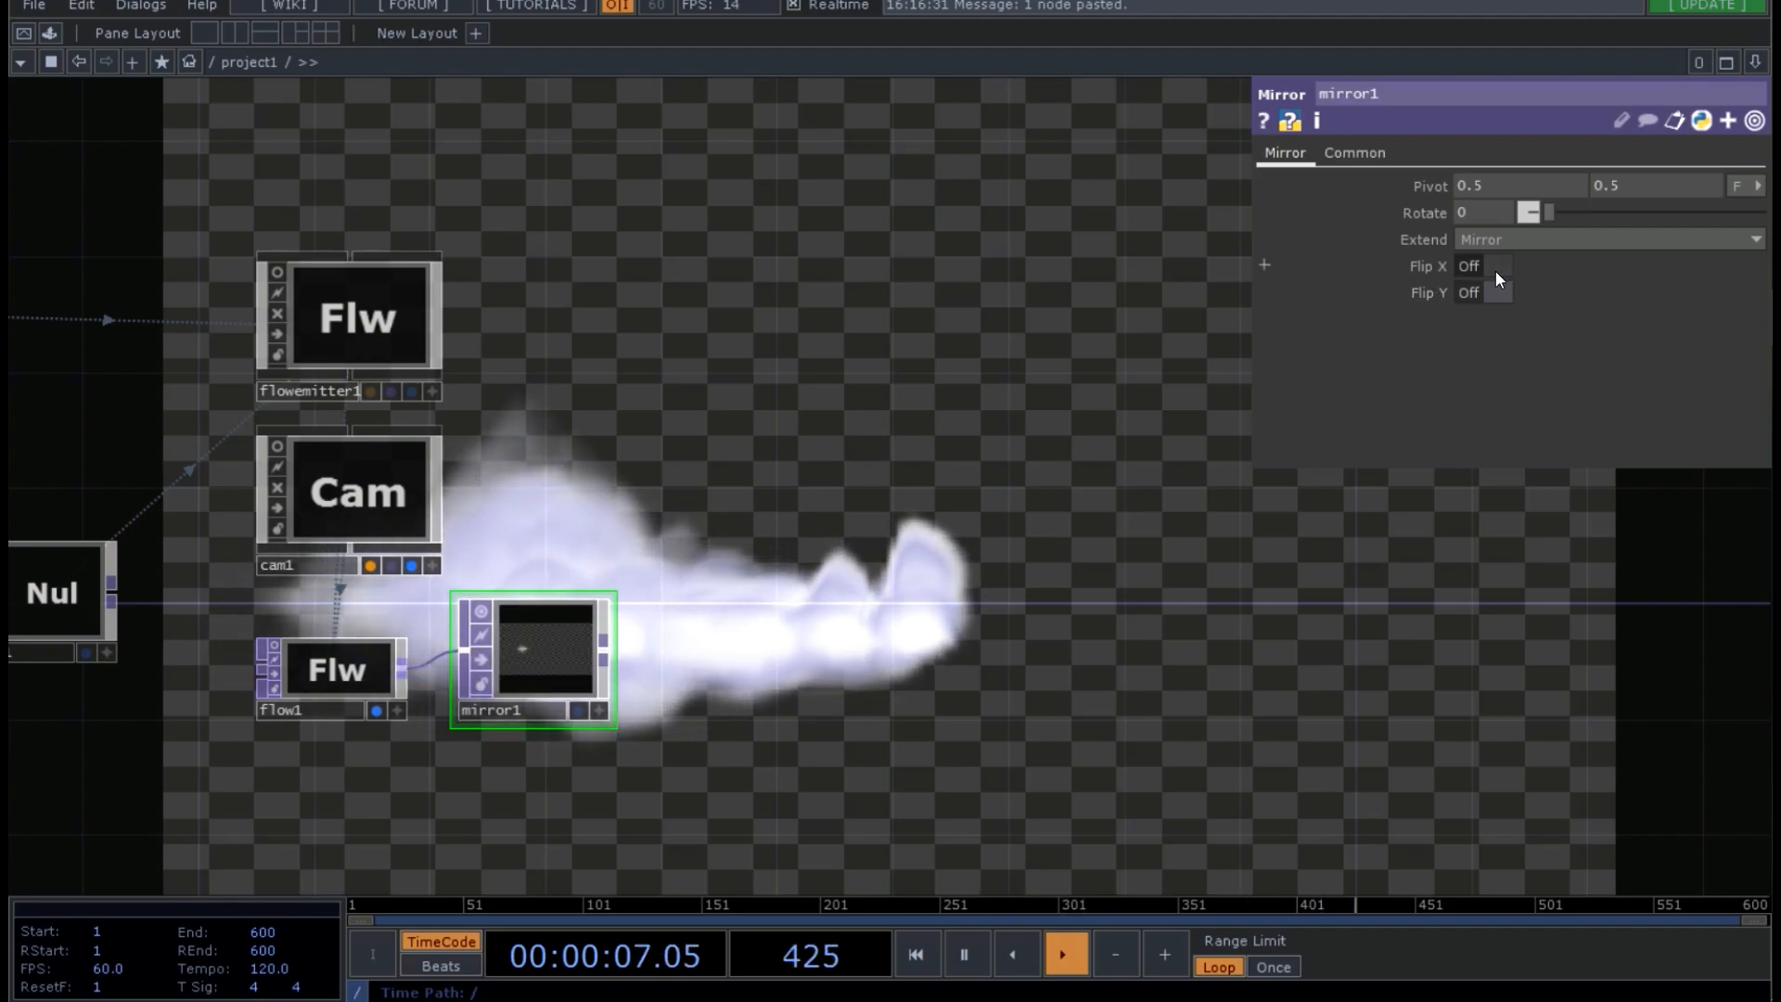
left_click(1484, 265)
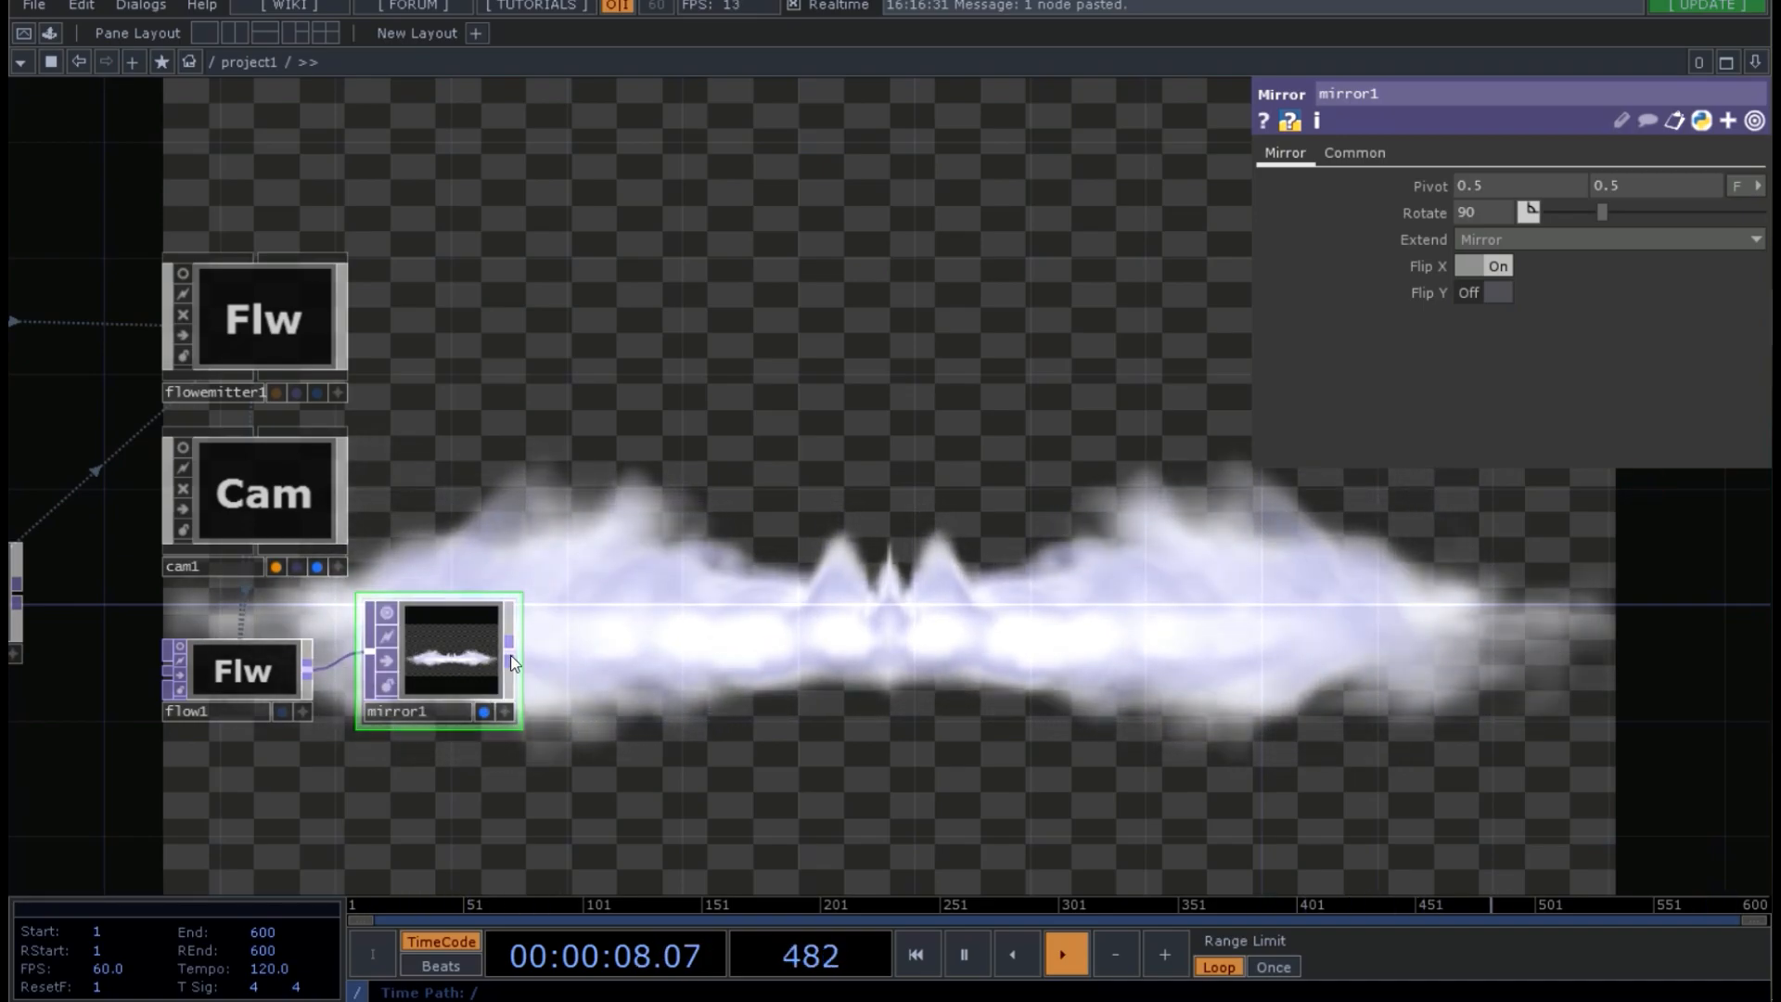
left_click(914, 953)
type("-")
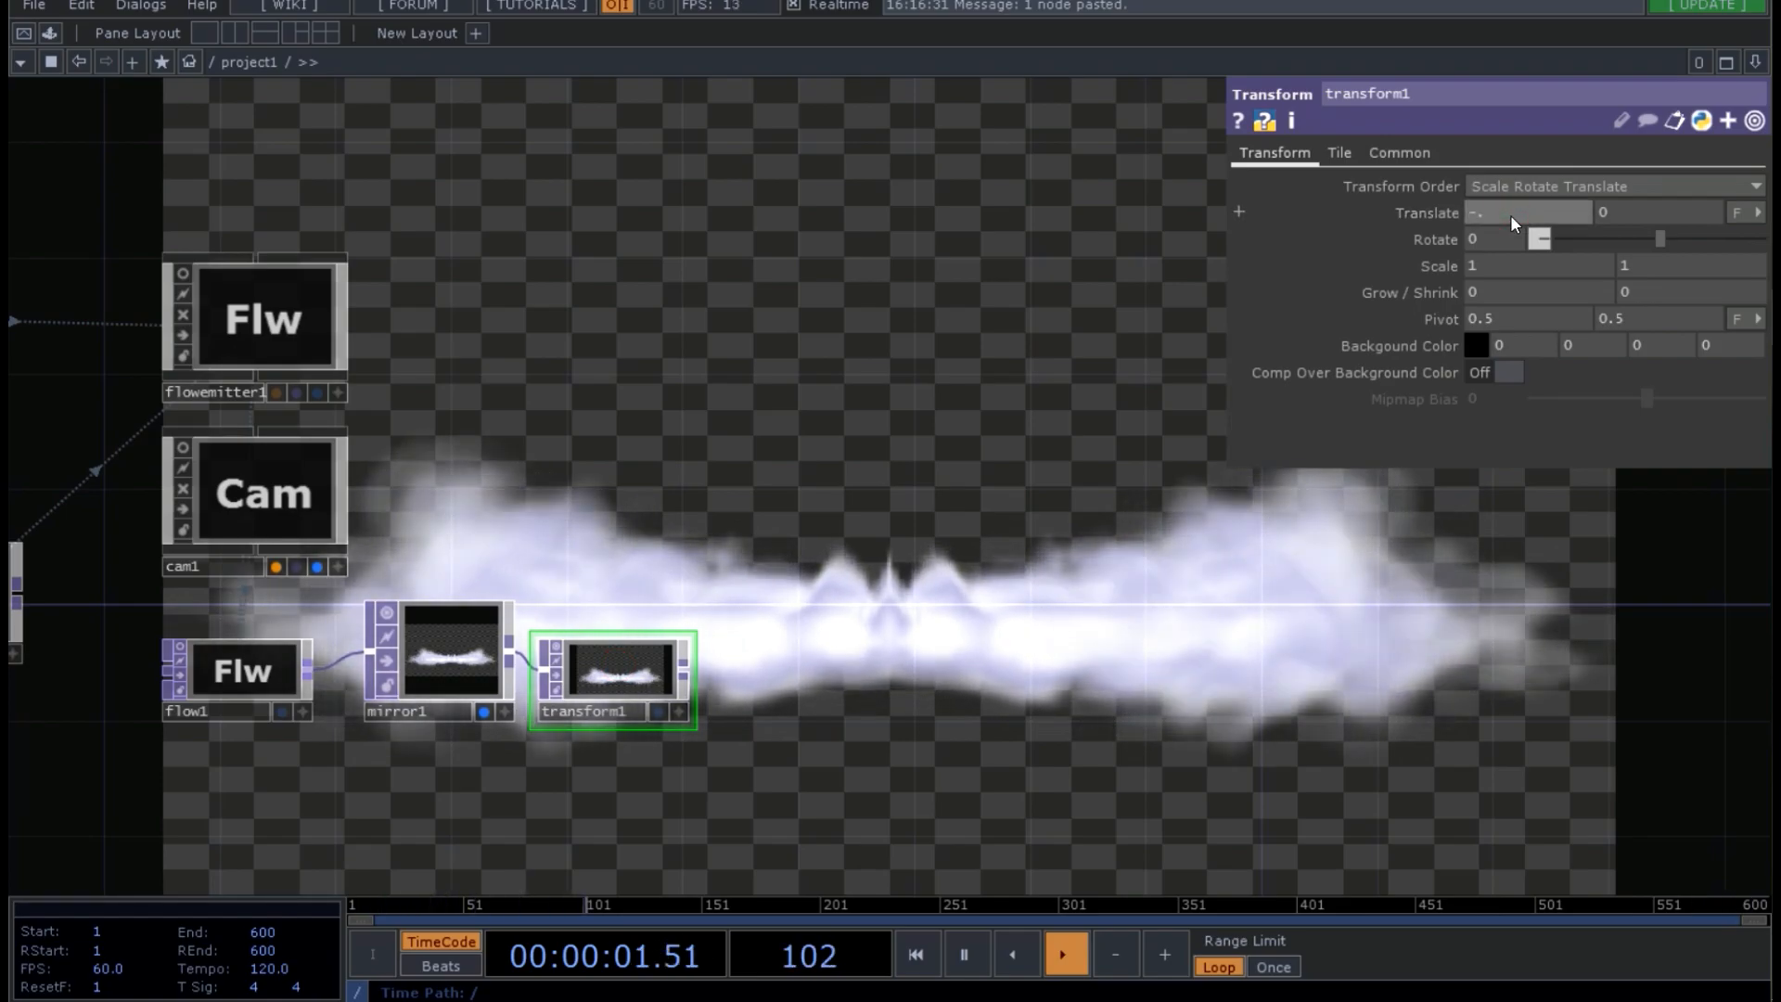
- Append a Transform TOP to mirror1 with Translate X -0.05
type(".05")
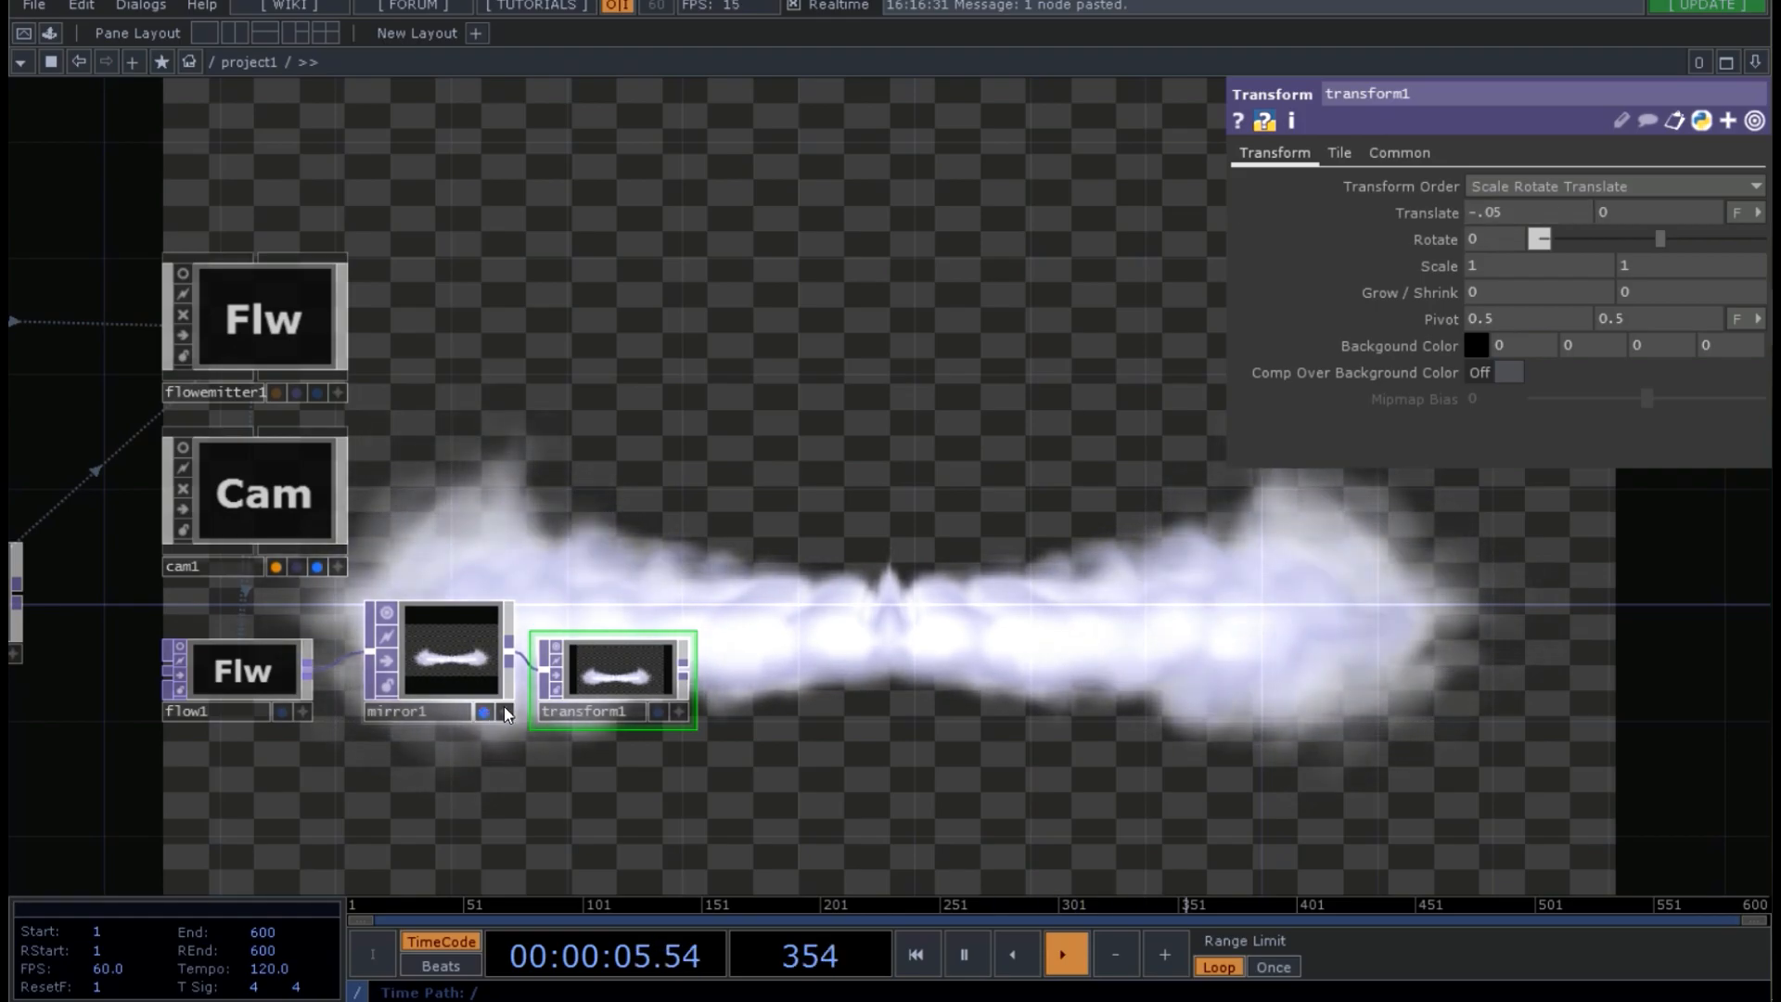
mouse_move(659, 713)
type("b")
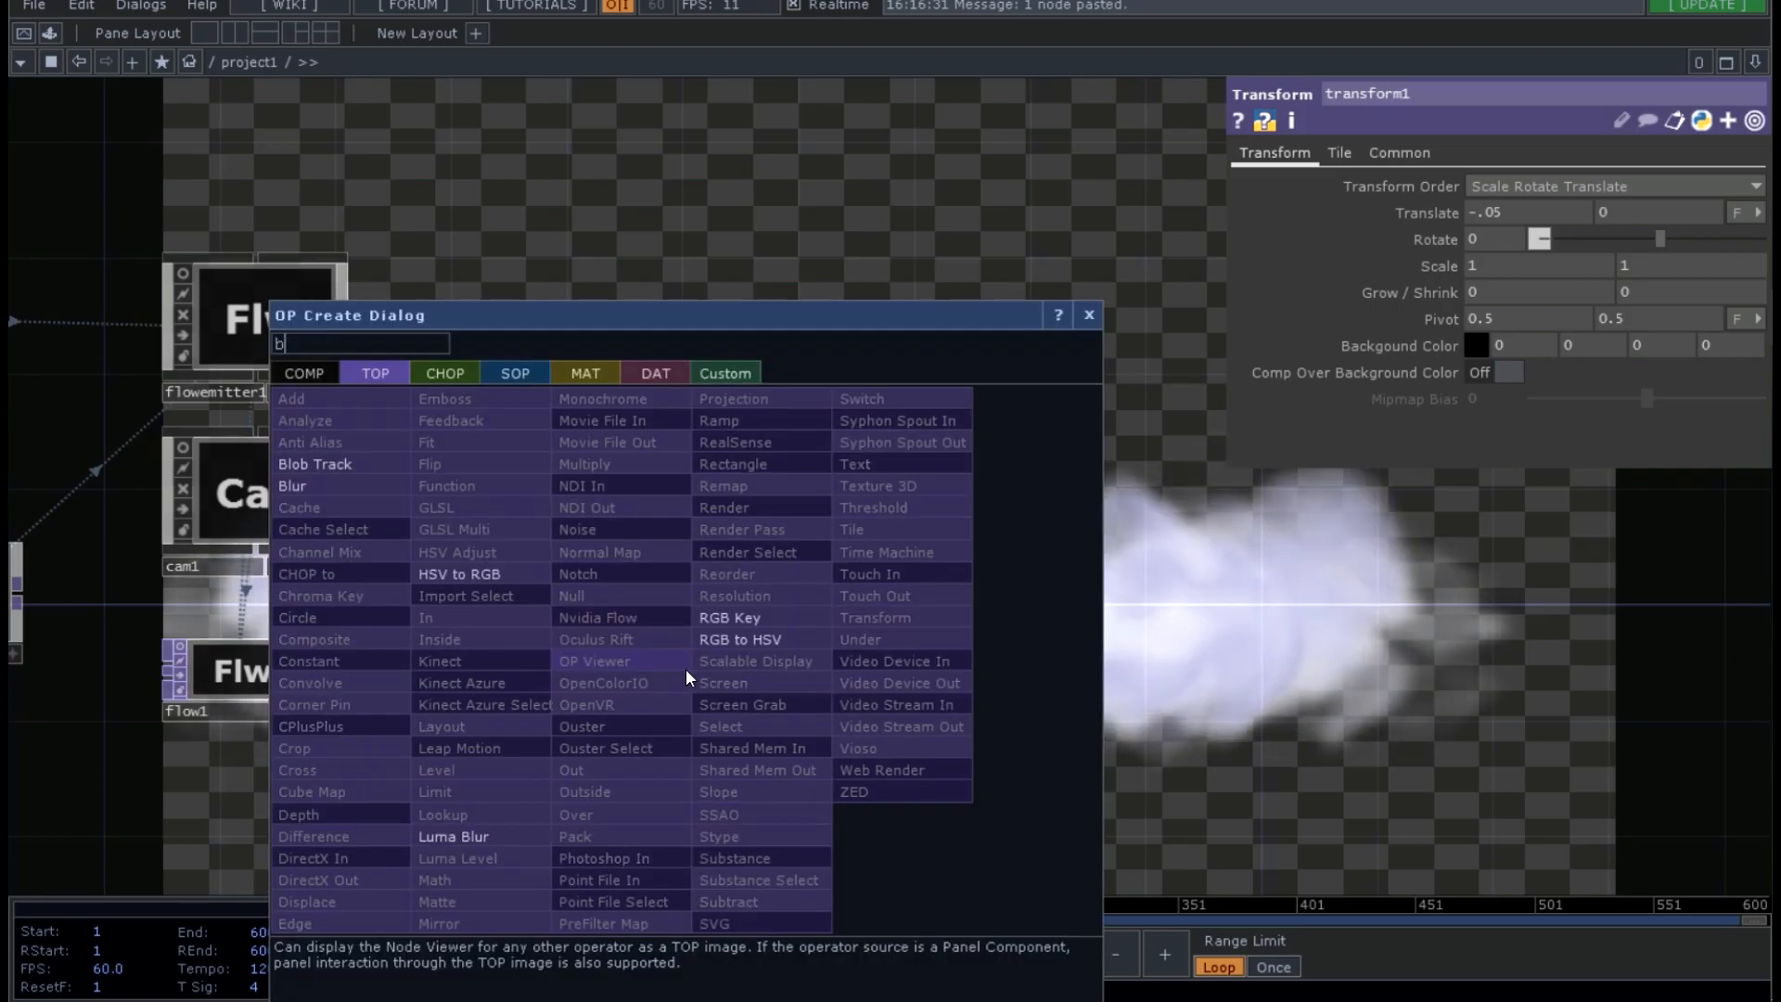
- Place a Blur TOP after transform1 with pre-shrink 6 and filter size 7
type("lur")
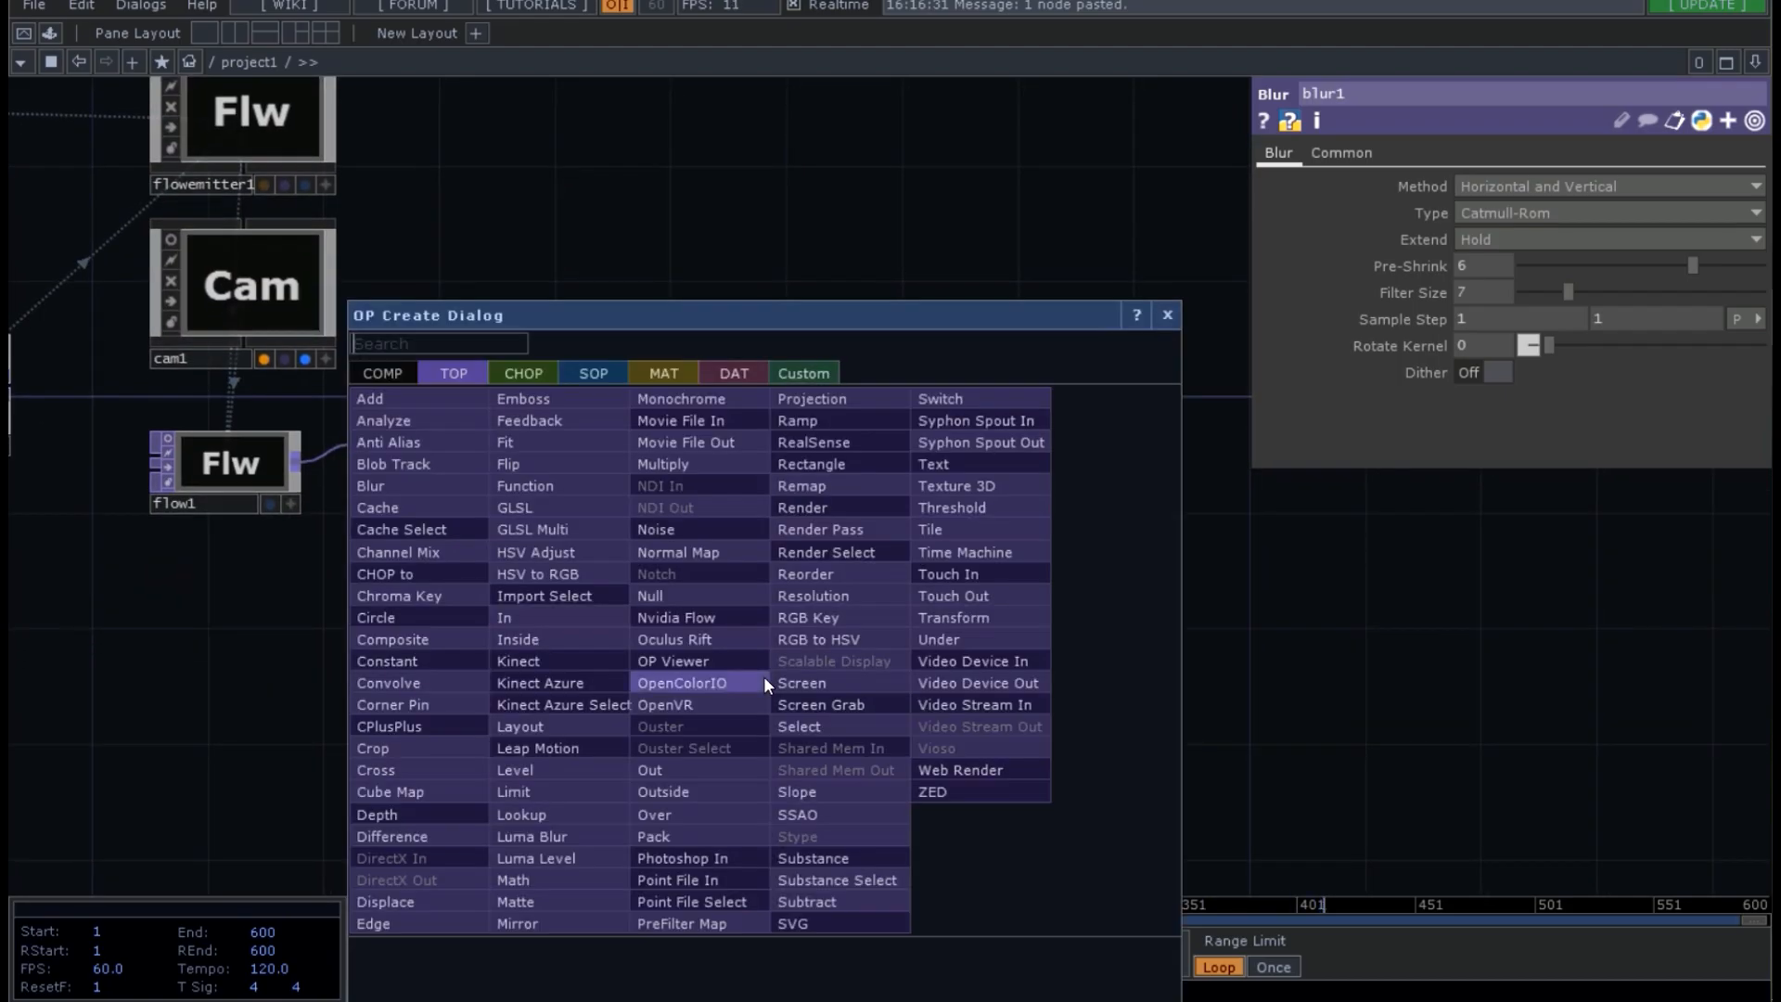
- Add a Constant TOP below blur1 coloured 0.5244, 0.807, 0.92
type("con")
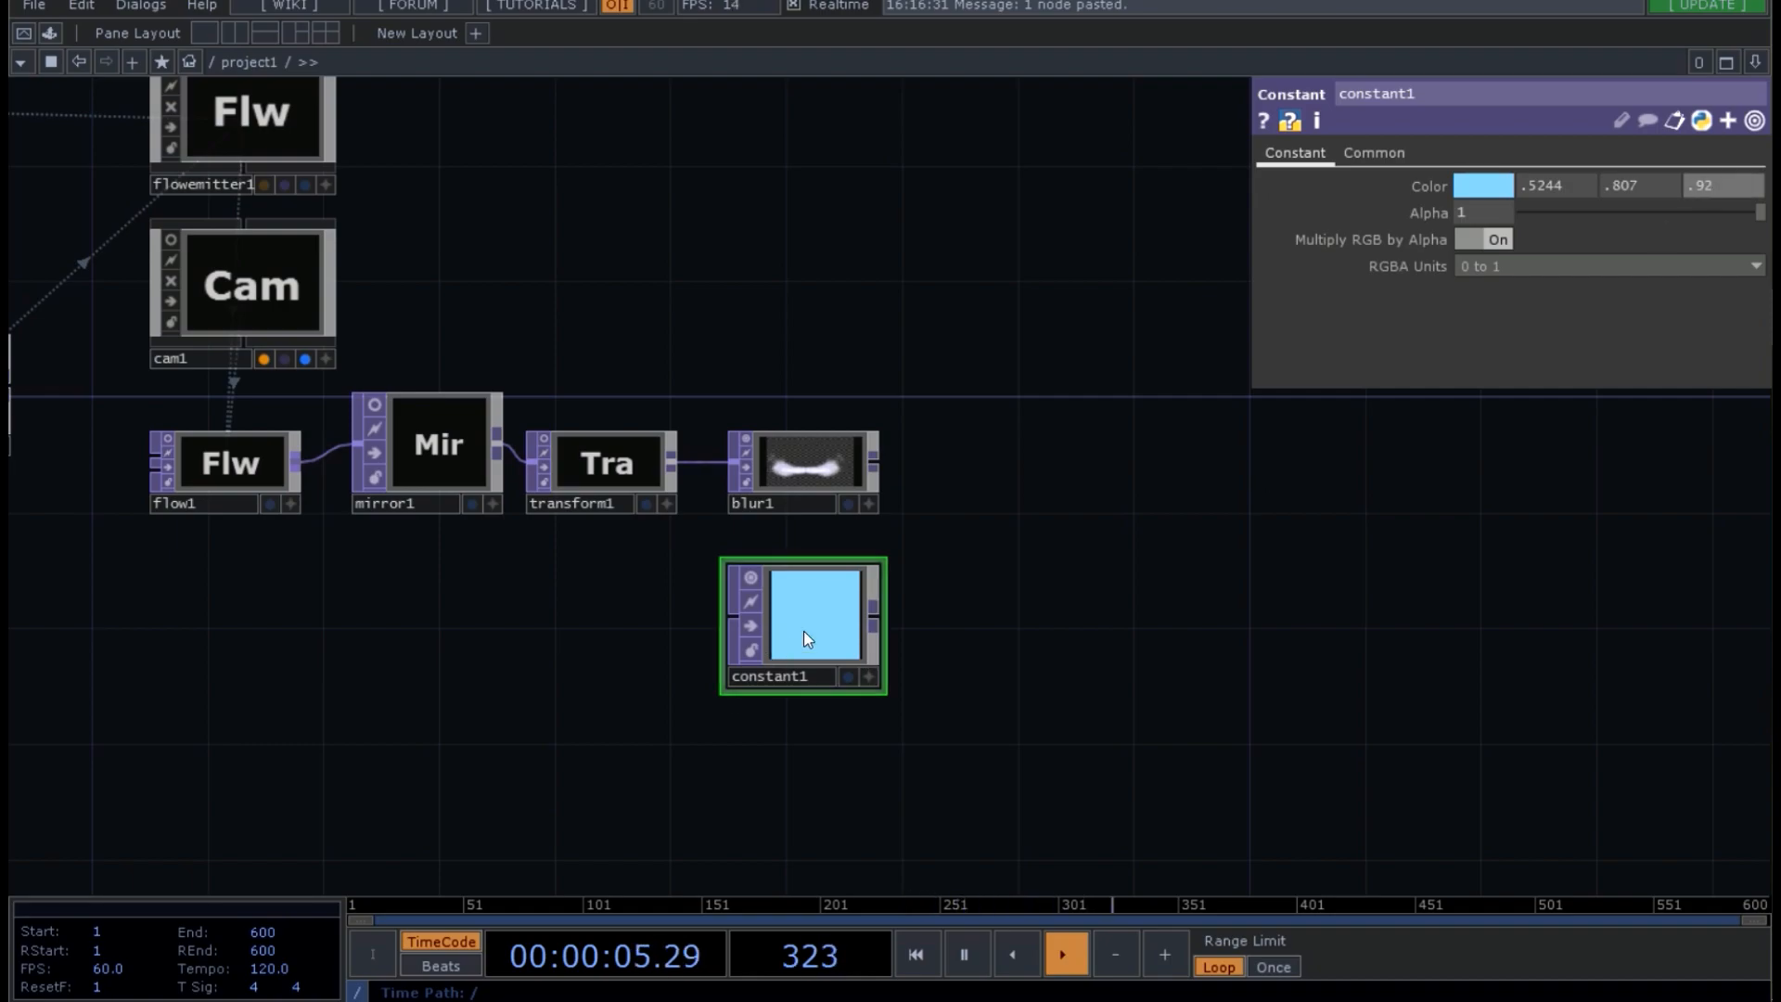
mouse_move(948, 556)
type("t")
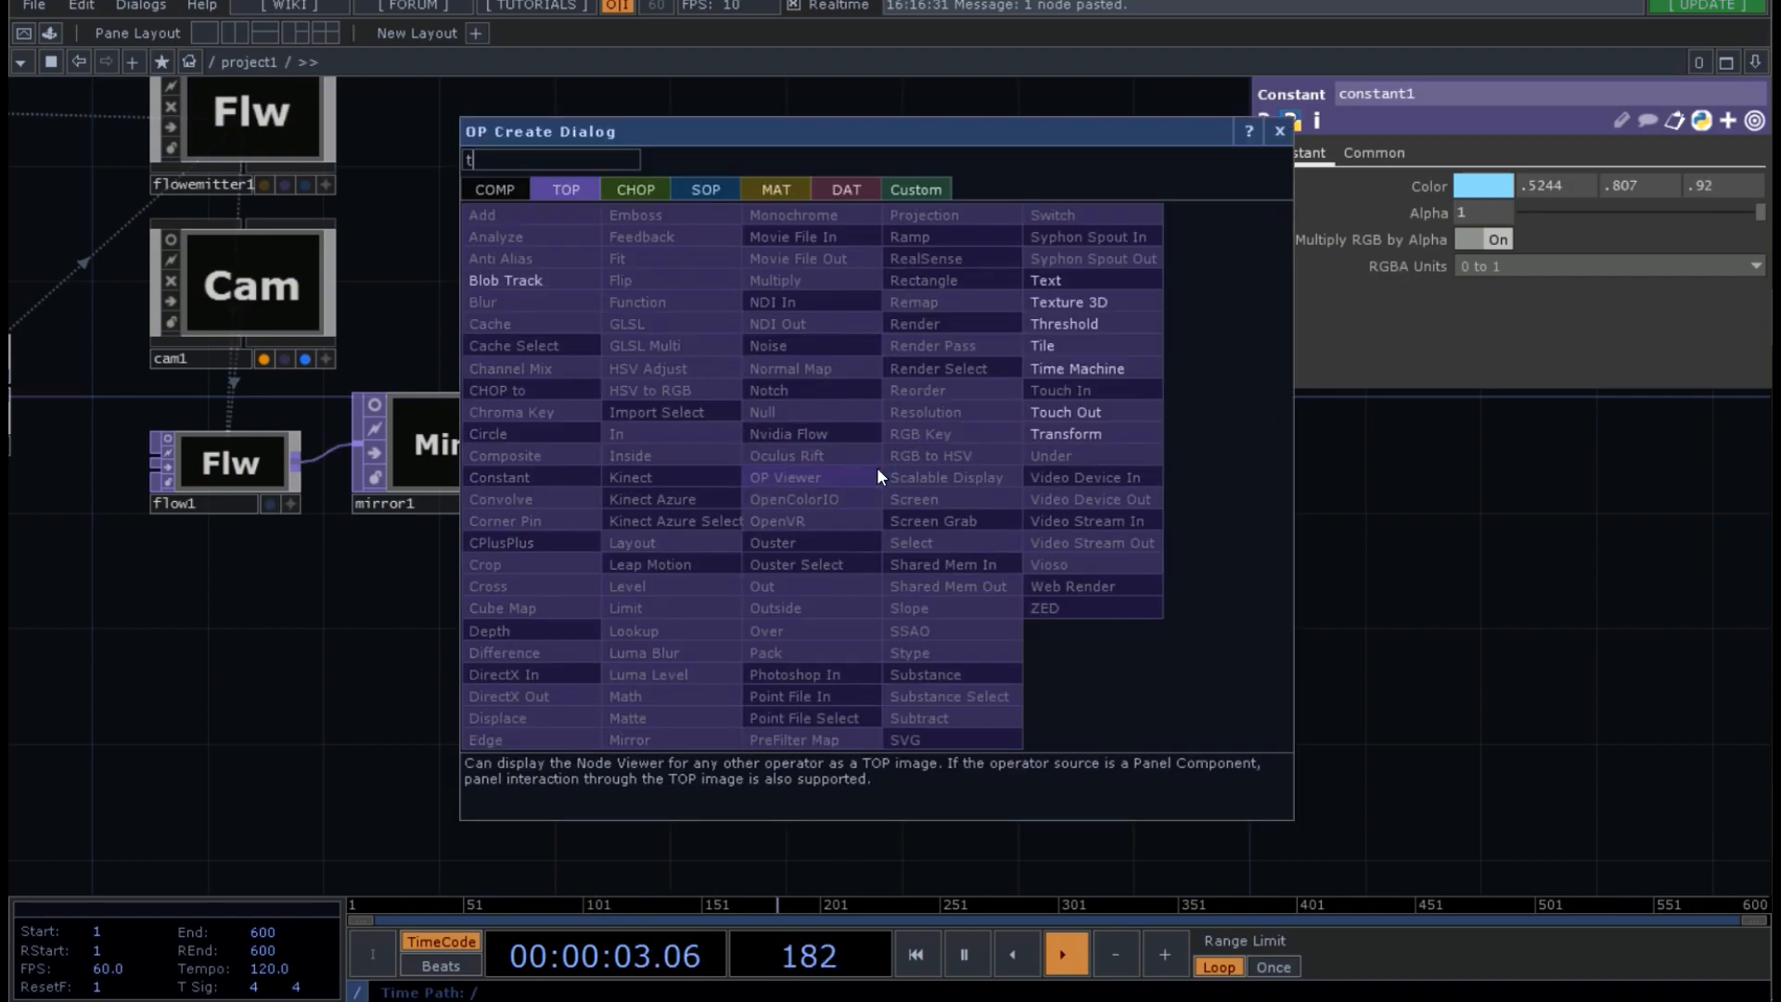
- Place a Transform TOP (transform2) after blur1 via the operator search
type("rasn")
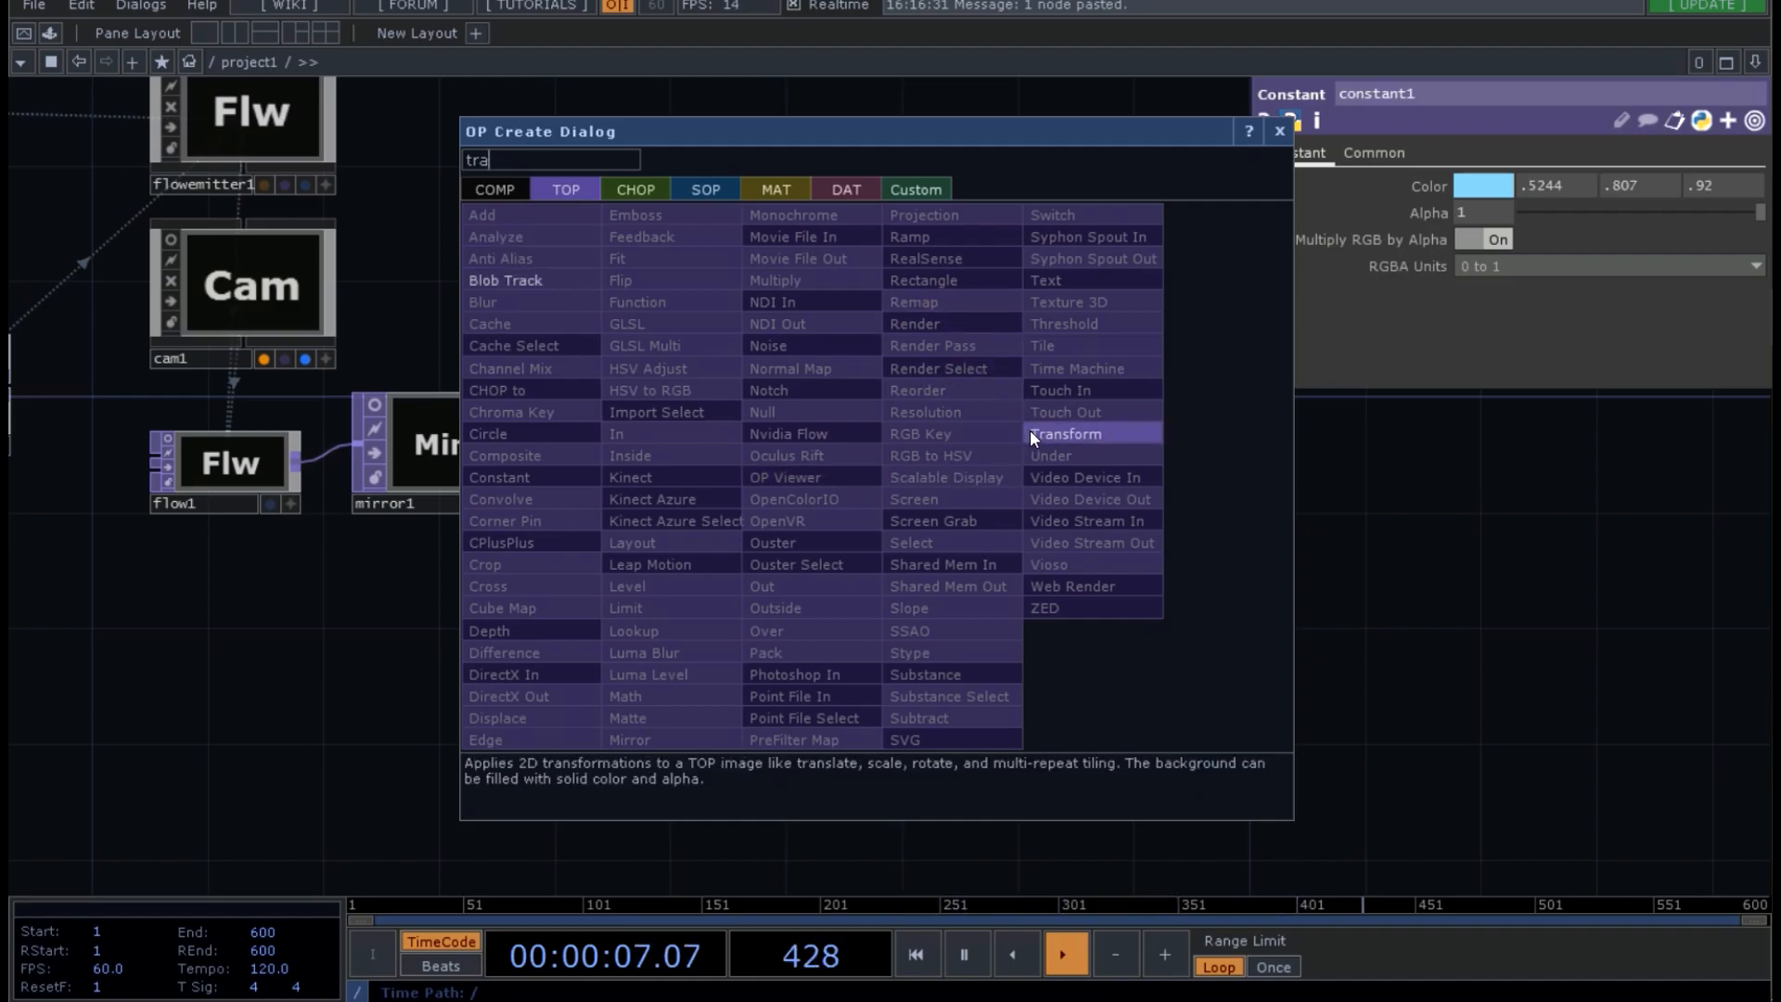
left_click(1065, 434)
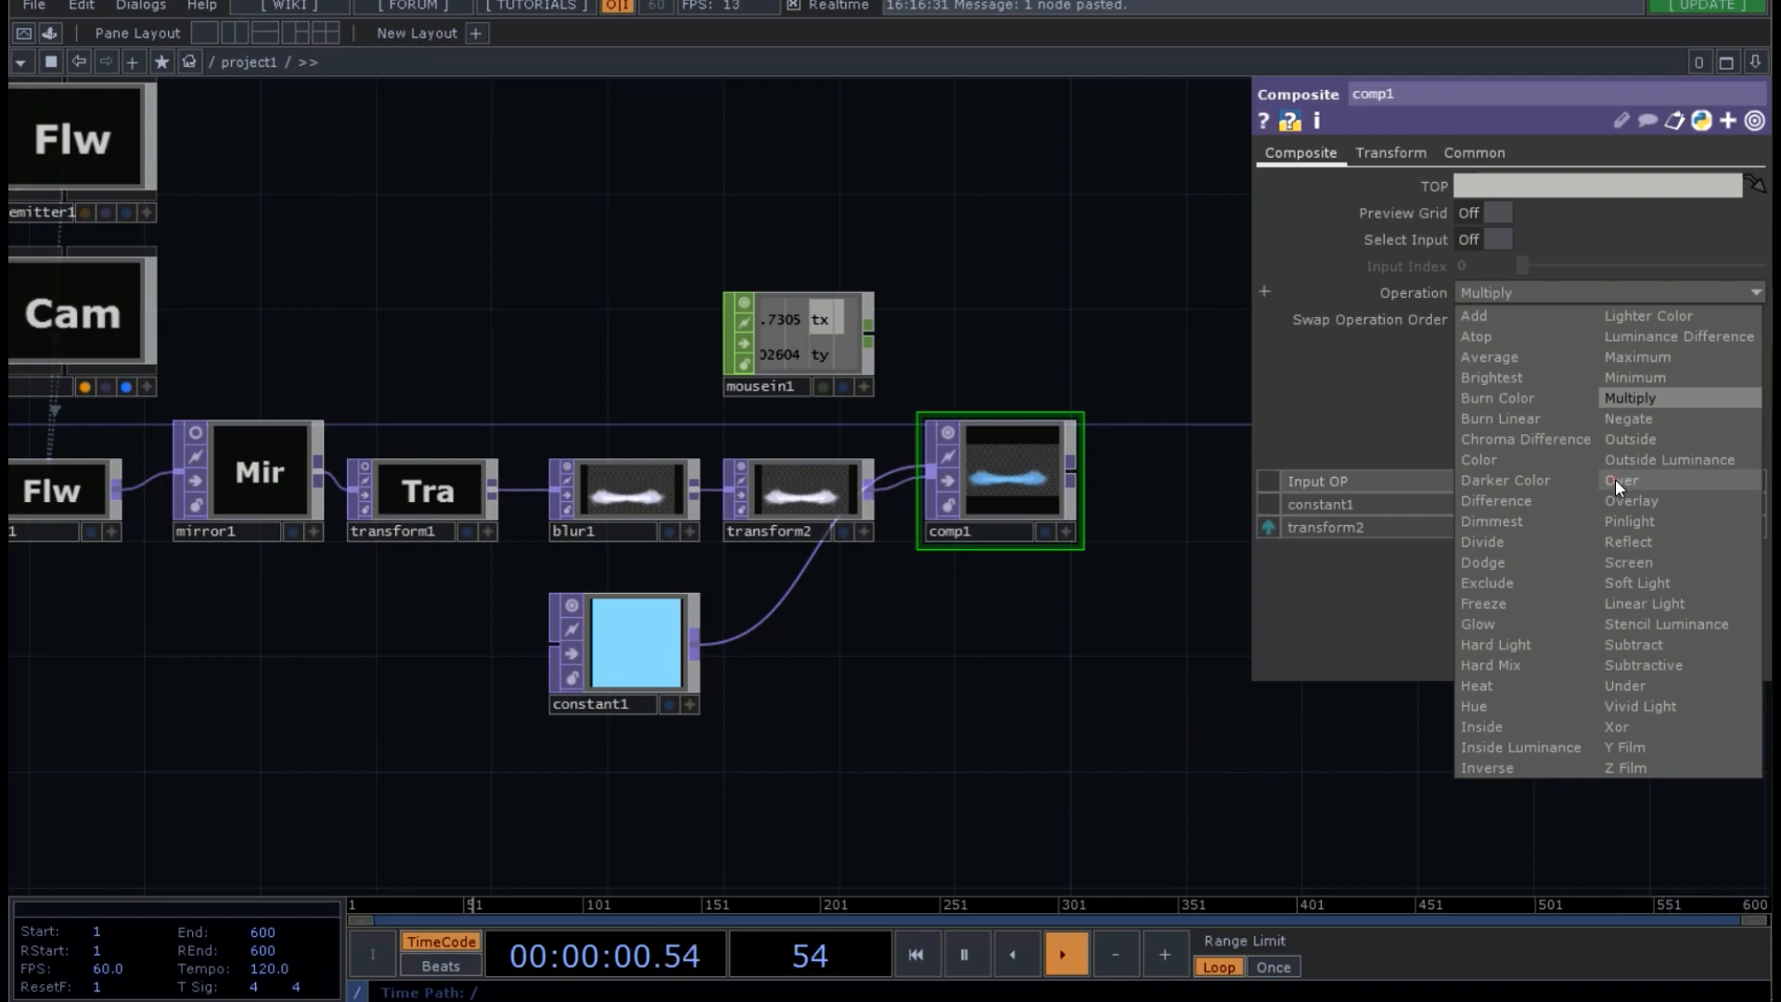
- Set comp1's Operation to Over so the smoke sits on the sky-blue background
left_click(1621, 479)
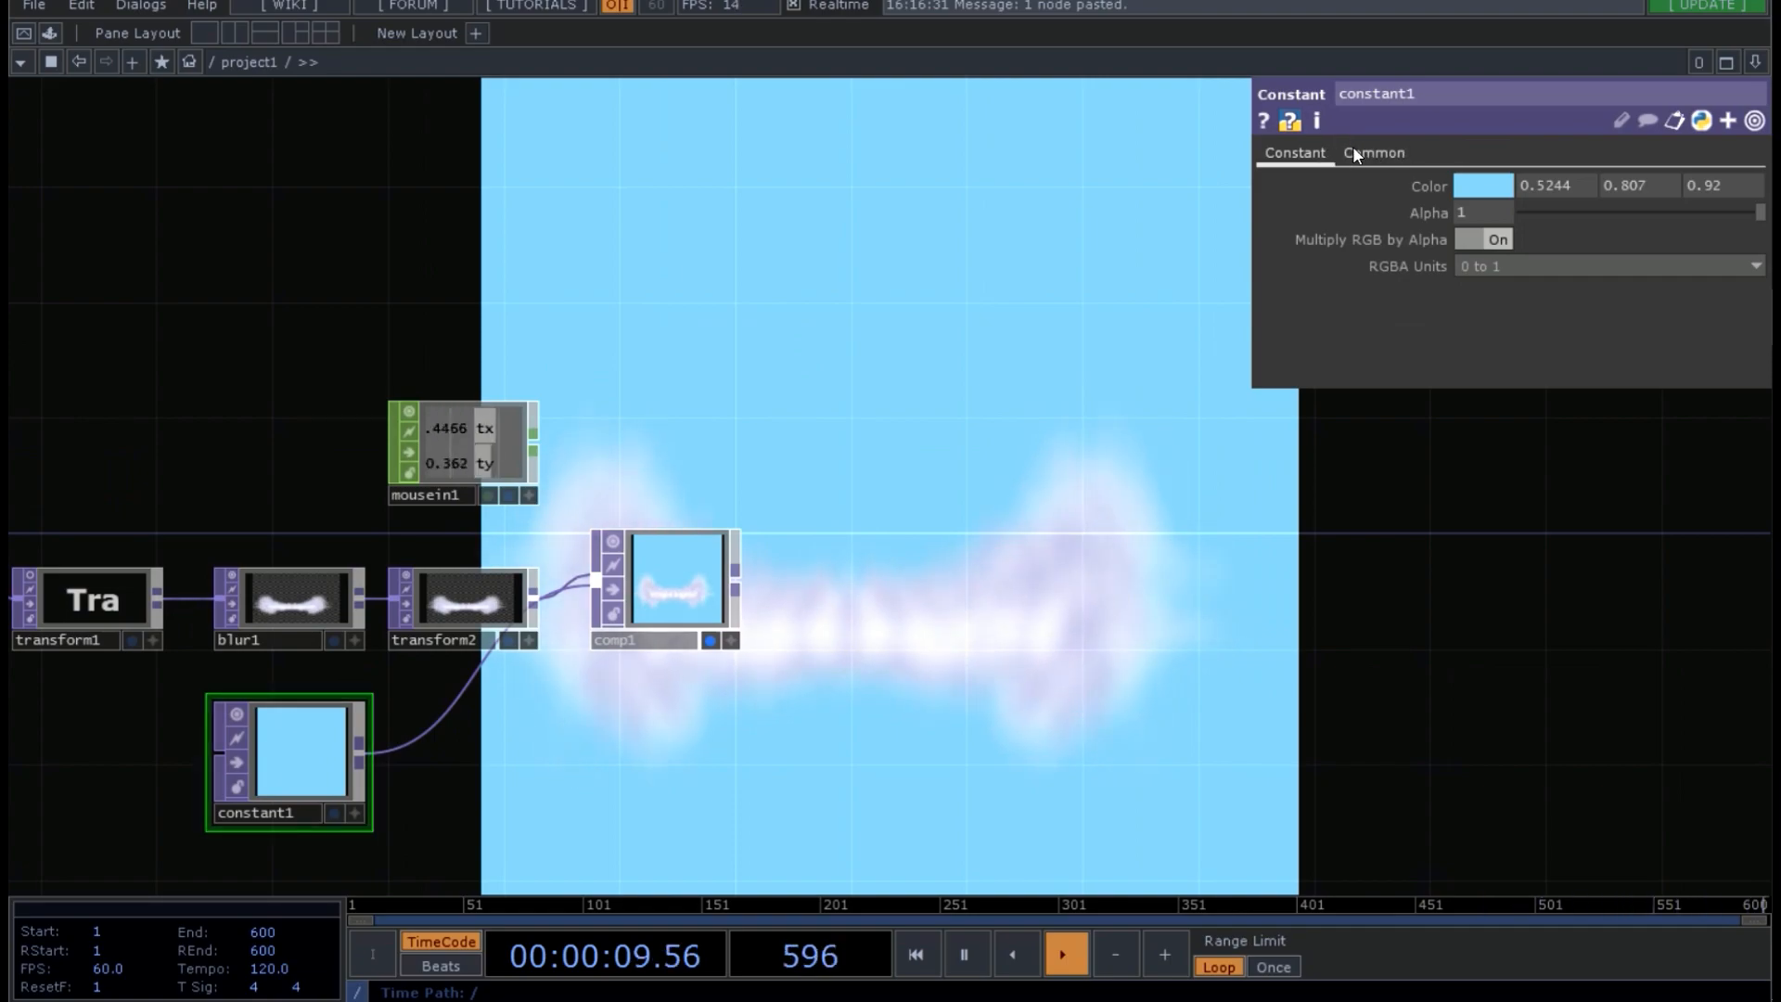
- Set constant1's resolution to 1280 x 720 on its Common page, then view flow1's settings
left_click(1373, 153)
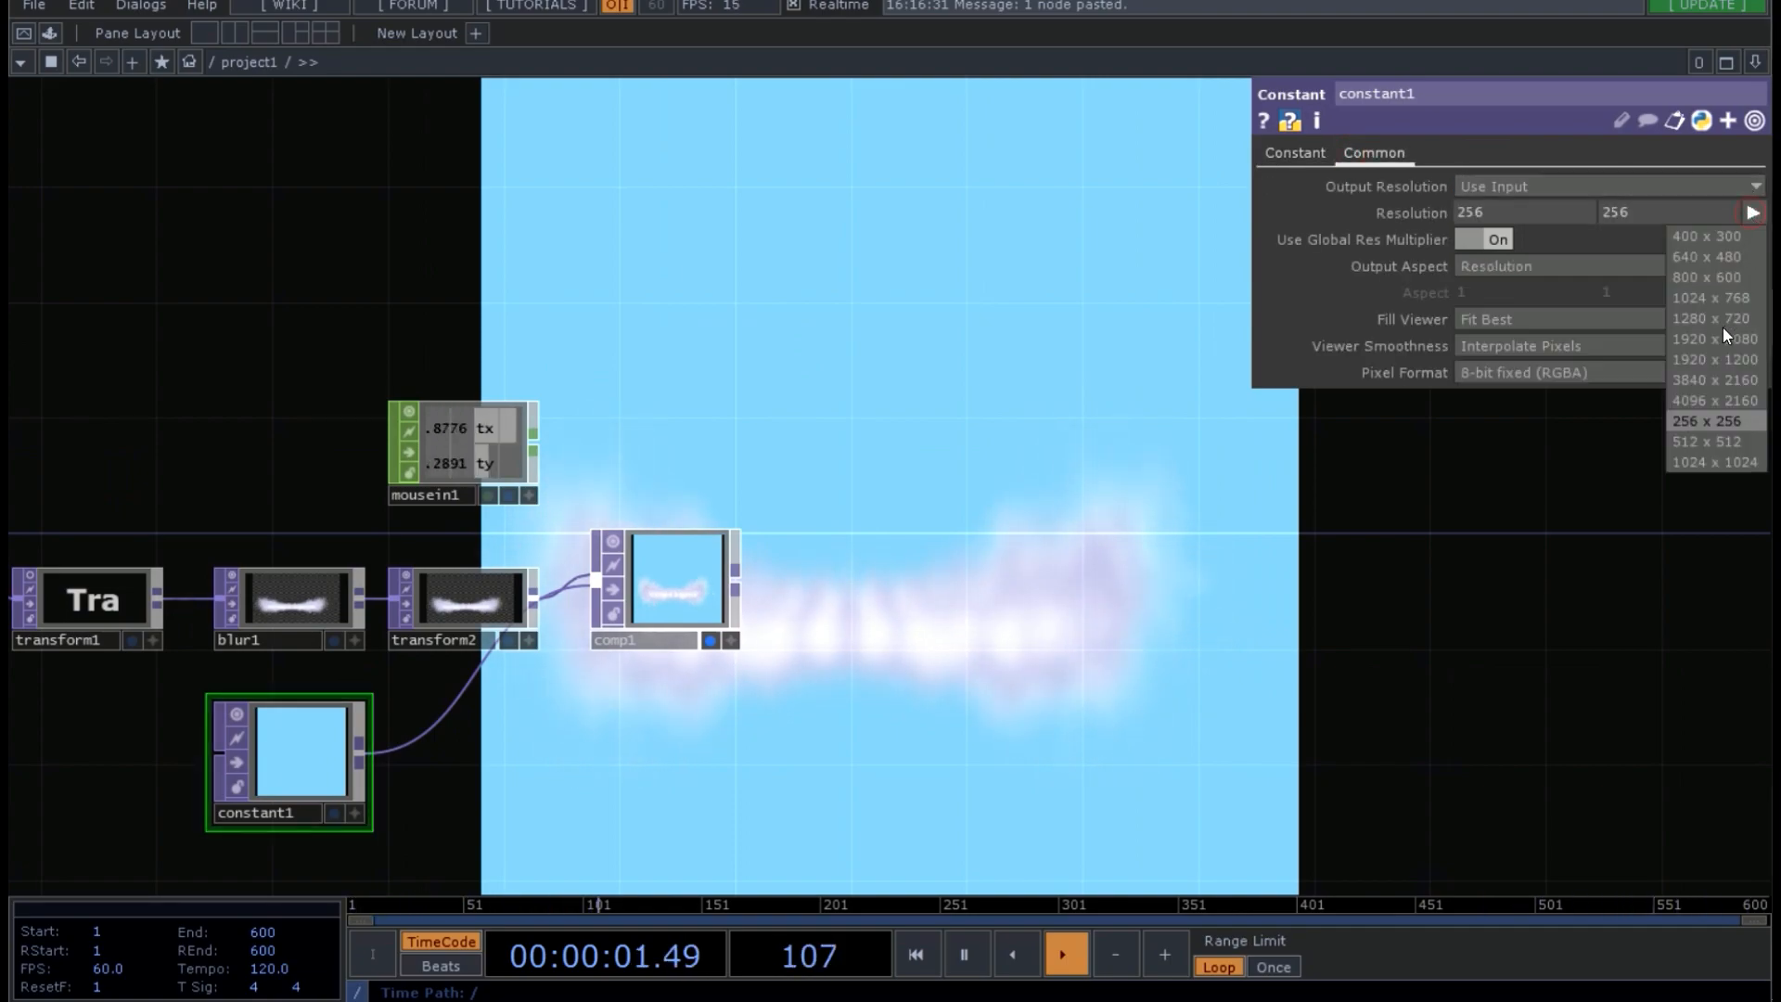
left_click(1708, 317)
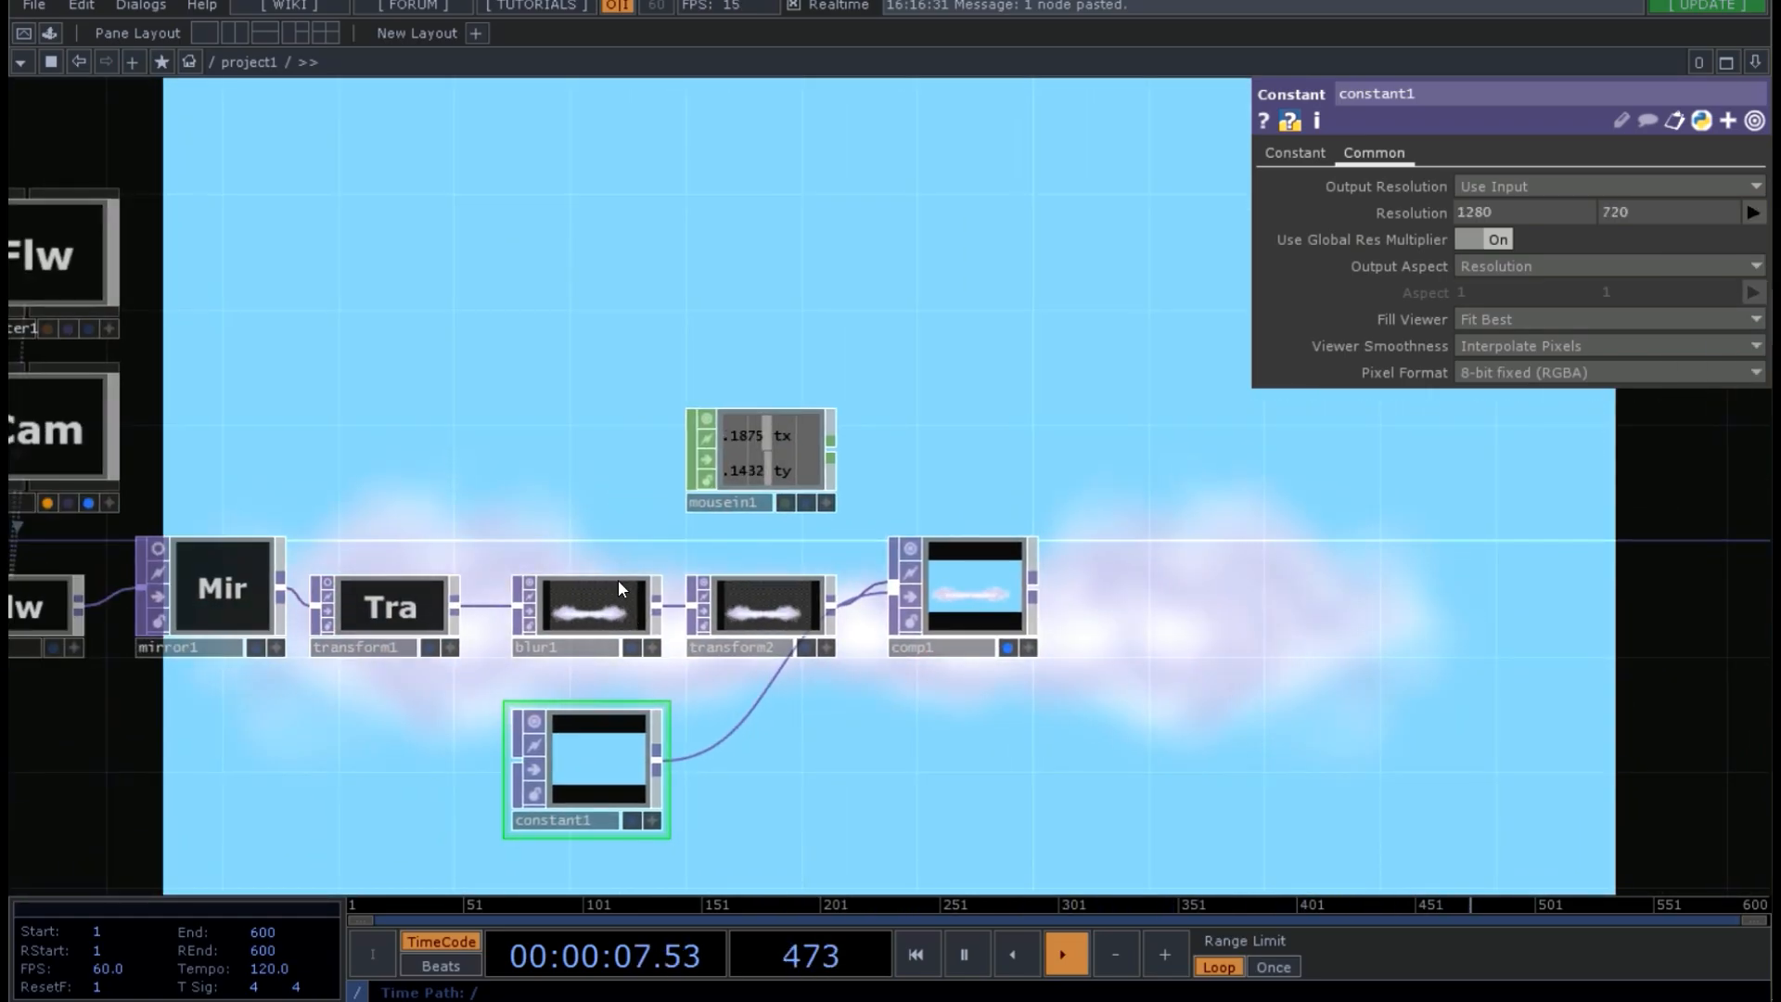
left_click(44, 604)
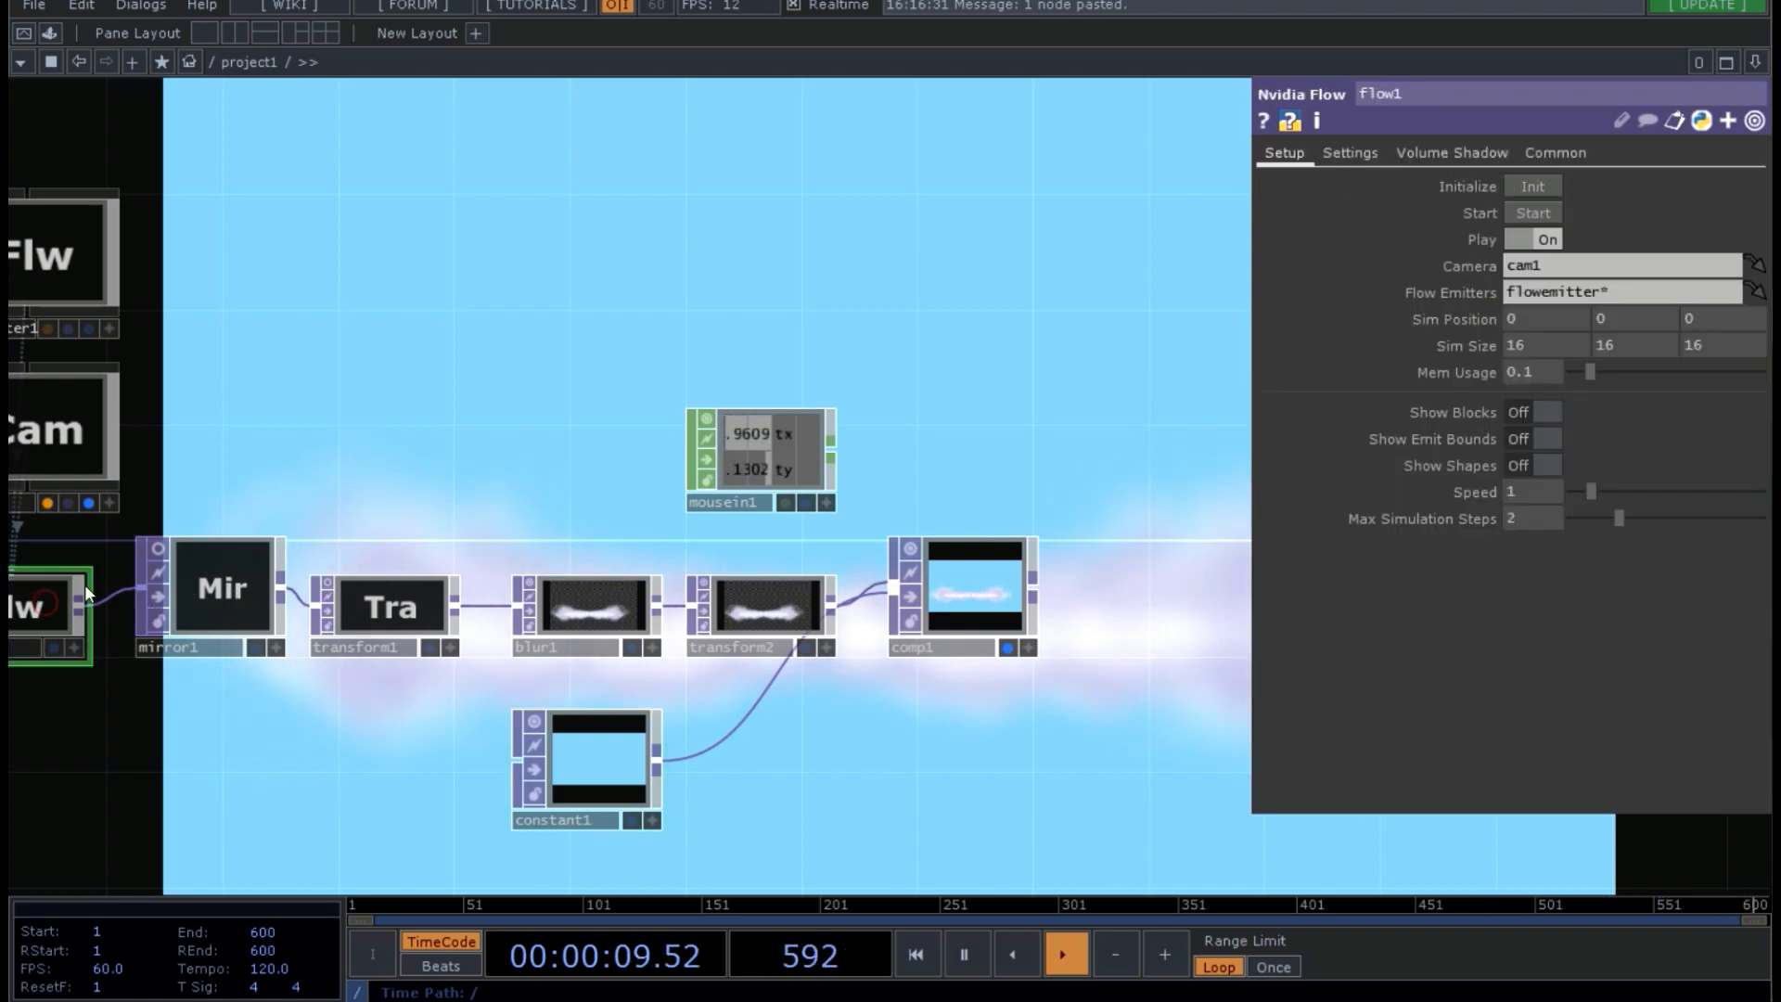
left_click(1555, 152)
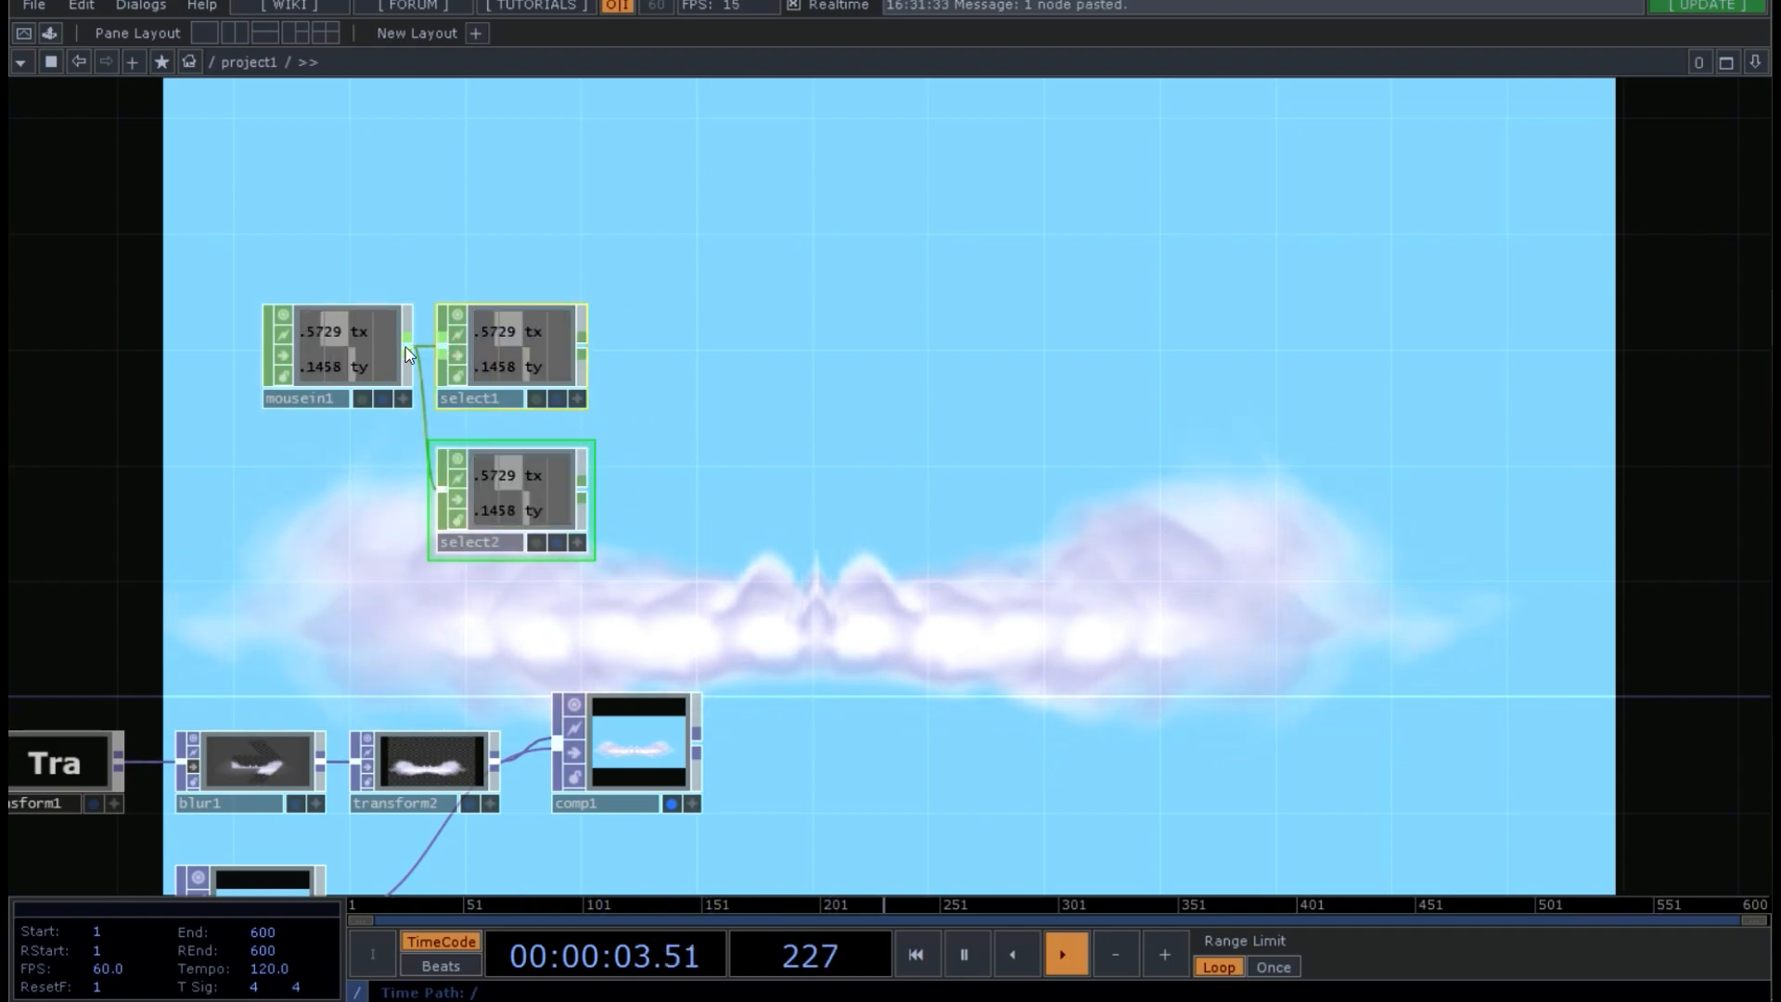
- Wire mousein1 into the two new Select CHOPs
left_click(476, 352)
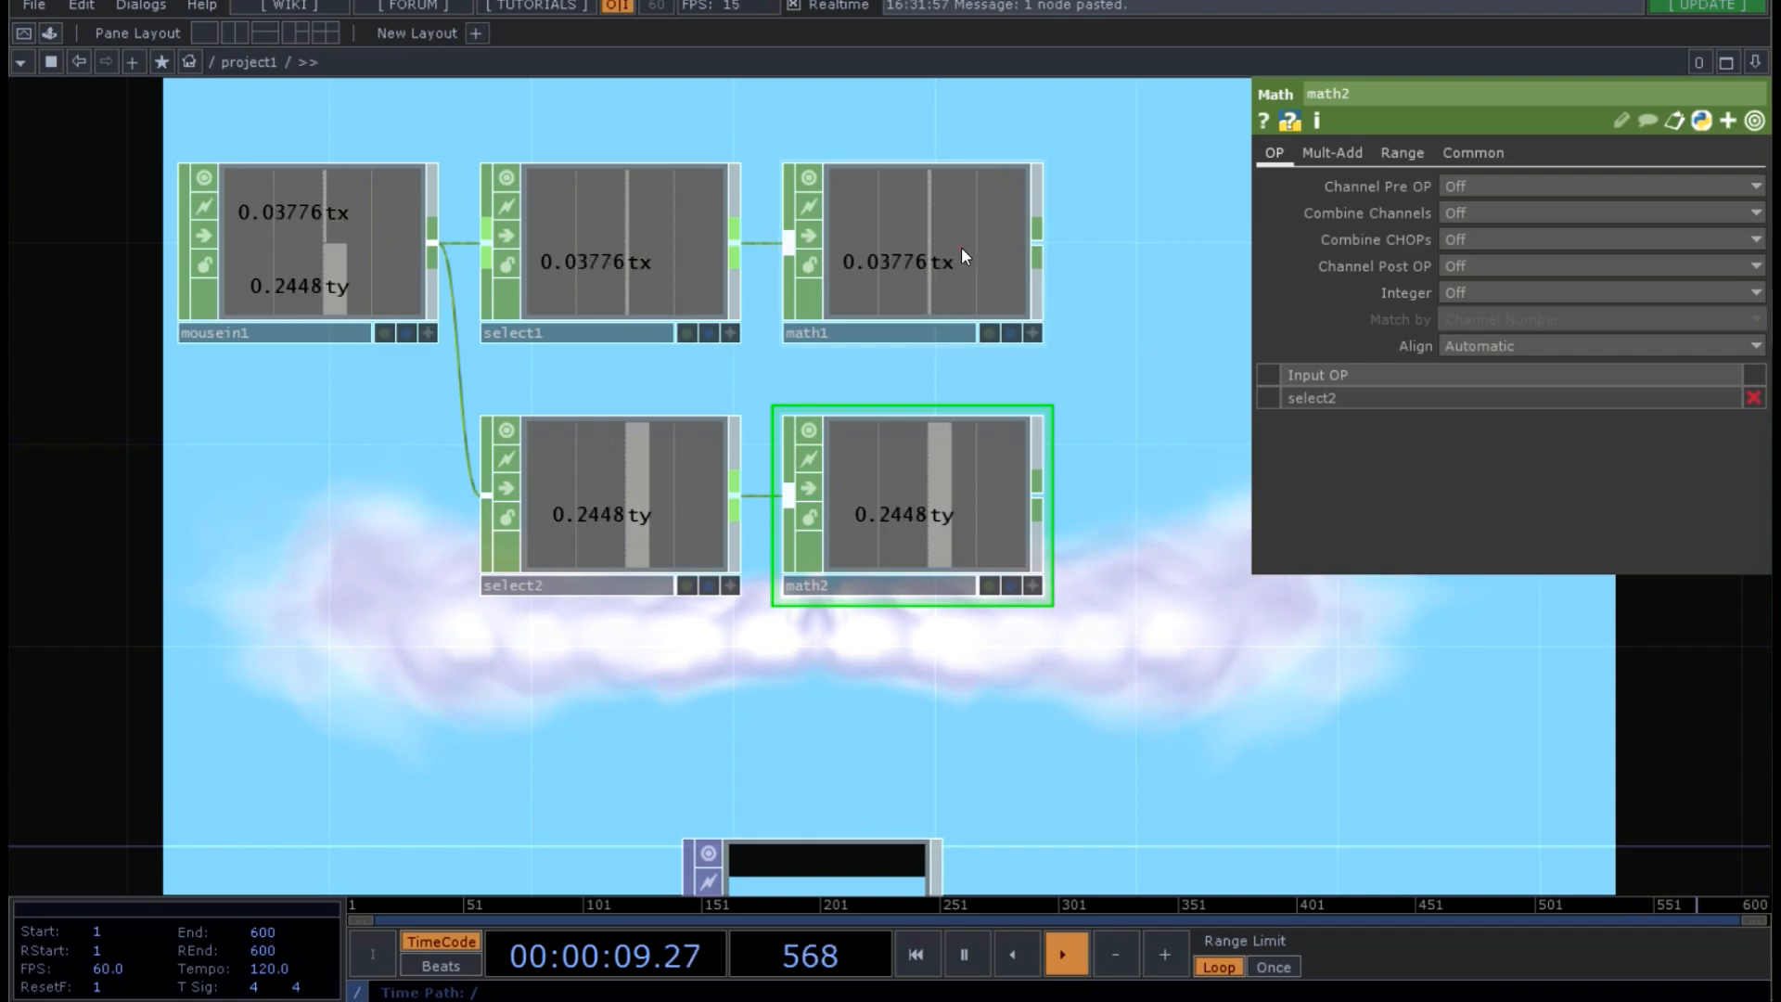
- Review math1 and math2 Range pages remapping tx and ty to 0–1, and select2's channel
left_click(903, 245)
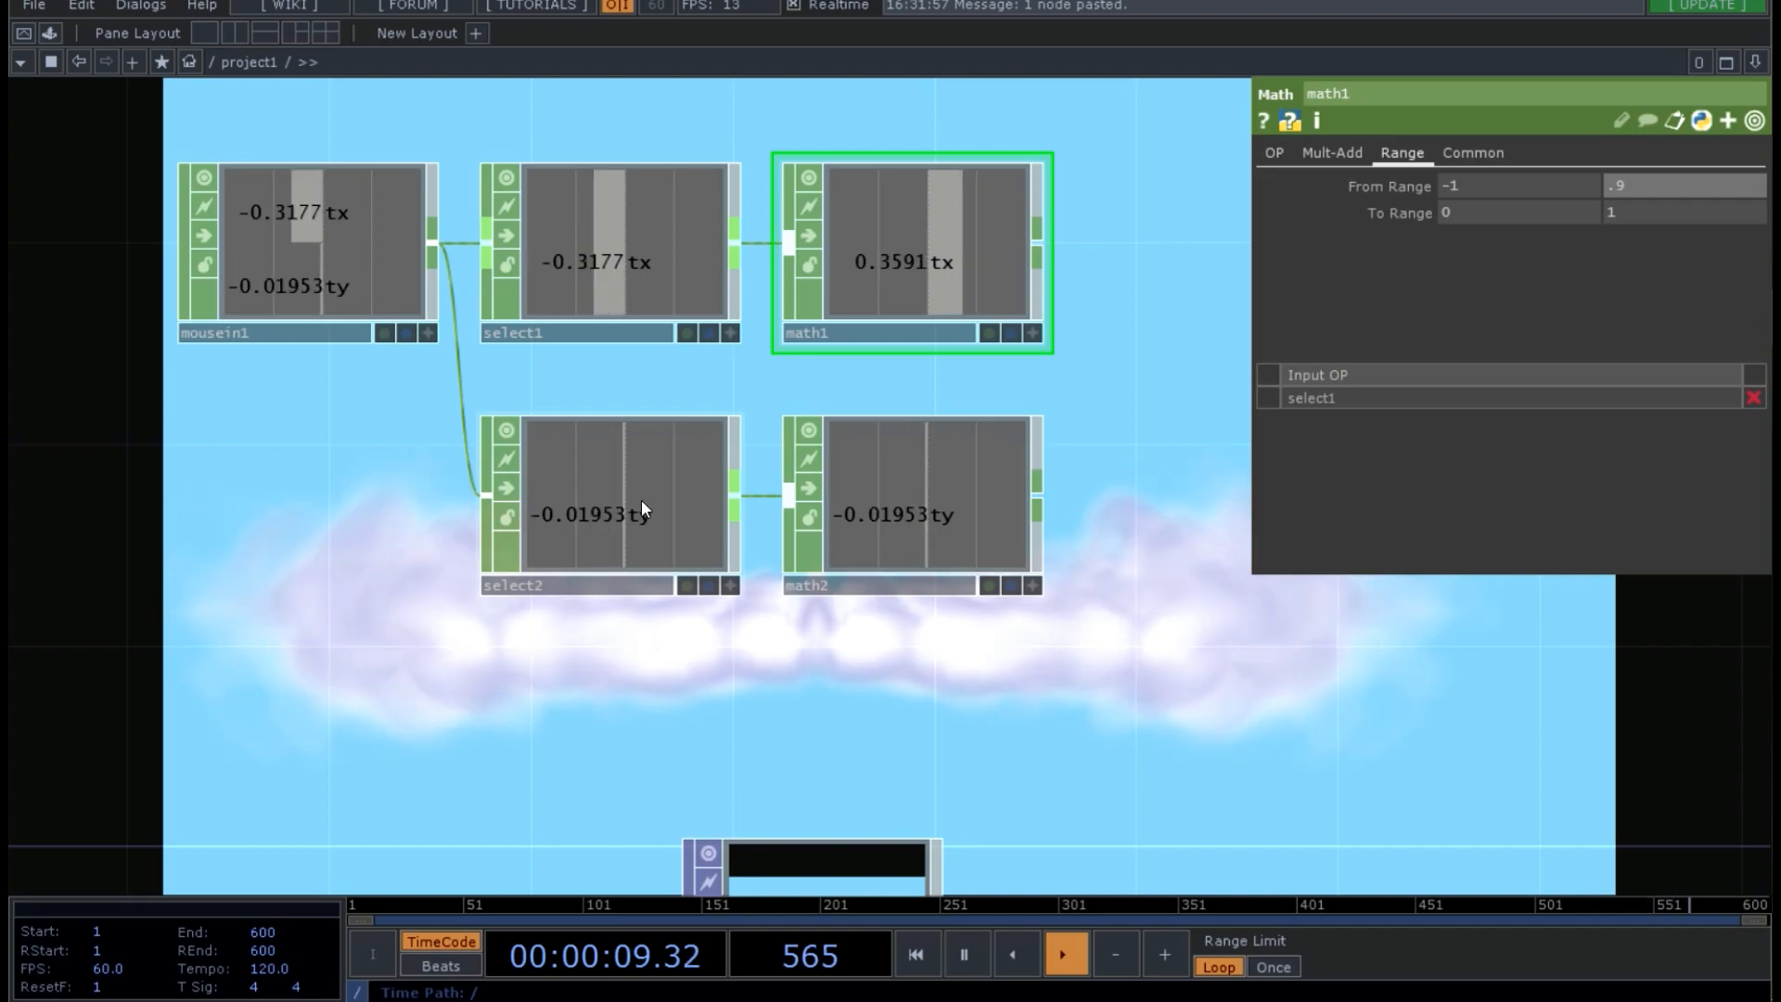
left_click(609, 514)
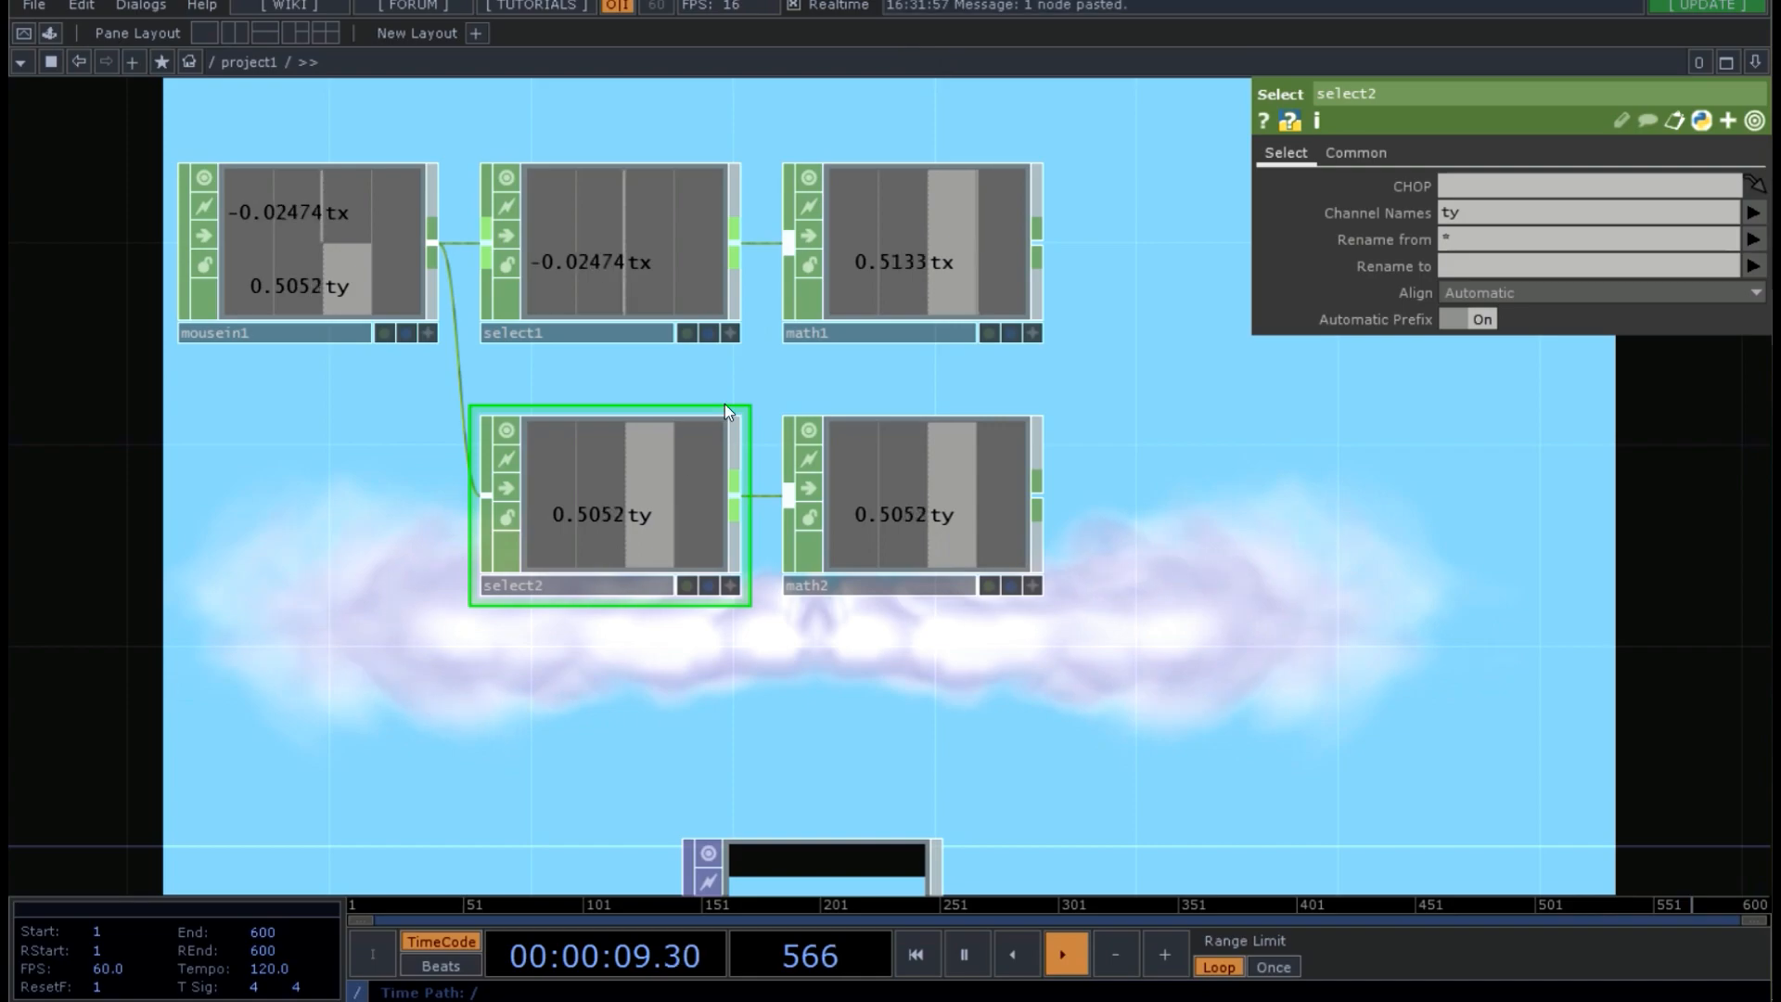
left_click(909, 505)
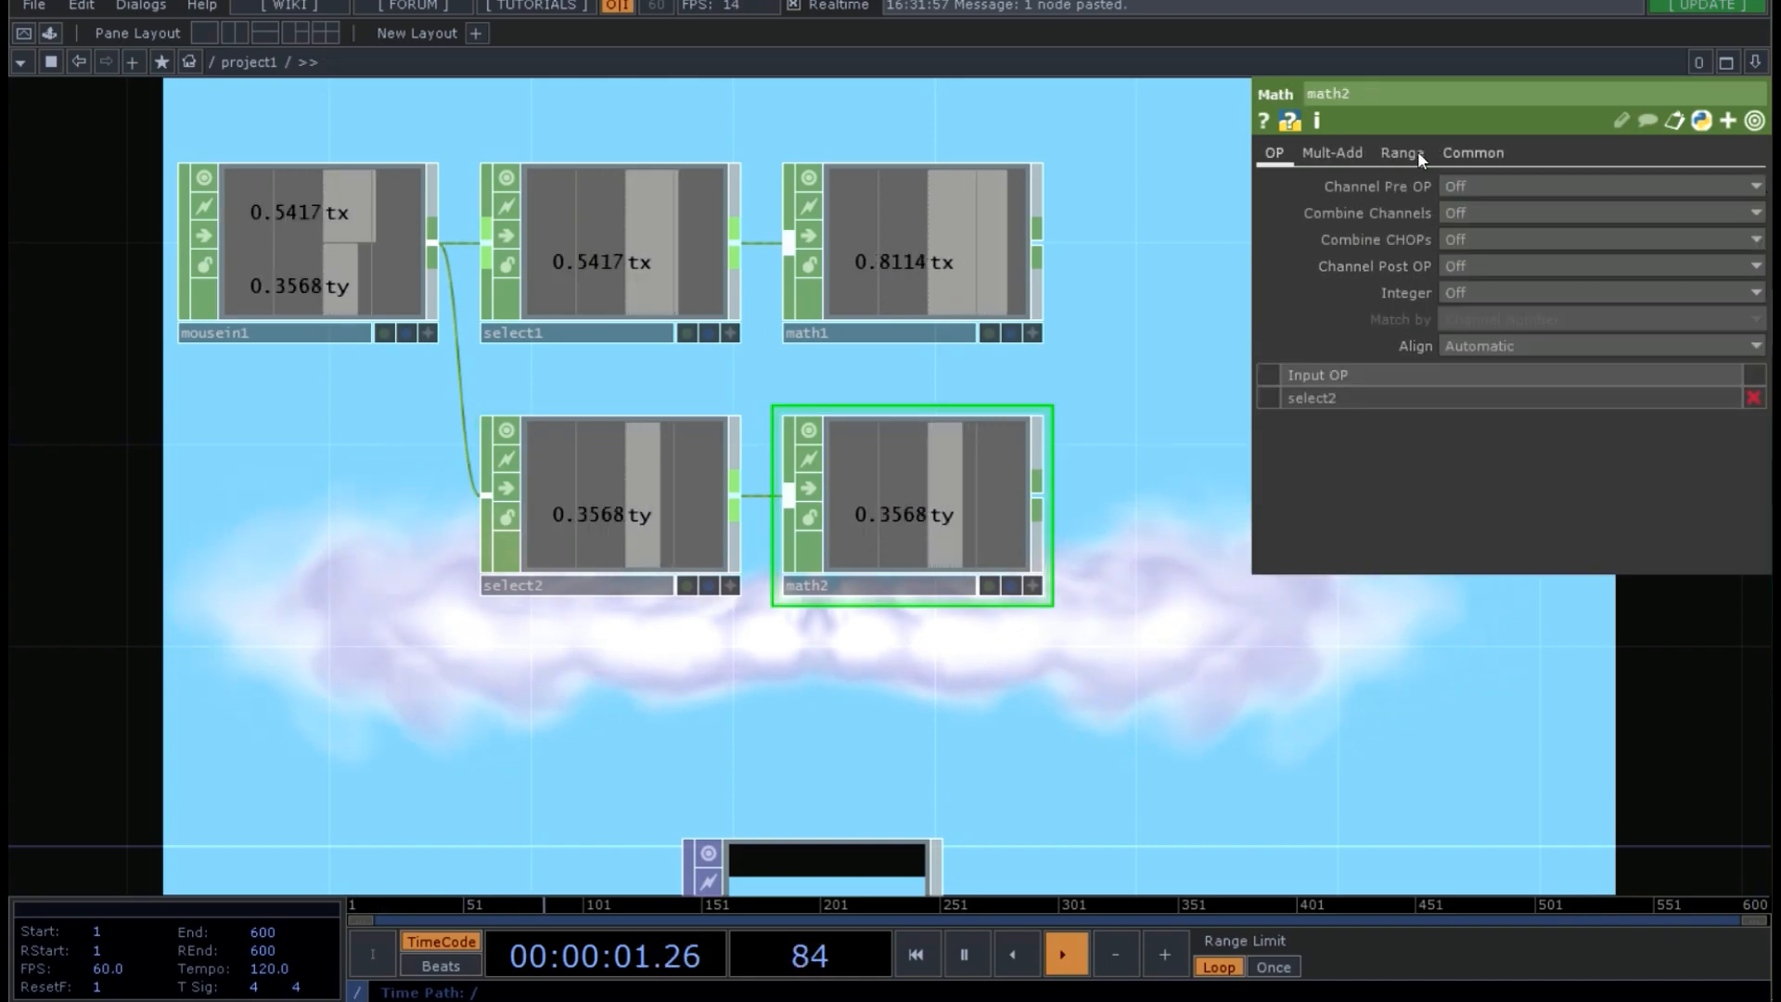
left_click(1400, 152)
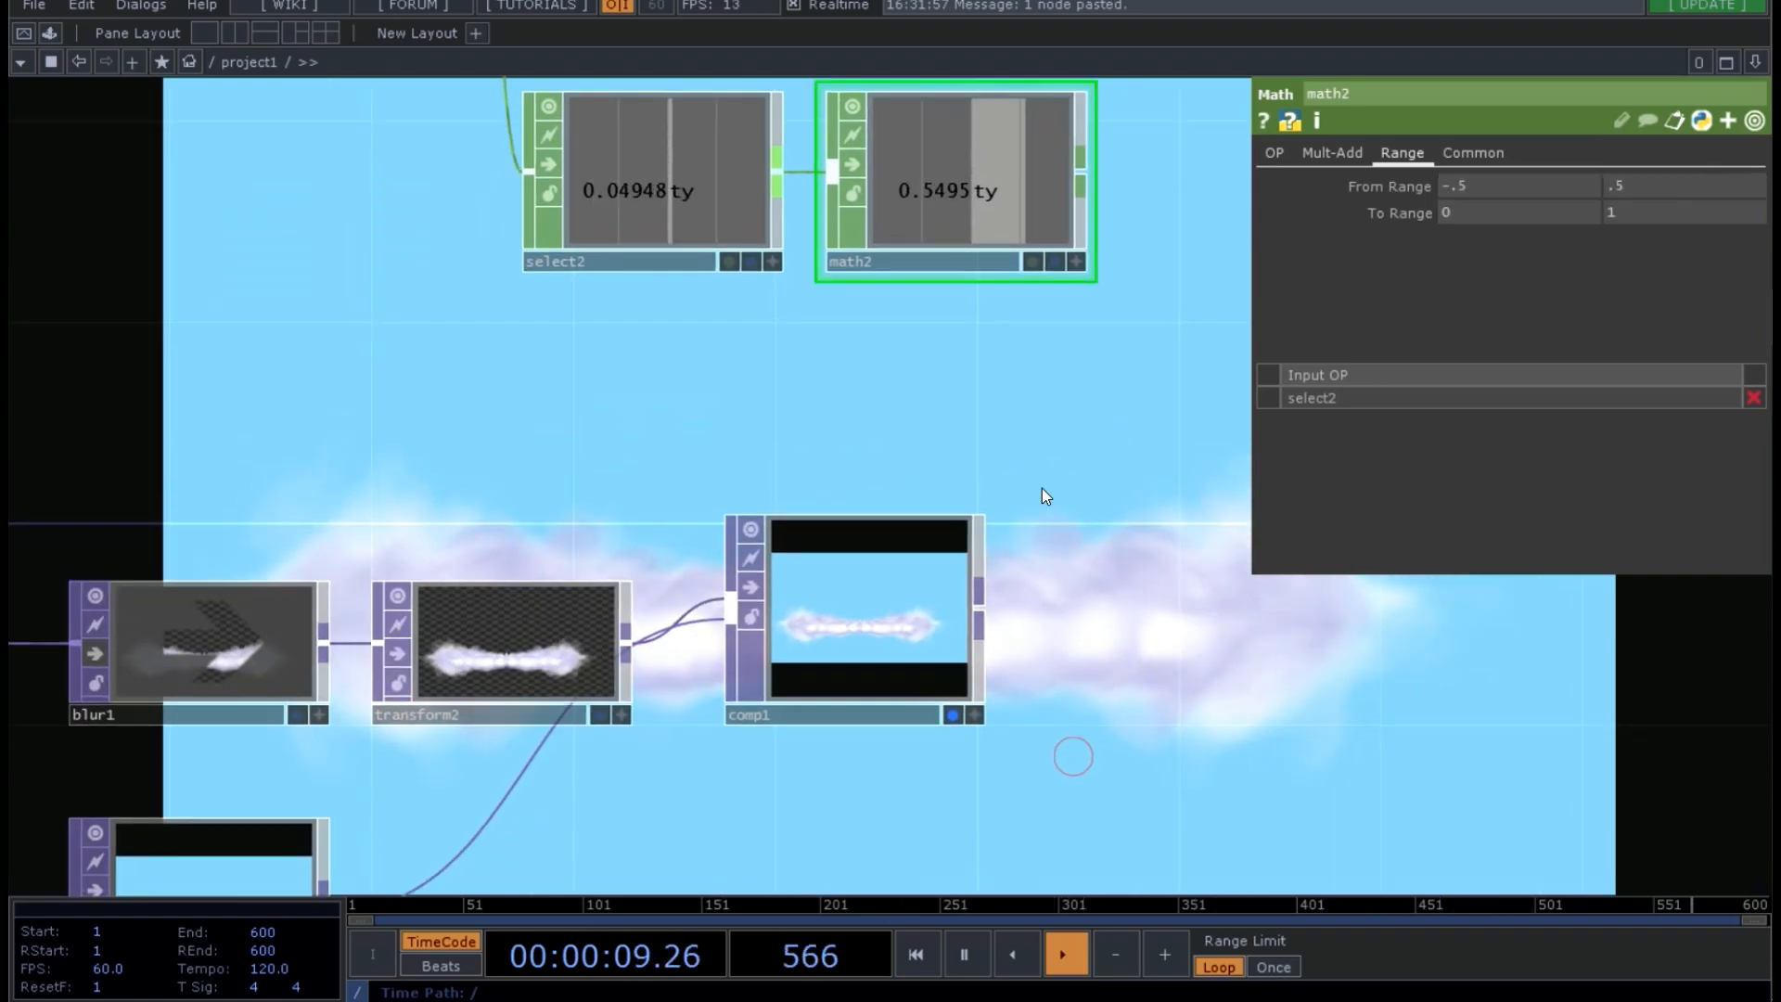
left_click(502, 651)
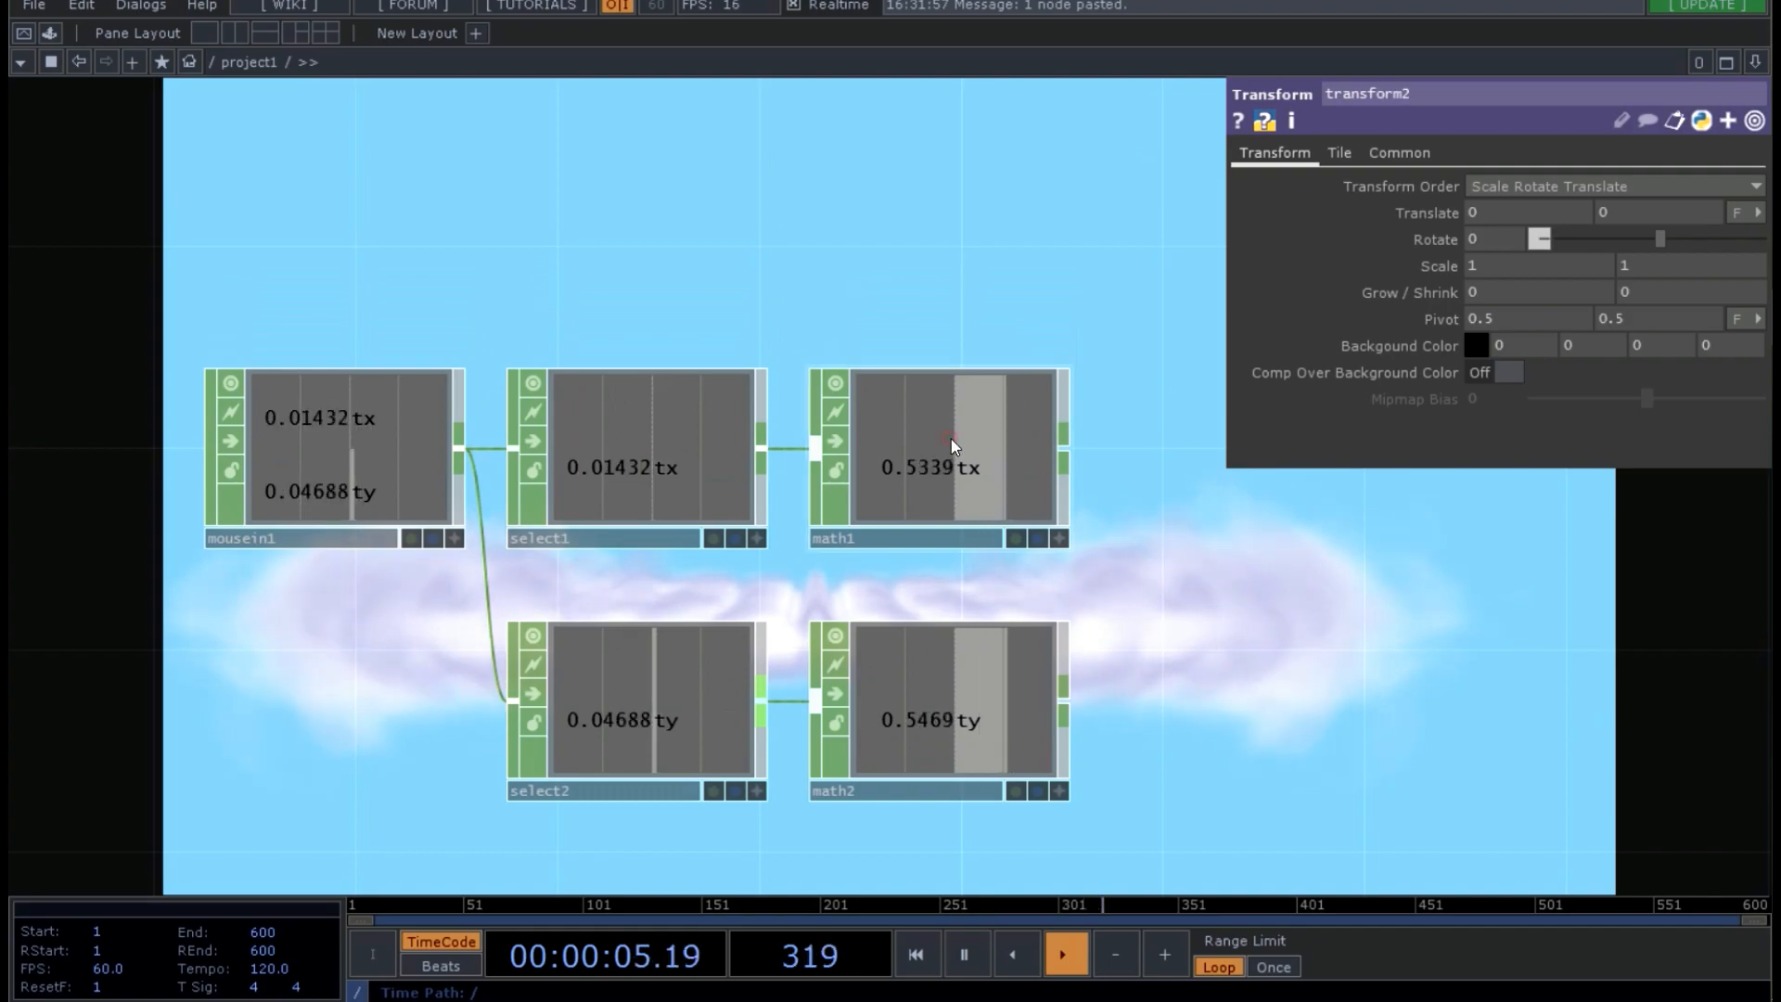
left_click(931, 449)
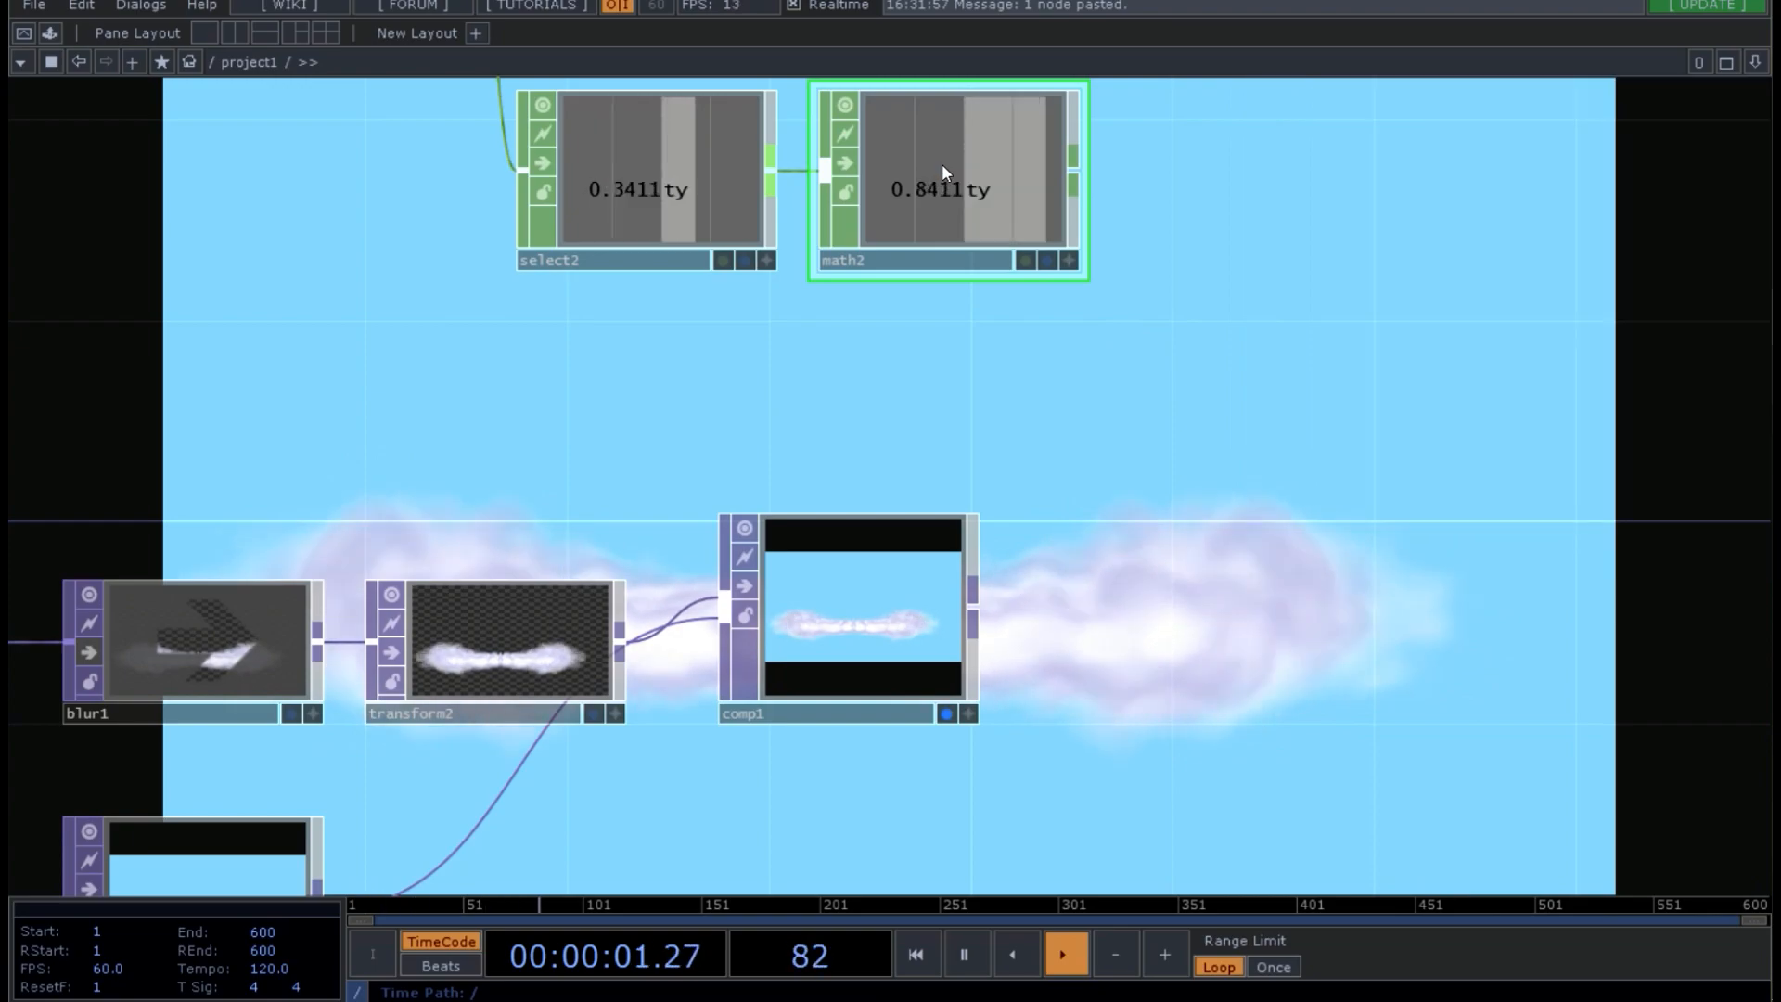
- Enter -.15 as the first To Range value on math2's Range page
left_click(946, 176)
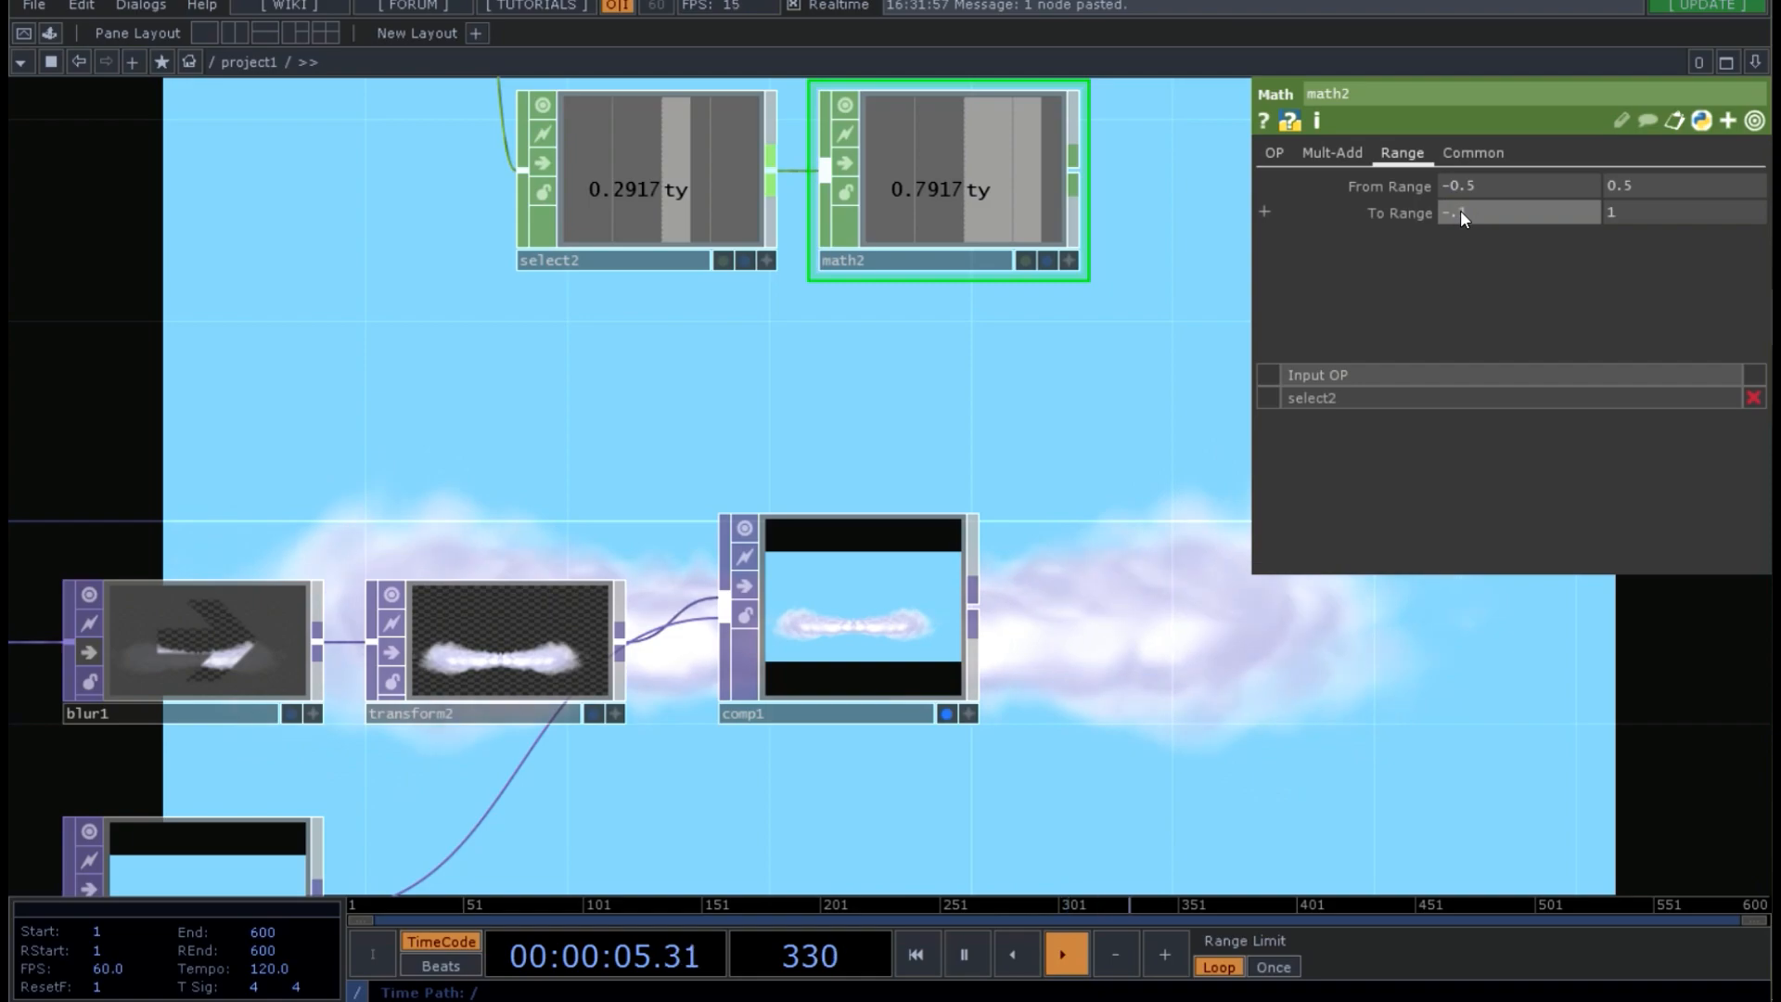
type("-.15")
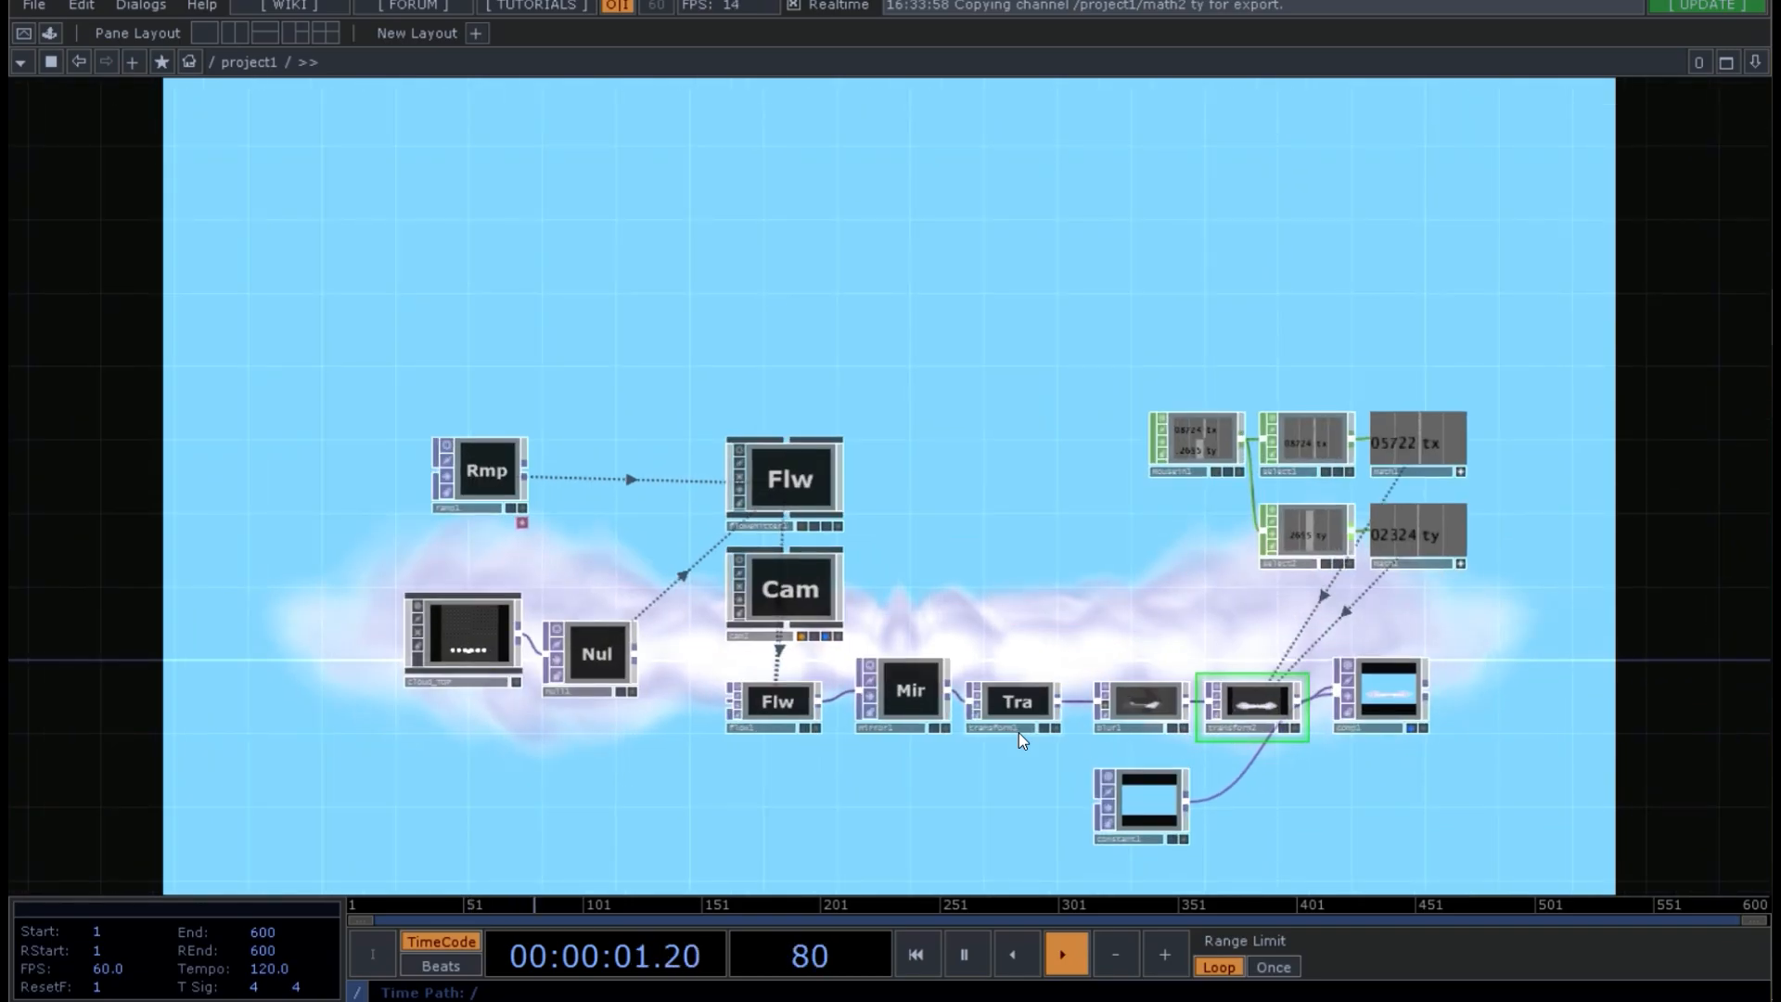
- Select mirror1 to view its parameters (rotate 90, Flip X on)
left_click(909, 690)
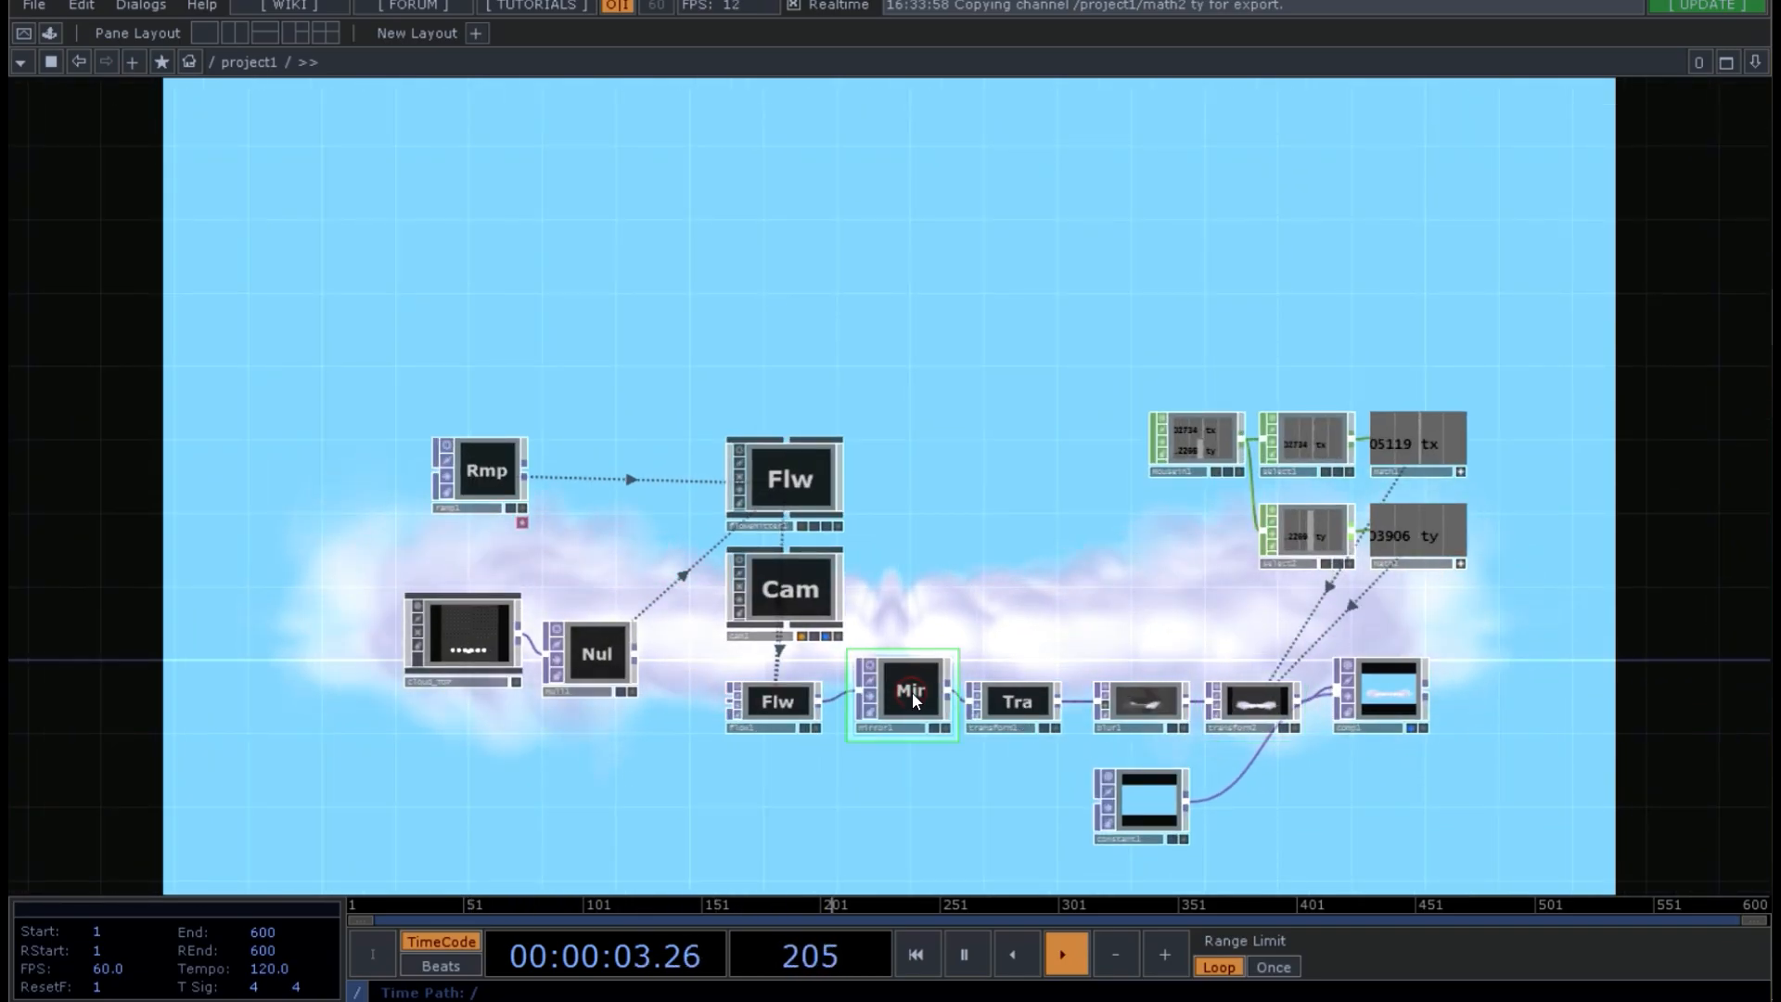
left_click(909, 690)
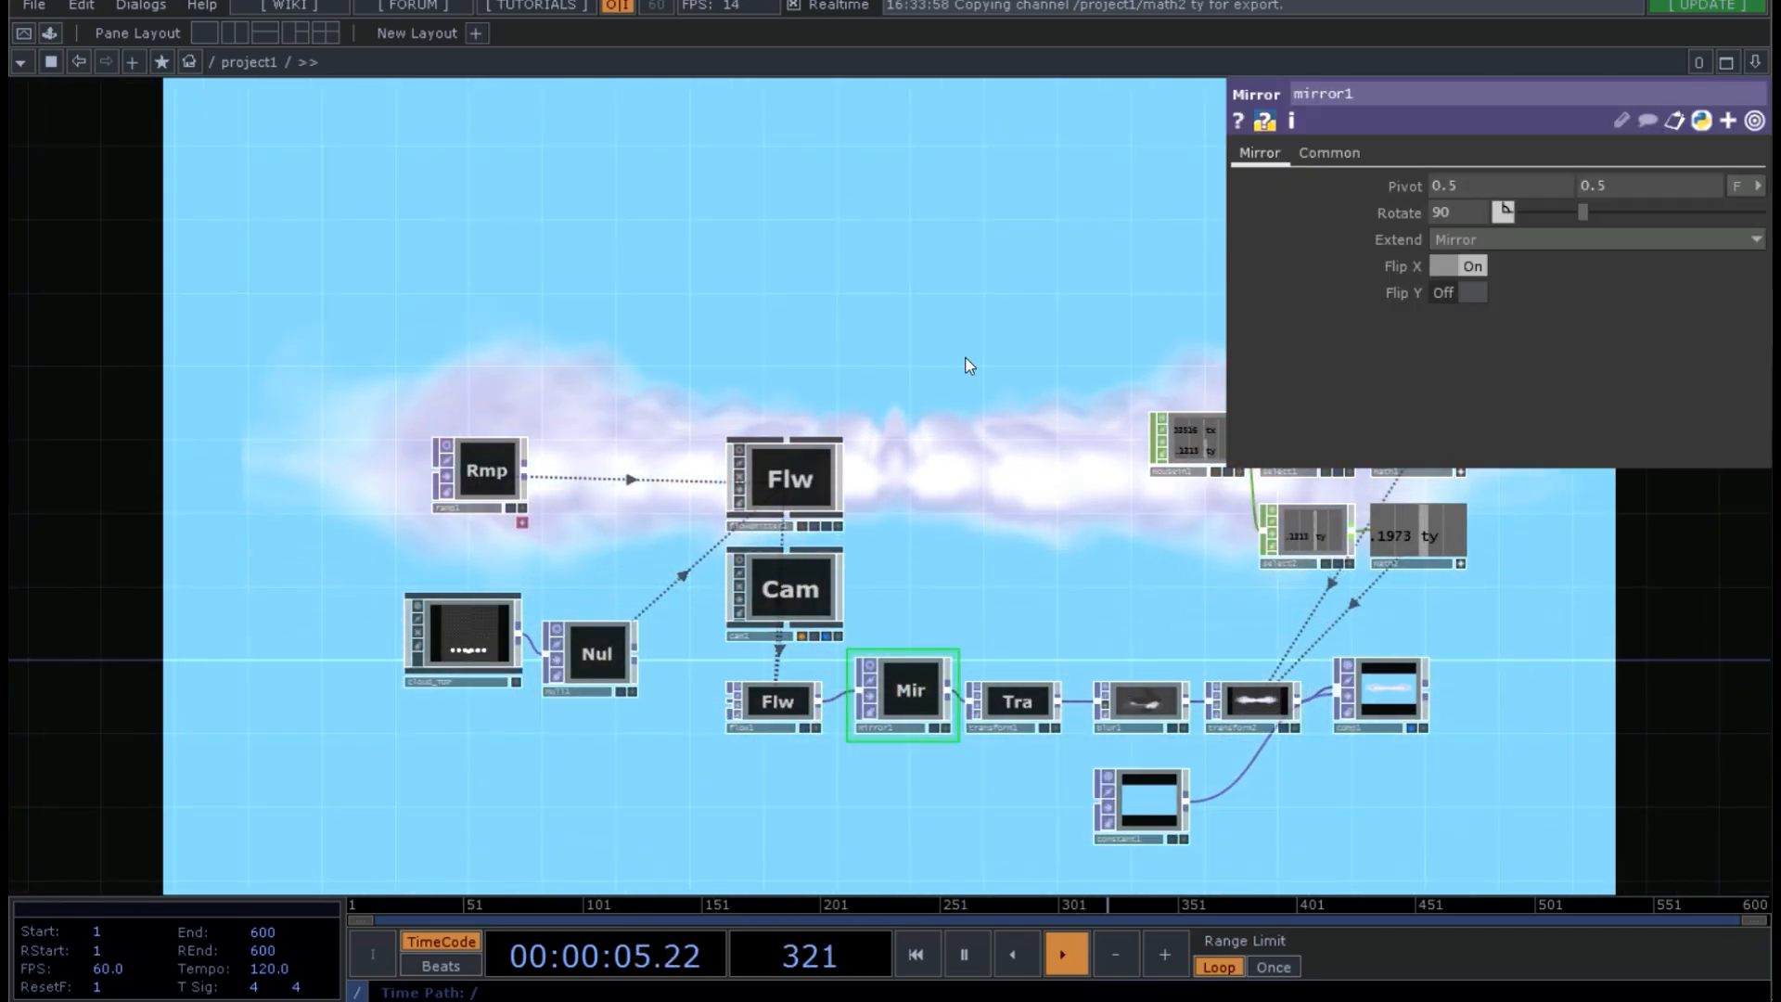